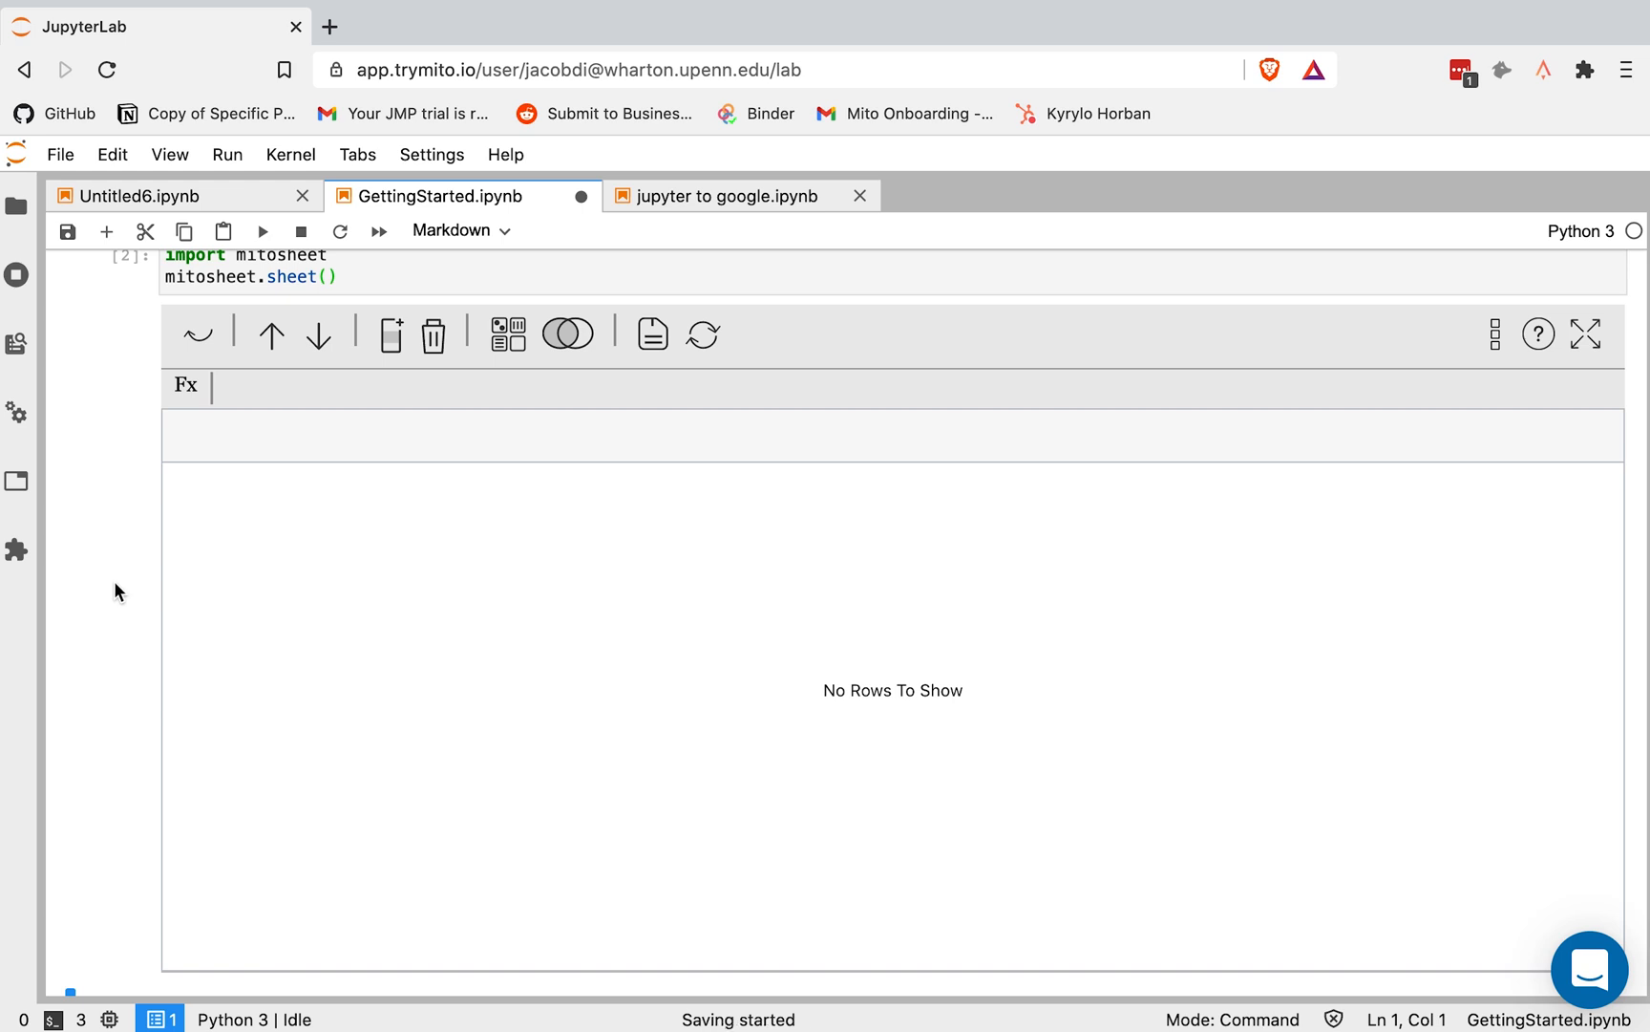
mouse_move(105, 464)
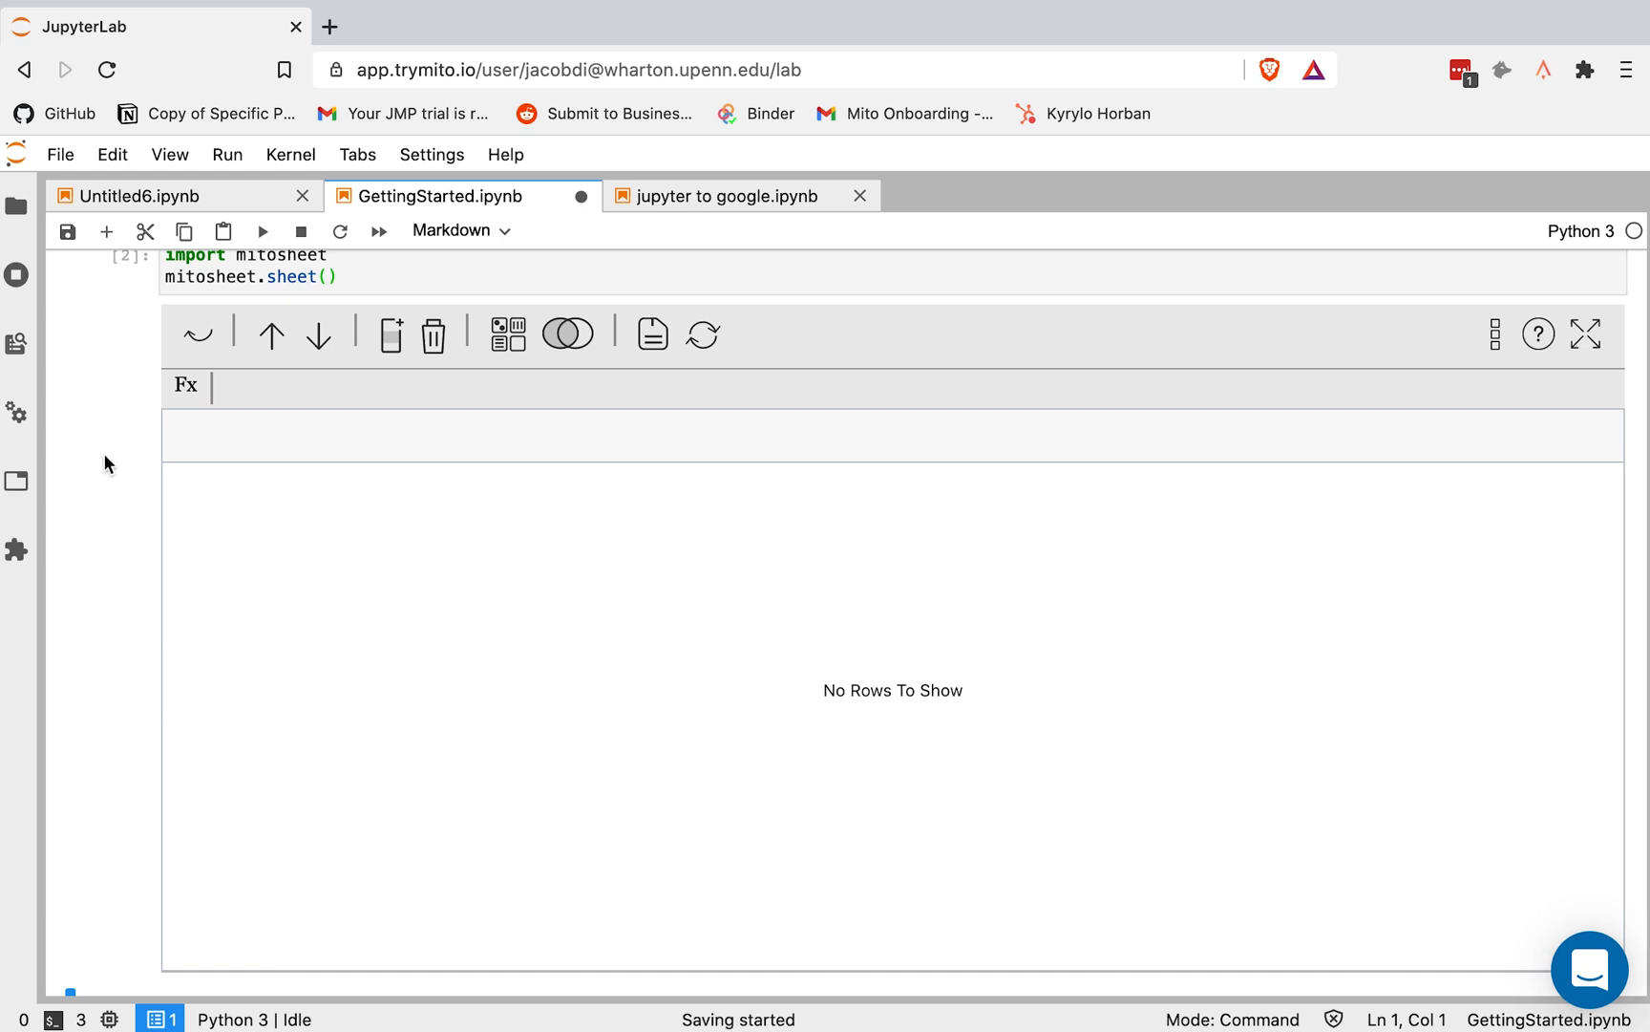
Edit the mitosheet call's arguments to pass df before importing
scroll(down, 3)
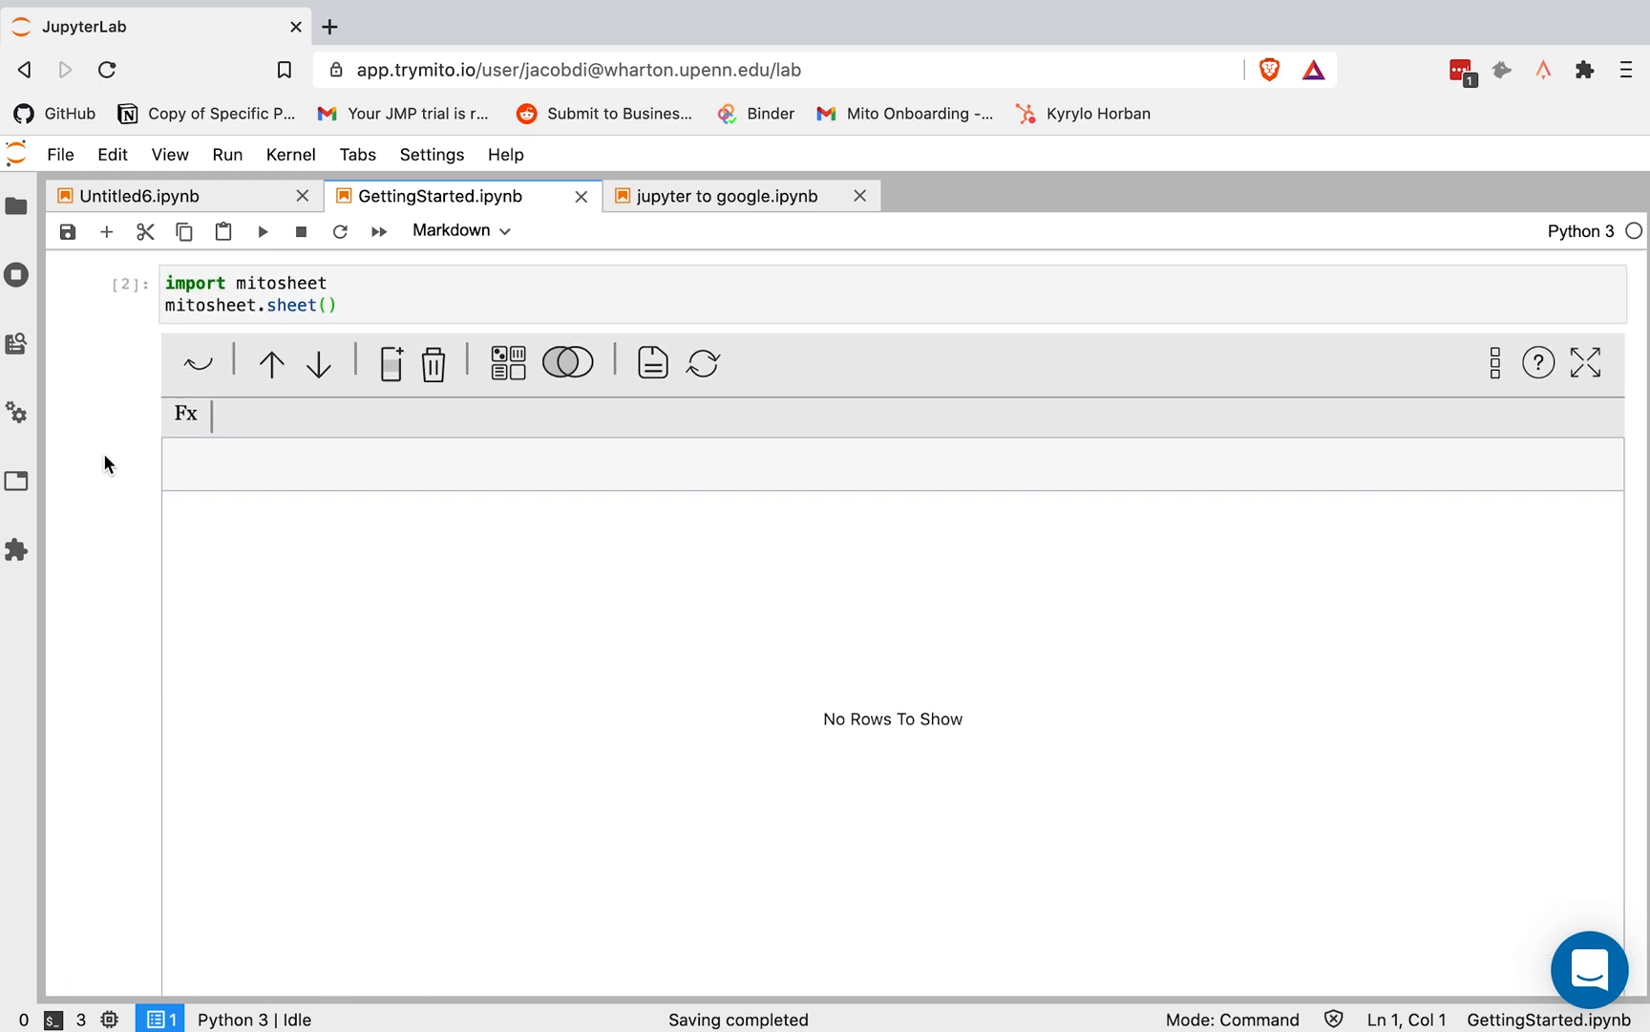
click(319, 306)
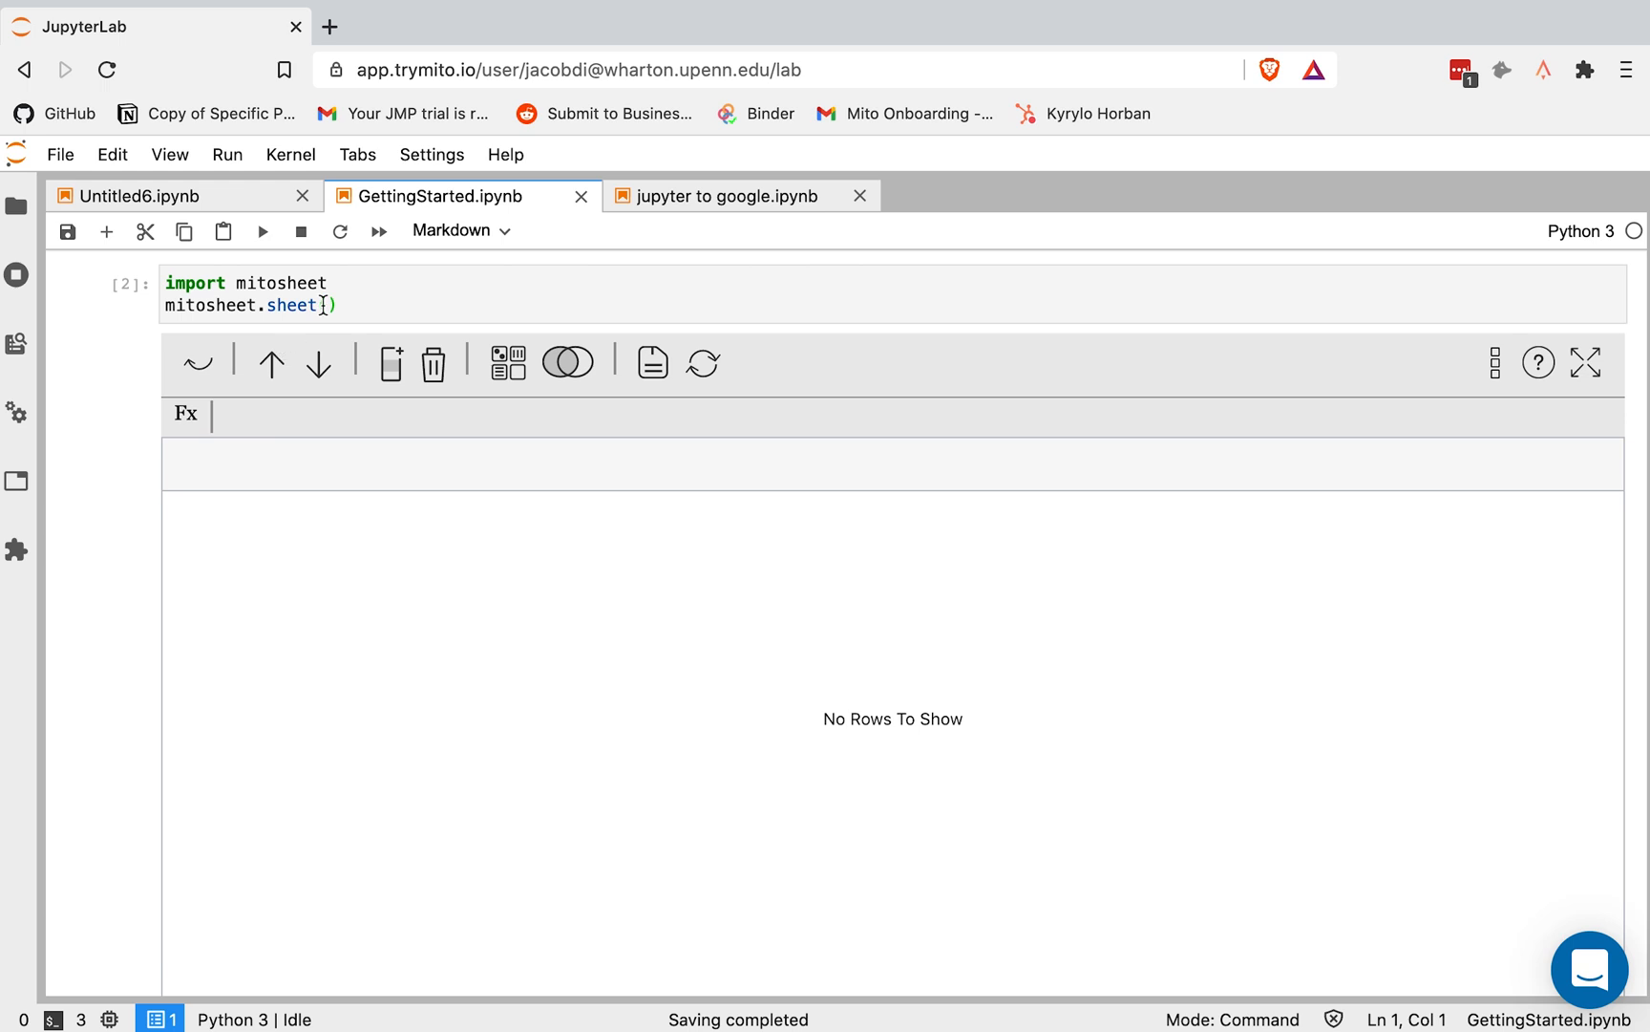
text(df)
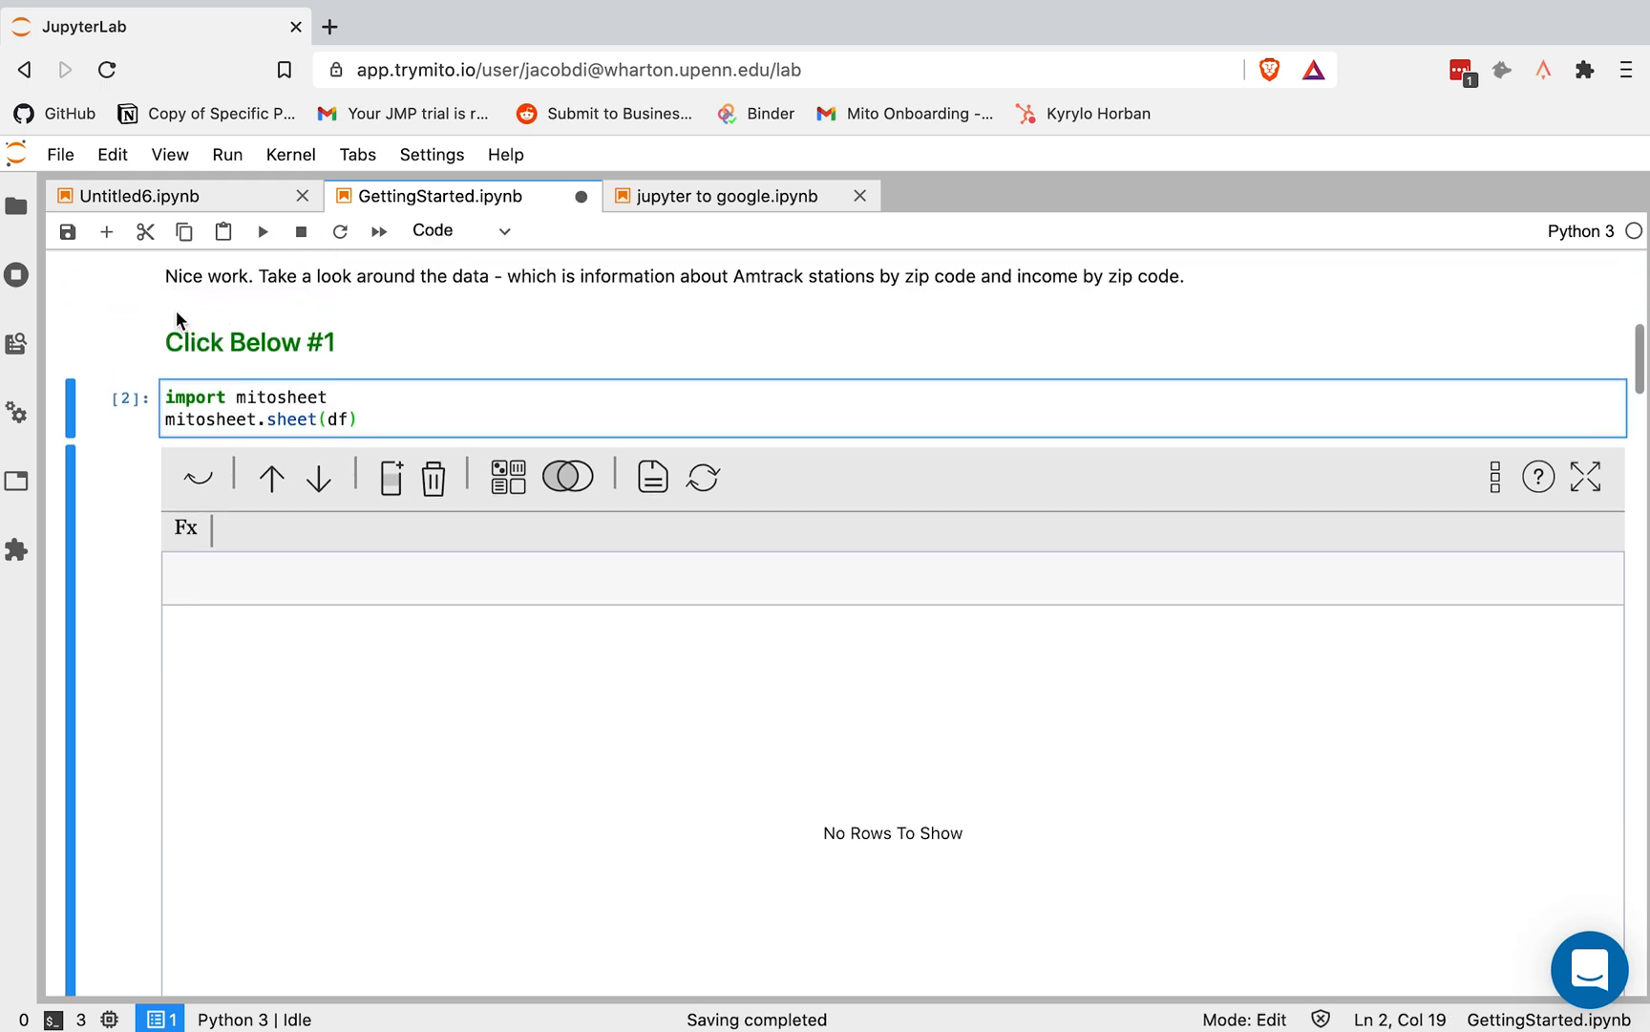
right_click(285, 290)
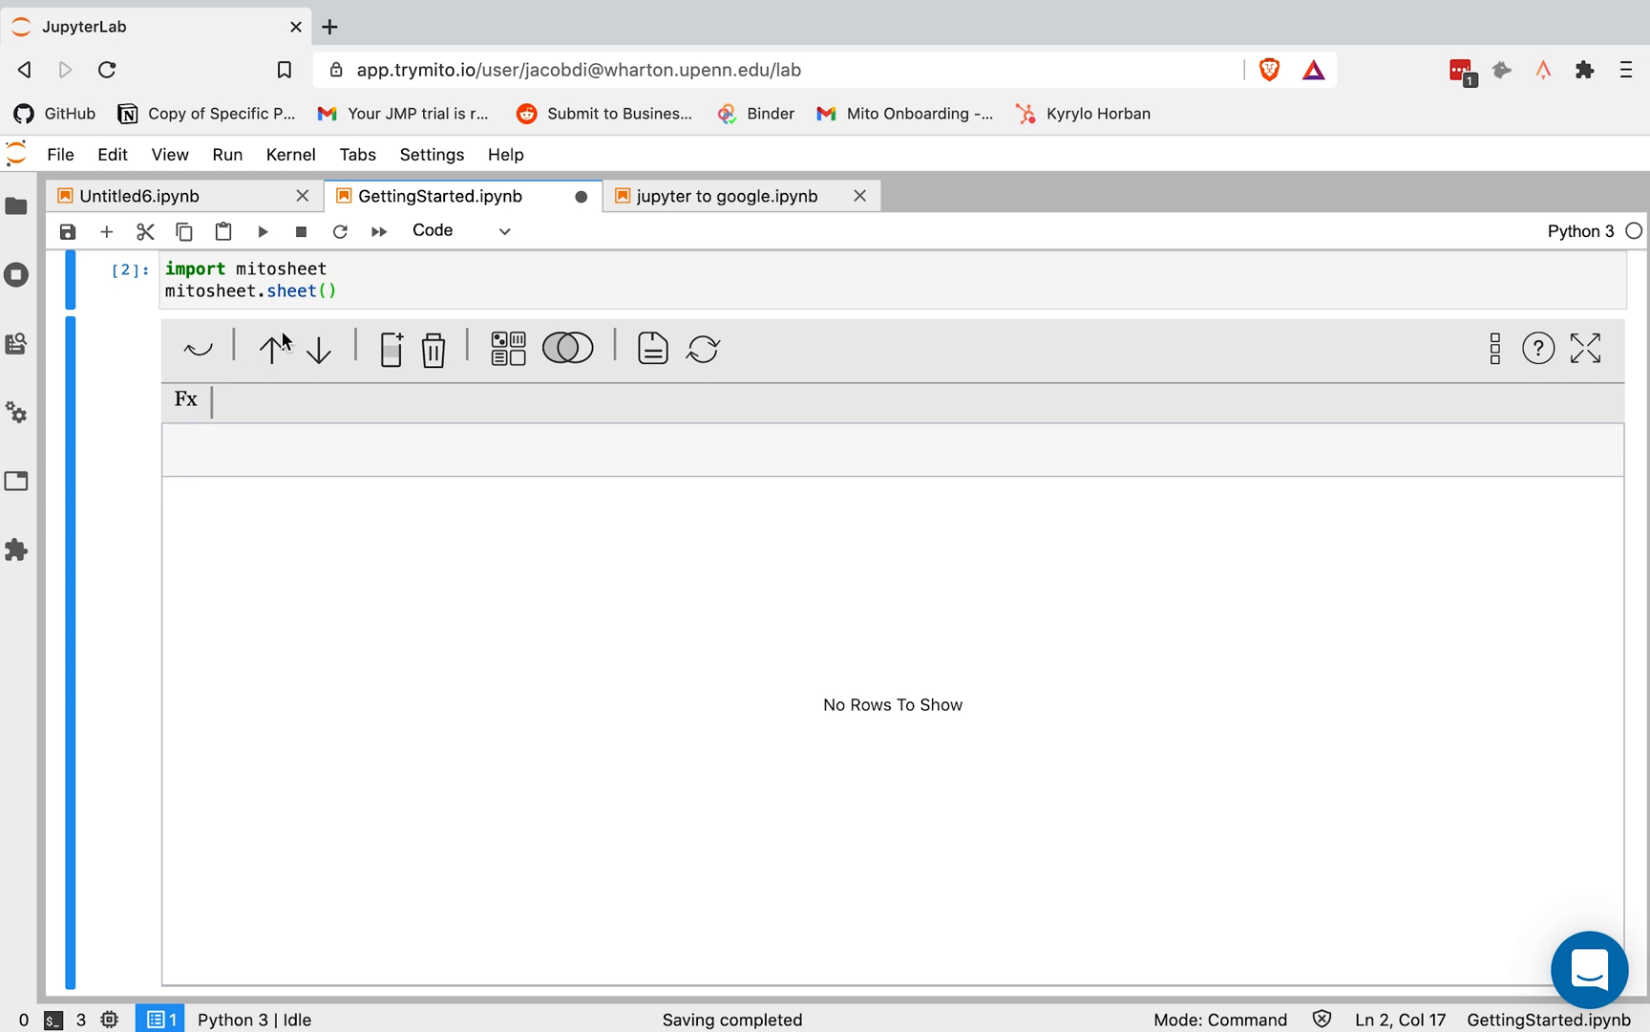
Import AMTRAK-Stations-2010.csv plus a second file, Zipcode-Data-2010.csv, into the sheet
click(651, 347)
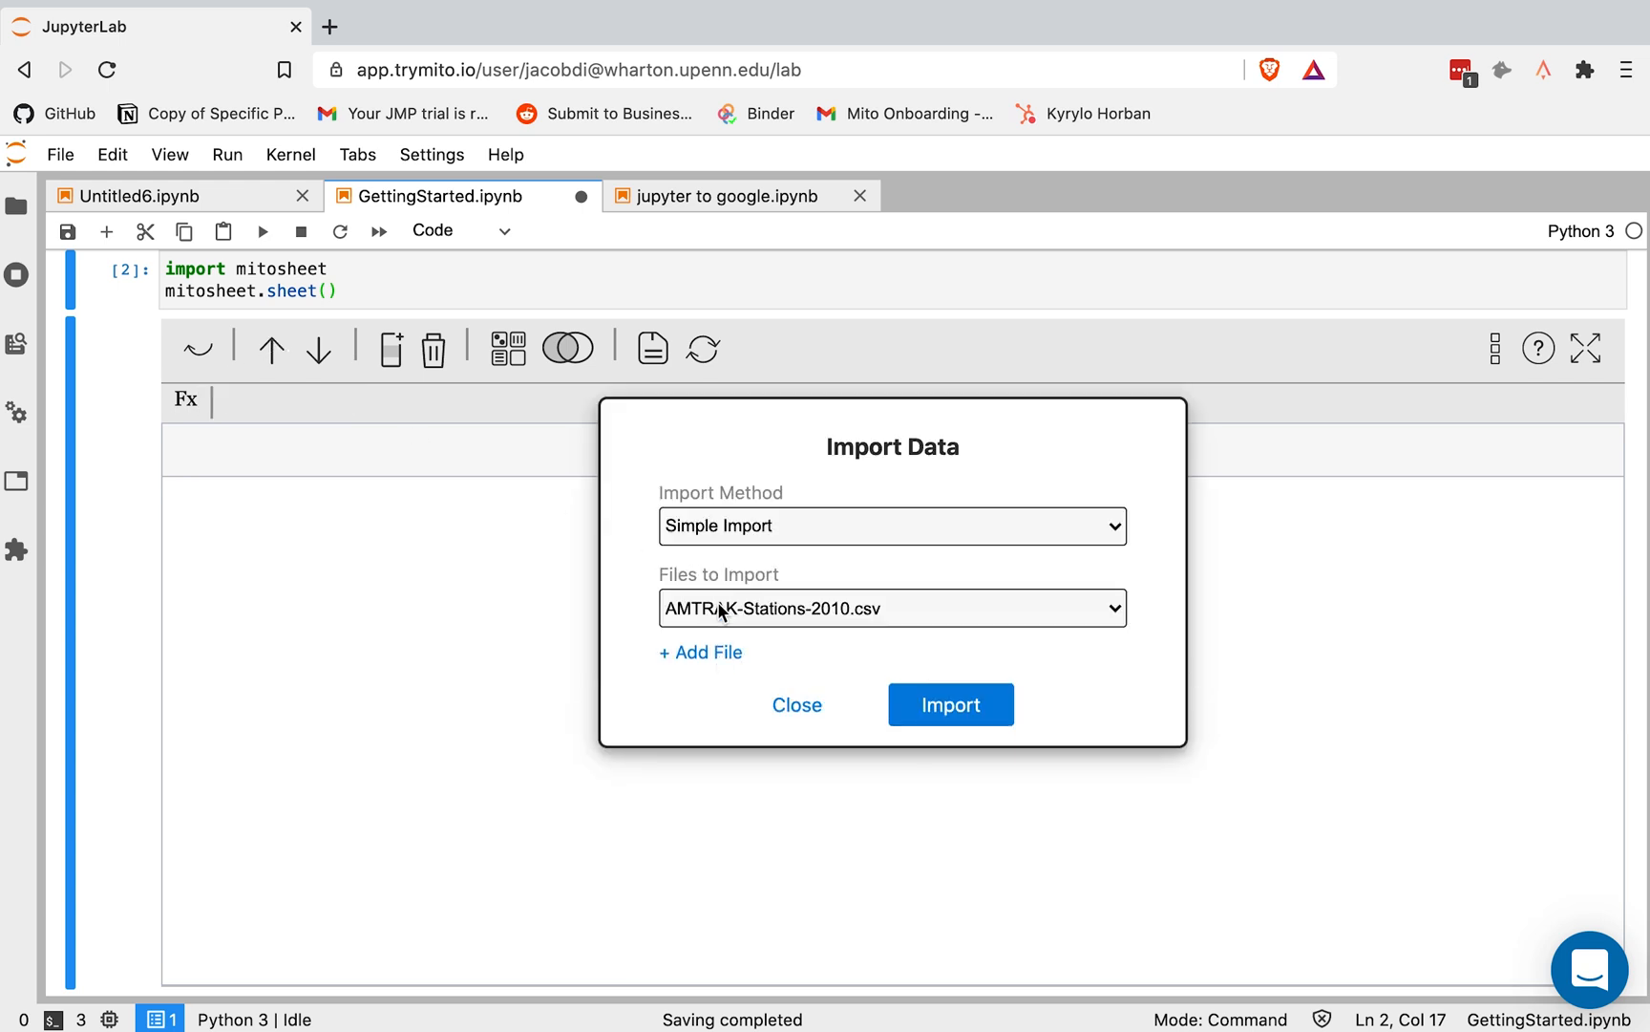
click(700, 651)
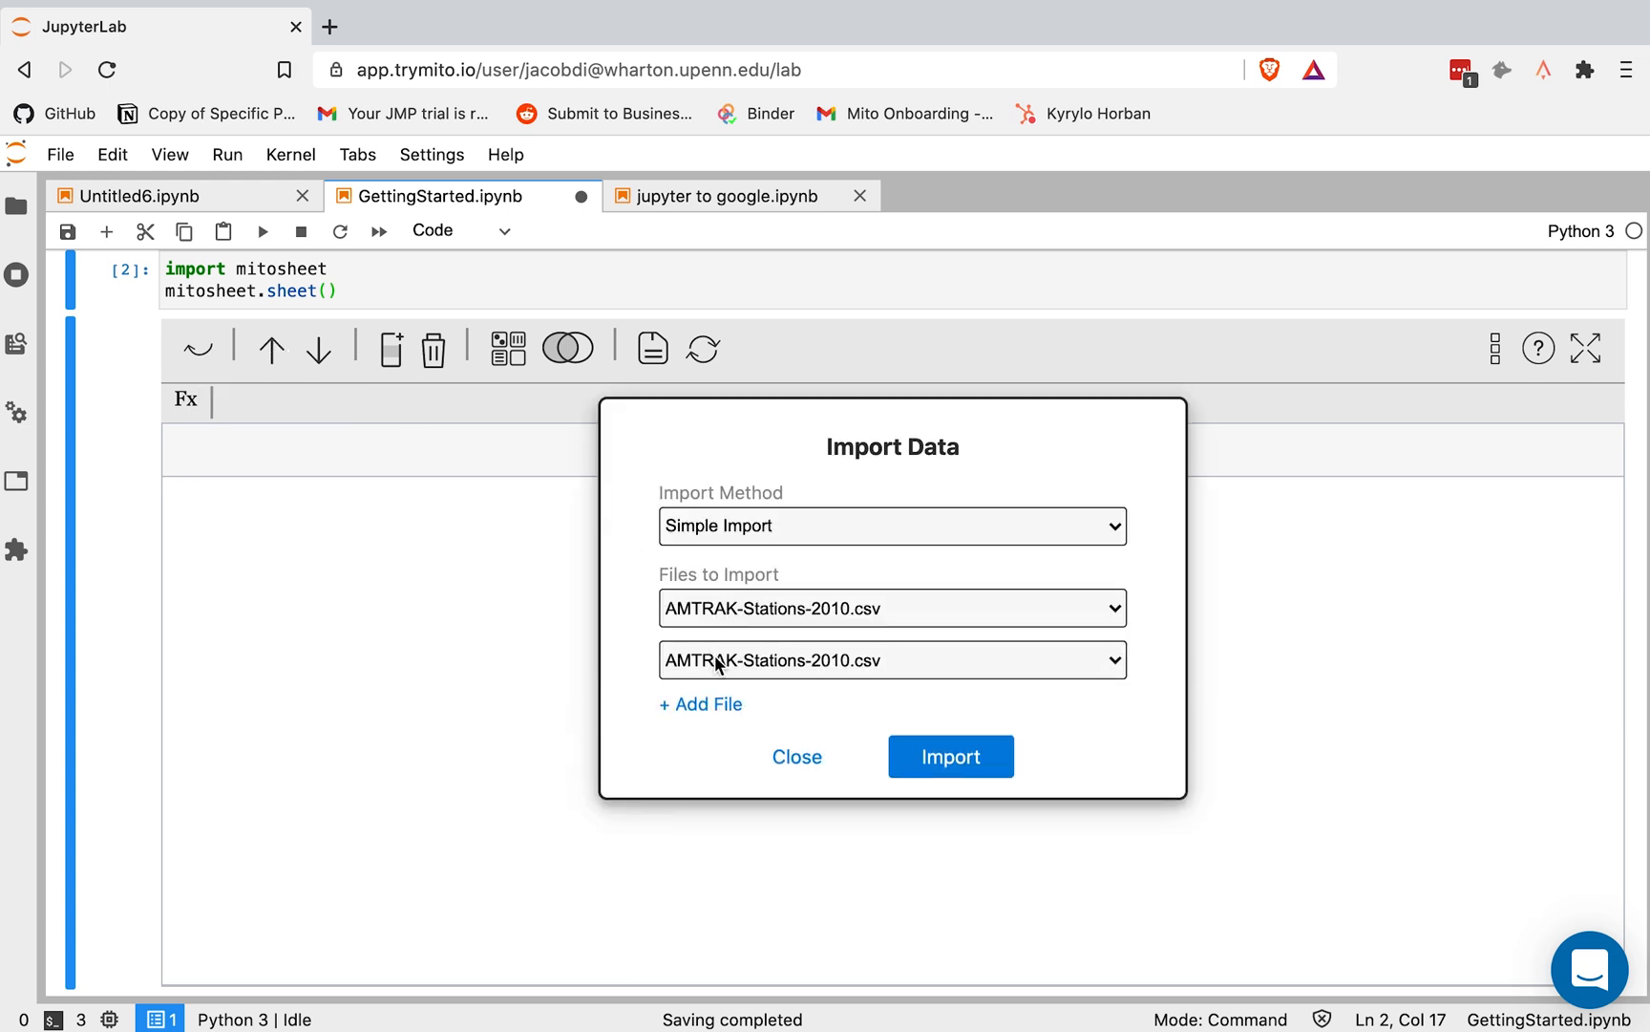
click(892, 659)
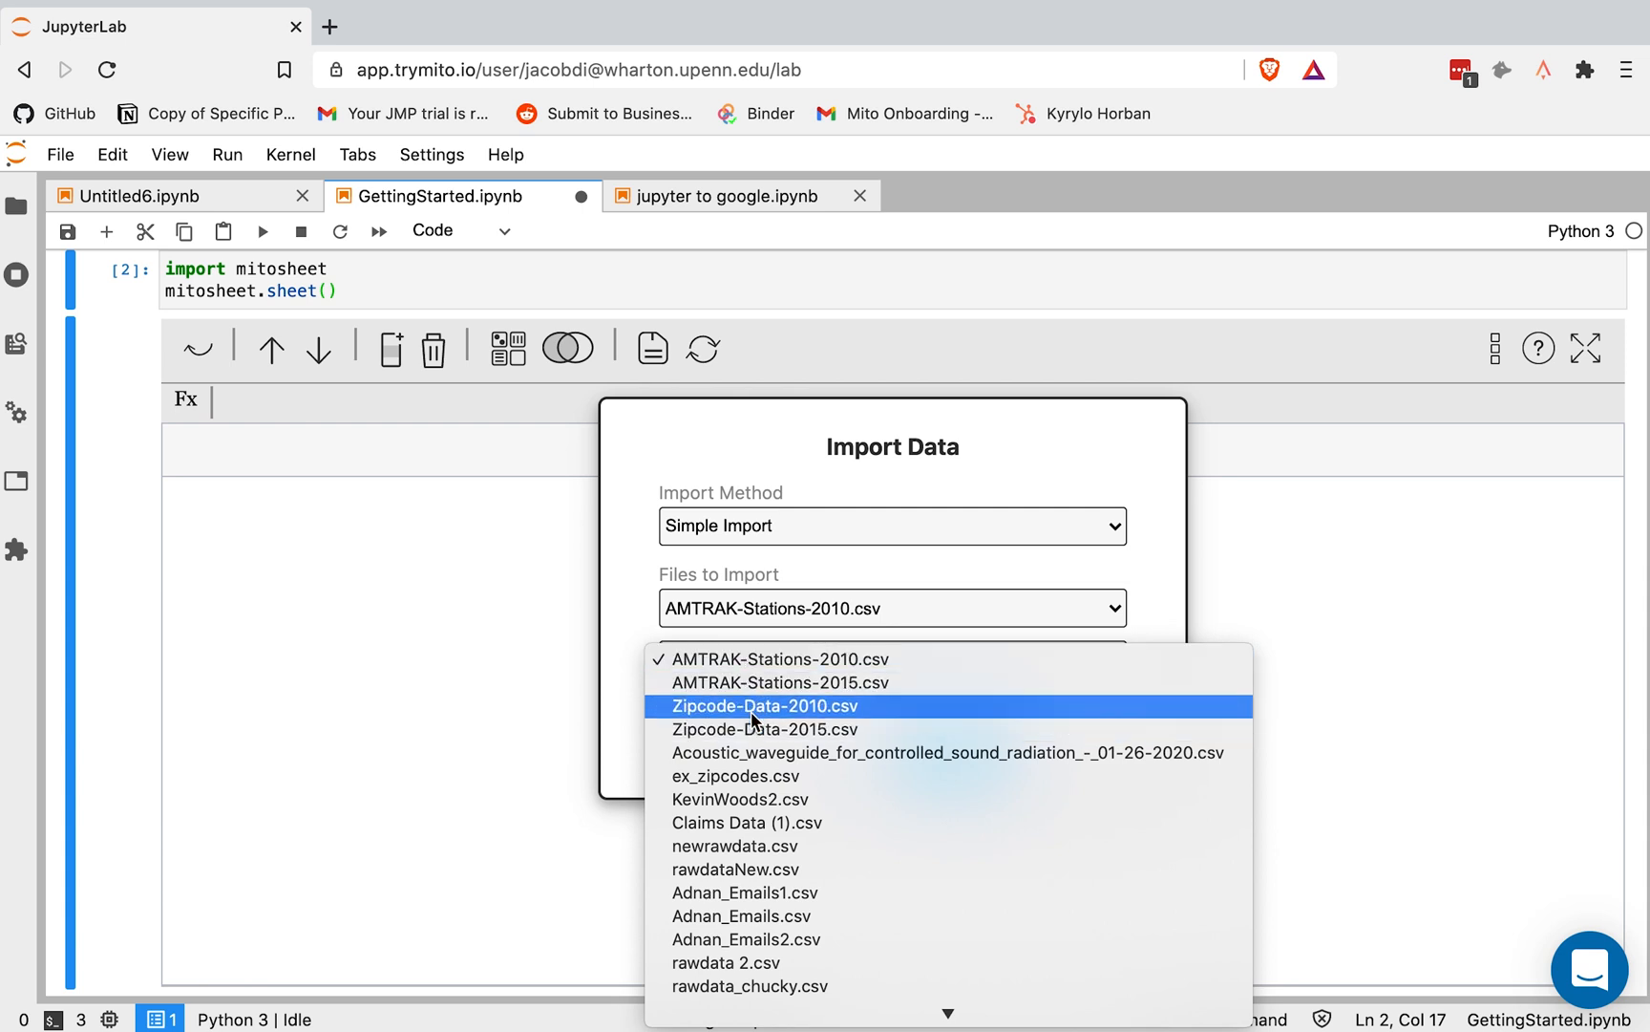
click(764, 705)
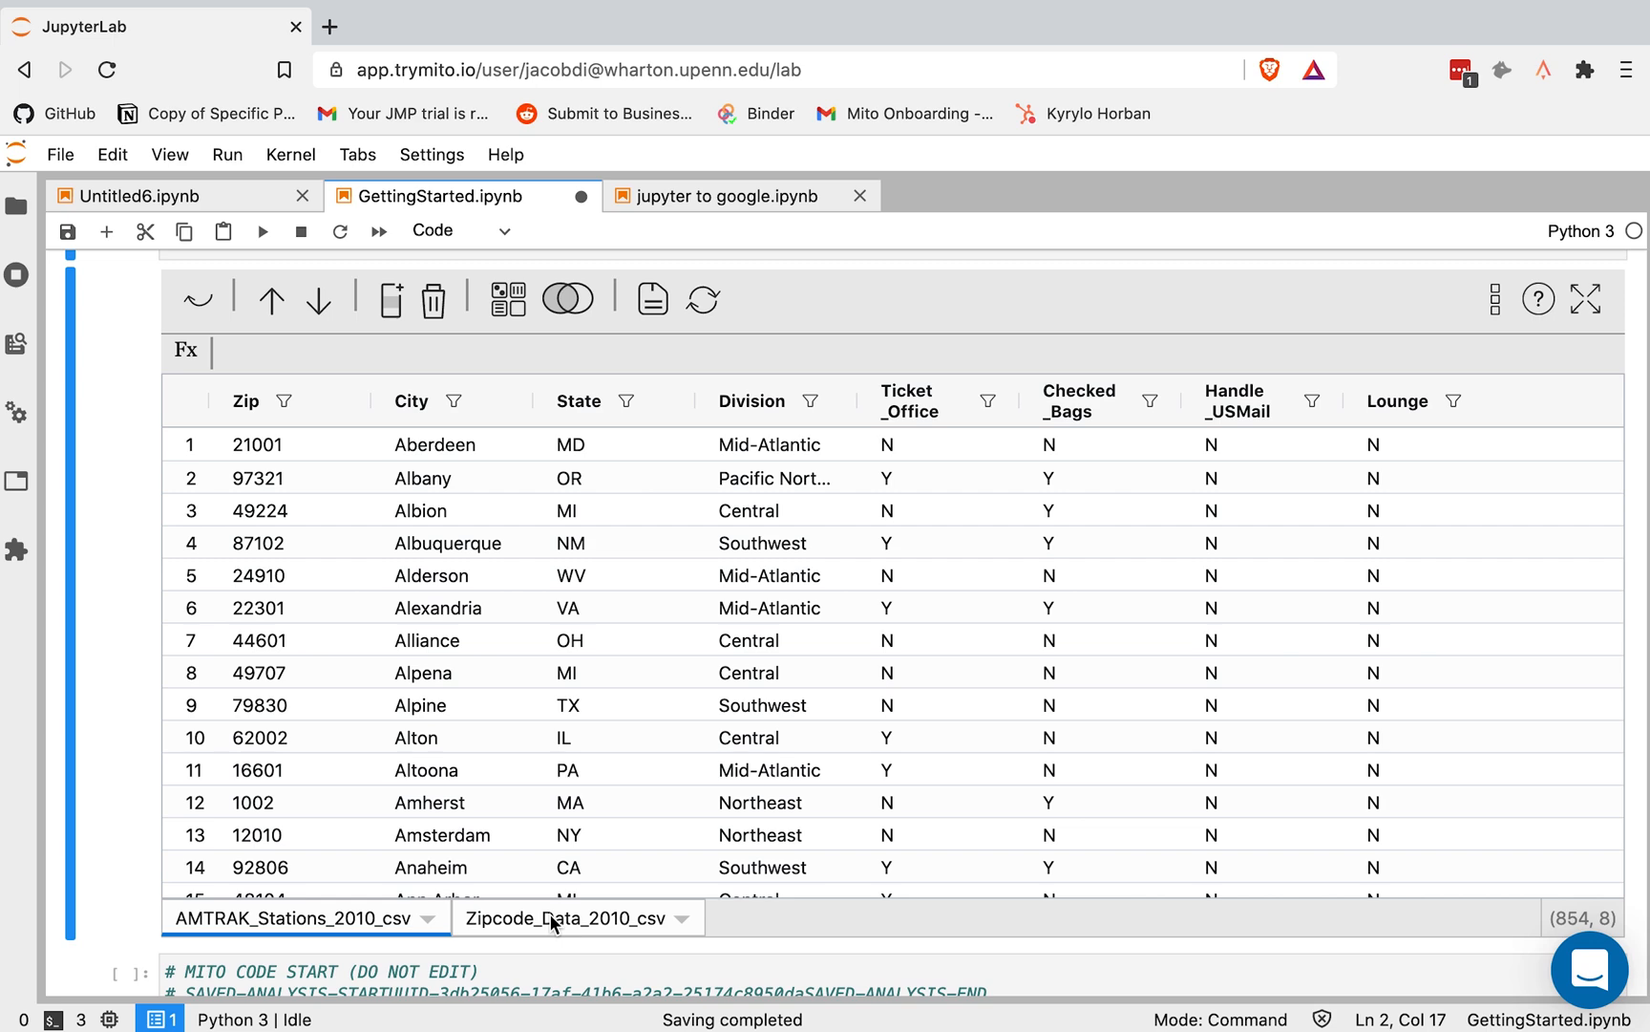
scroll(down, 3)
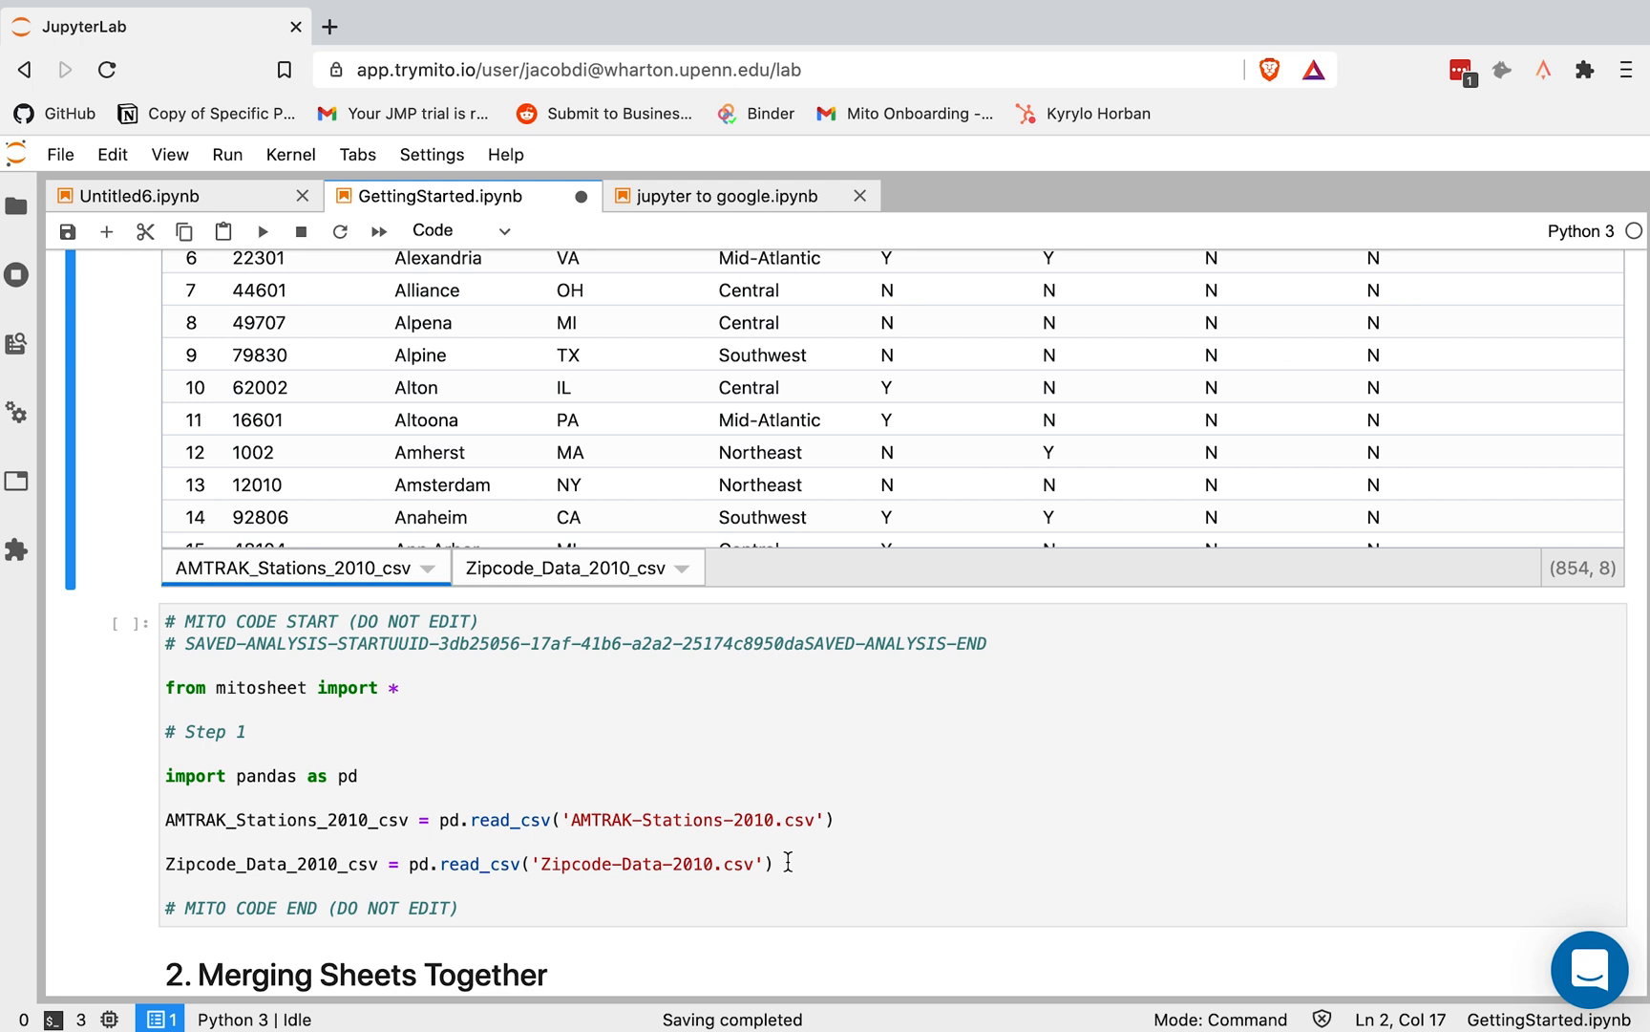
mouse_move(812, 854)
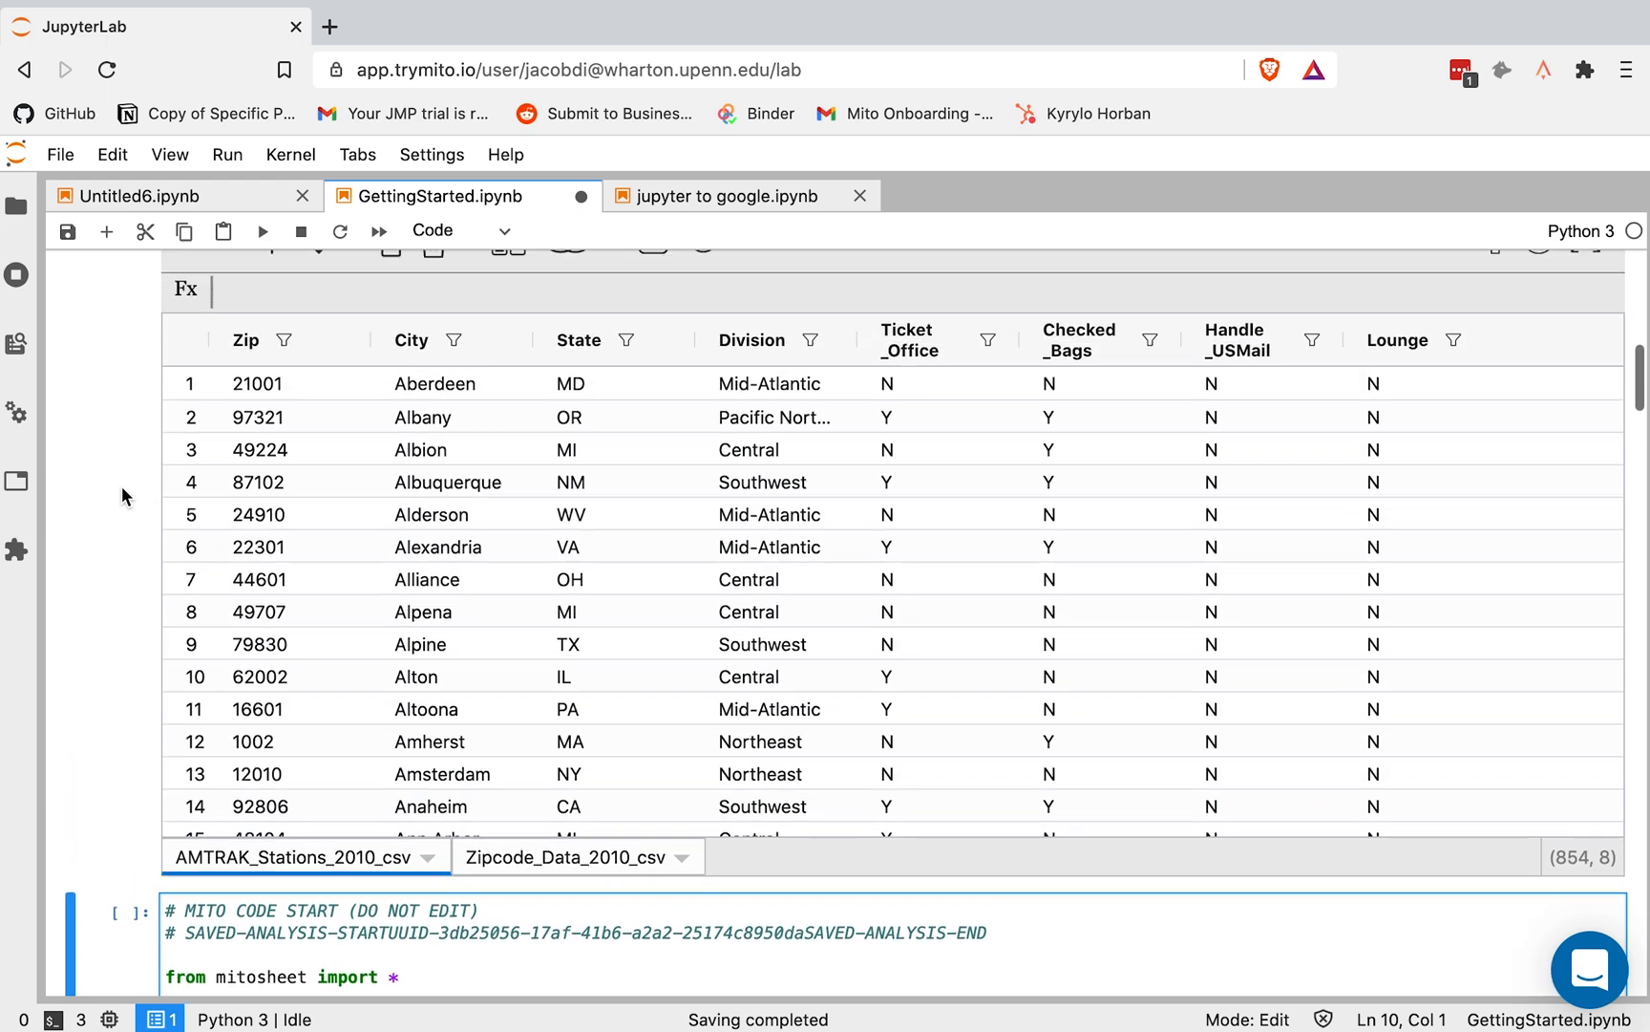
click(563, 860)
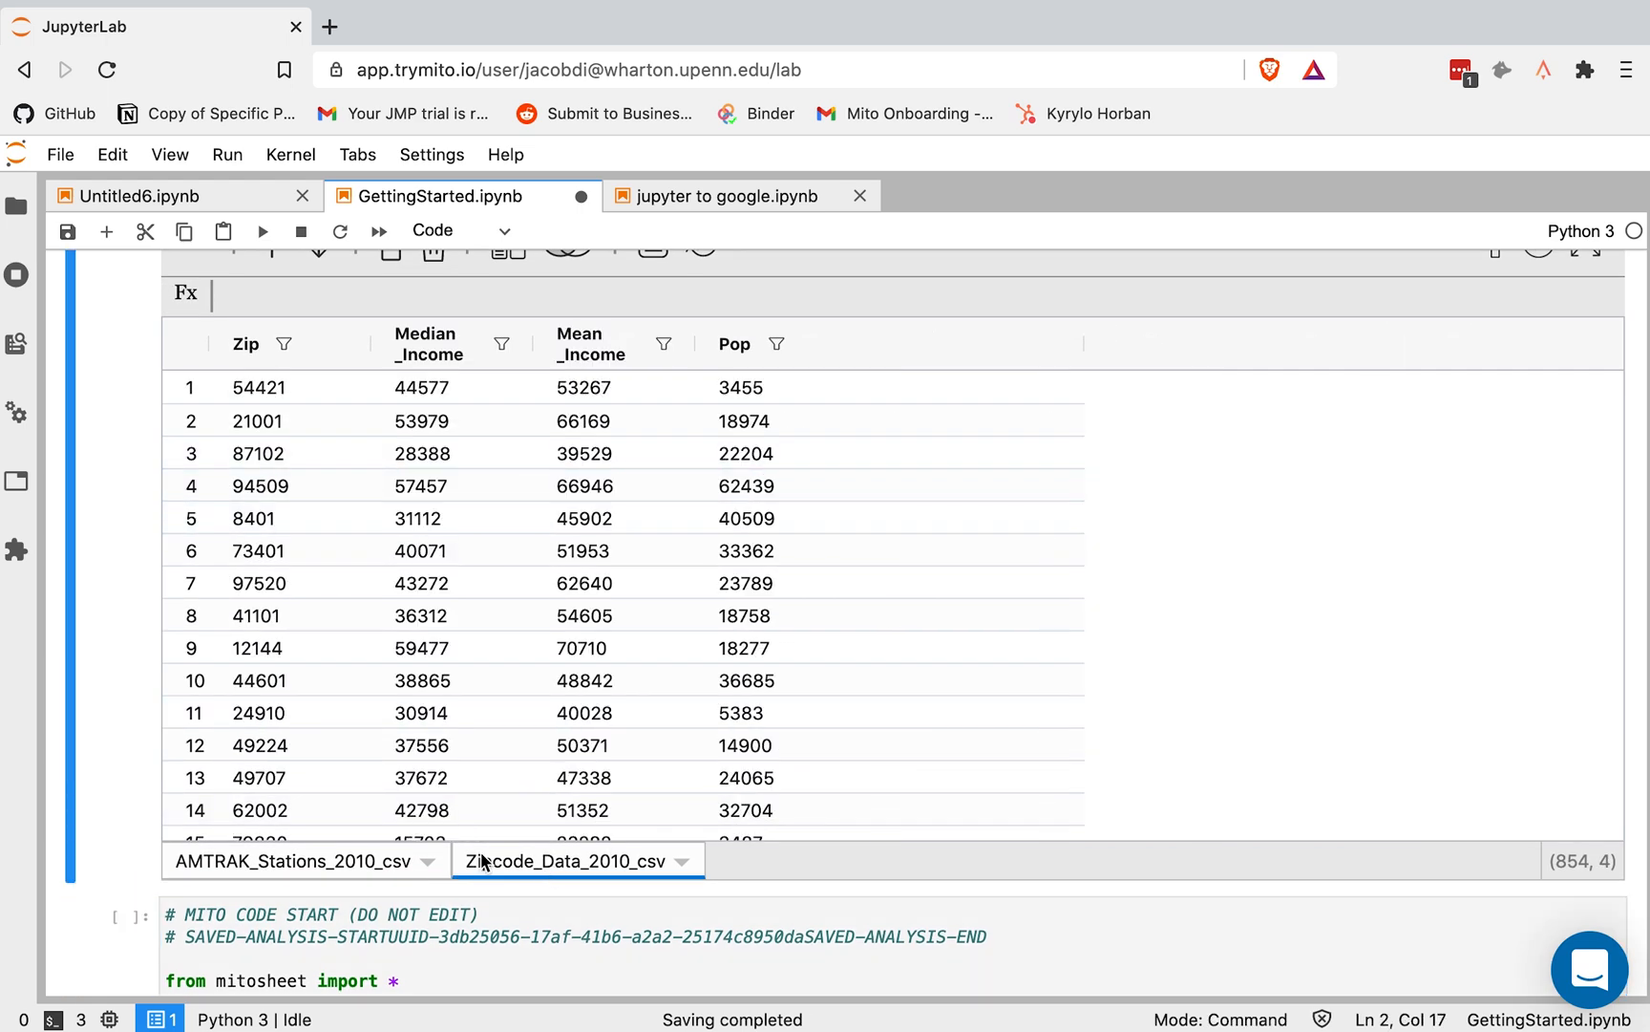
click(295, 859)
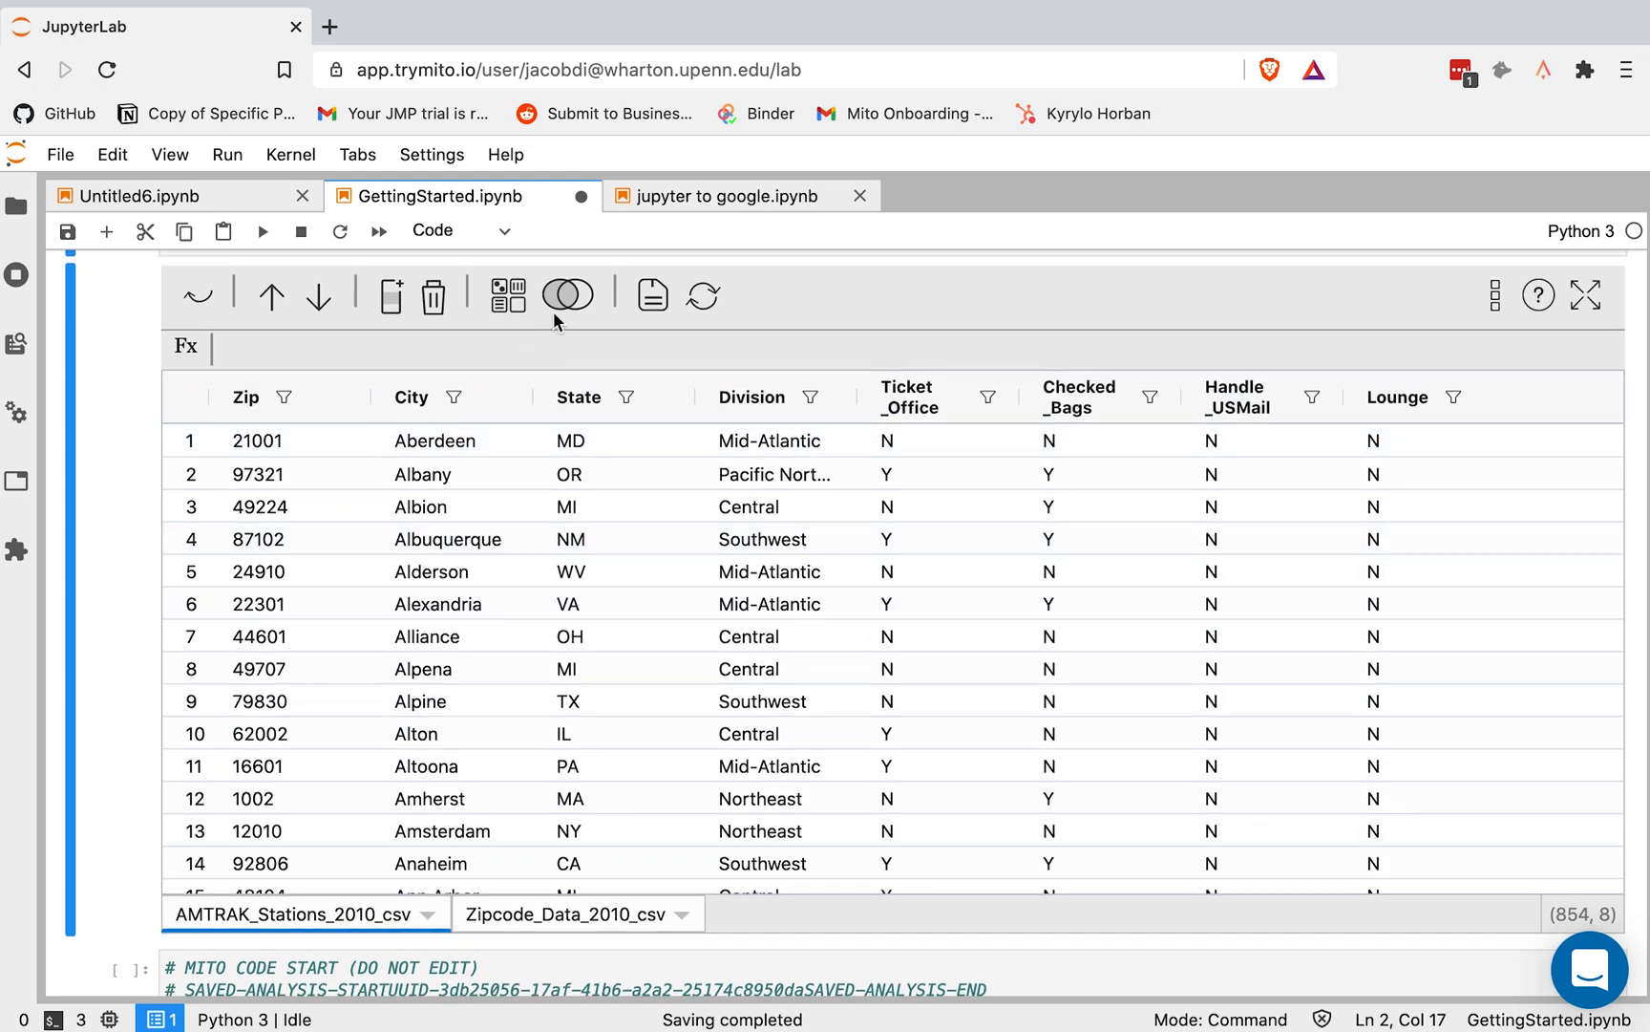
Merge the two imported sheets on Zip into new sheet df3
click(566, 294)
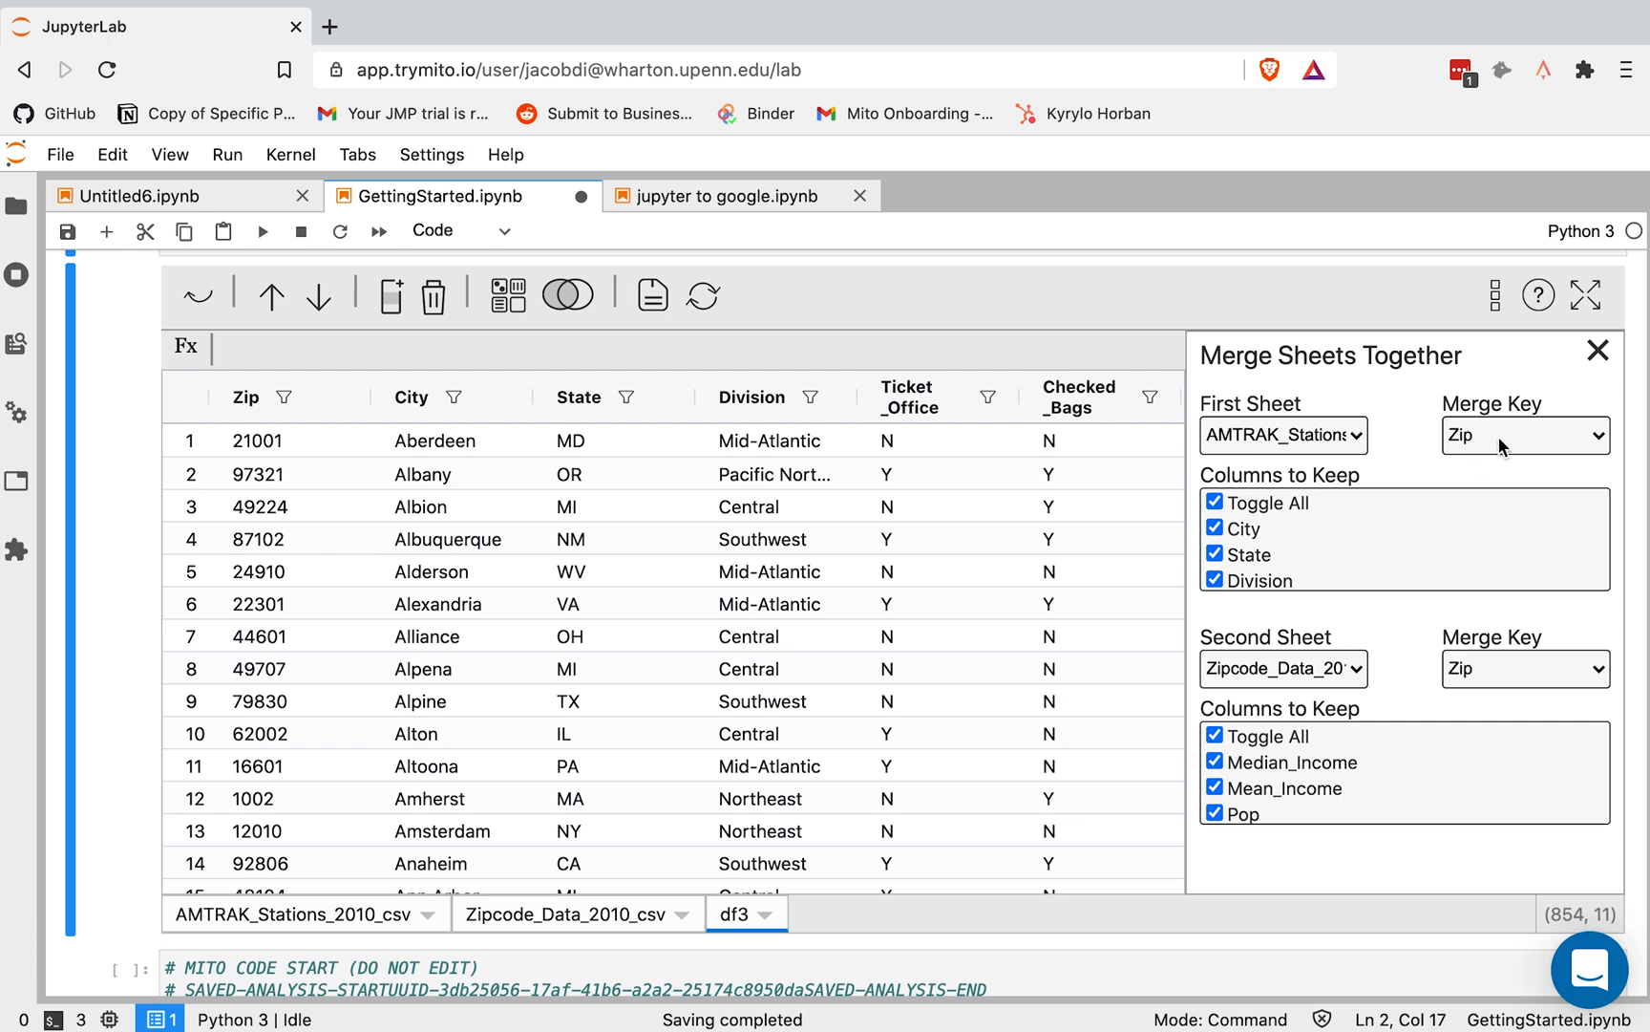
mouse_move(1498, 500)
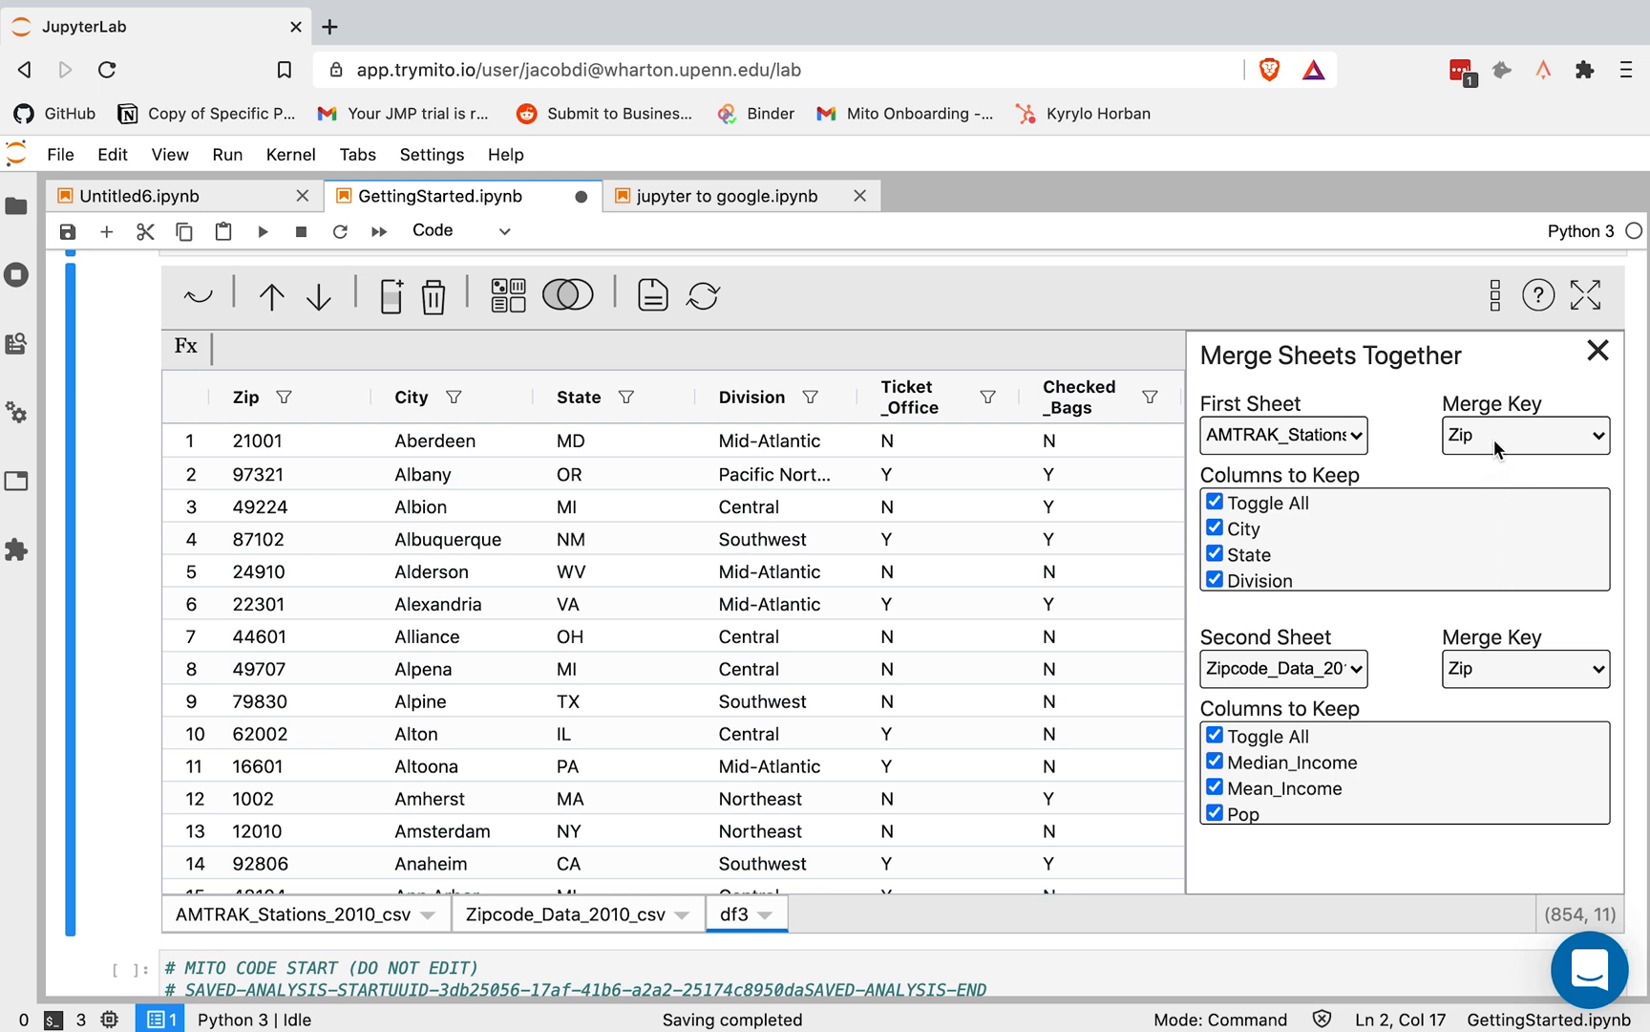
mouse_move(1241, 527)
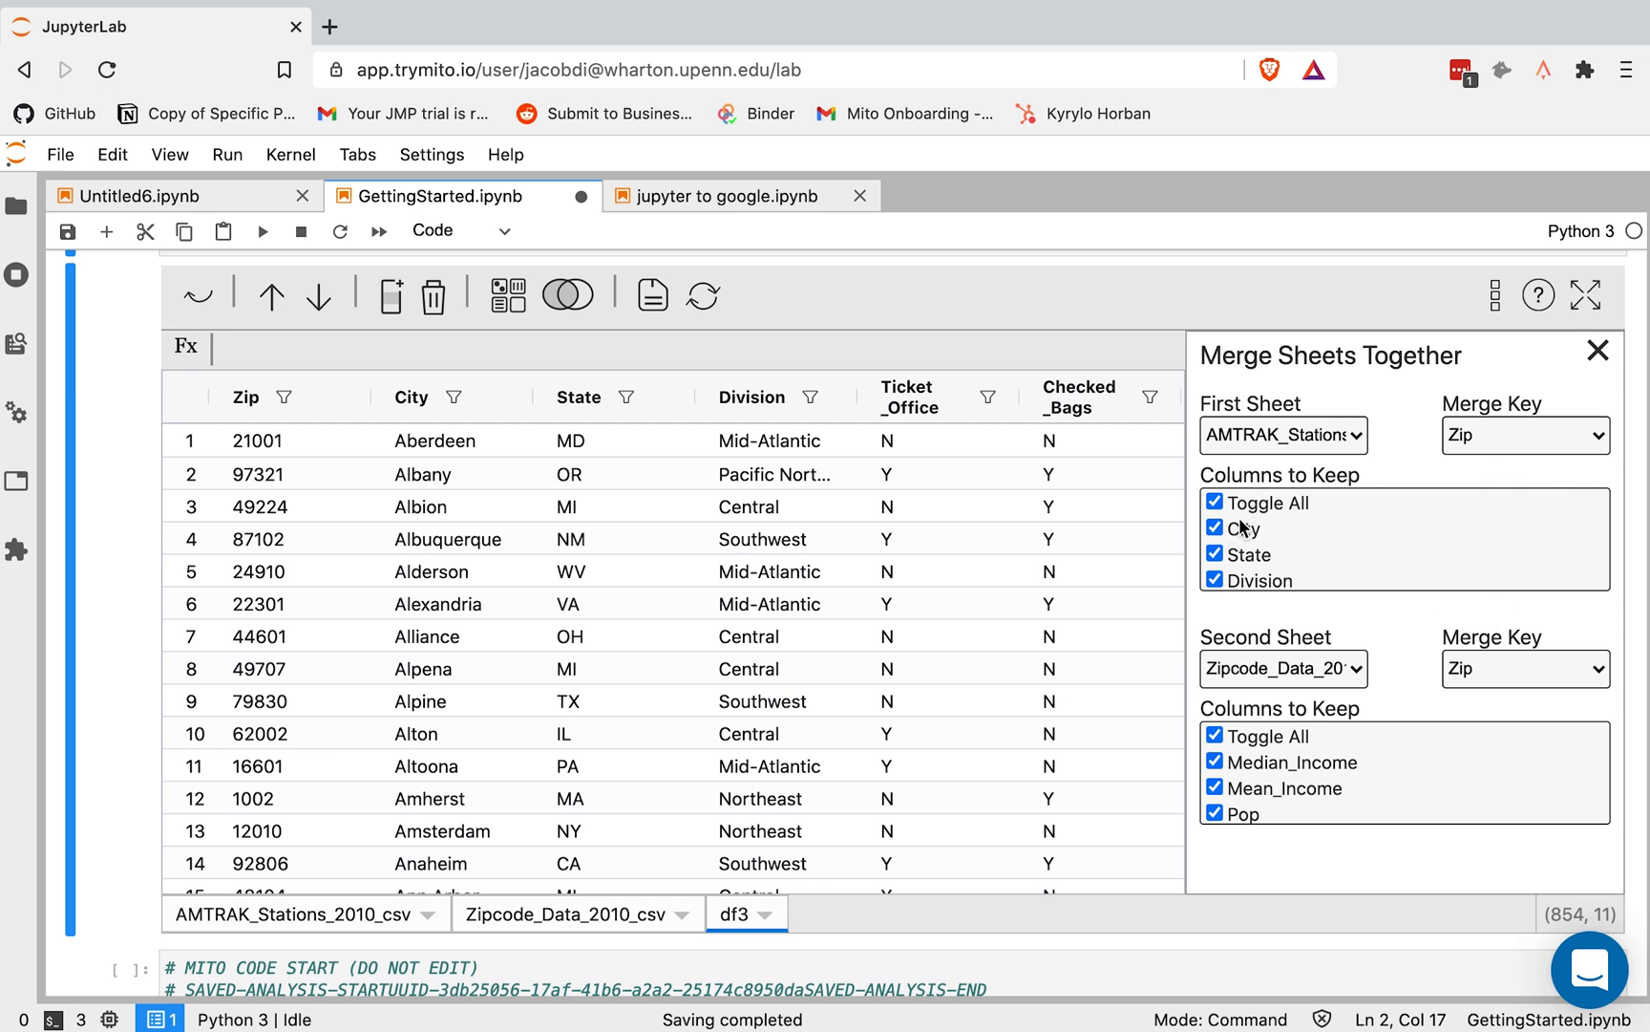
mouse_move(1236, 523)
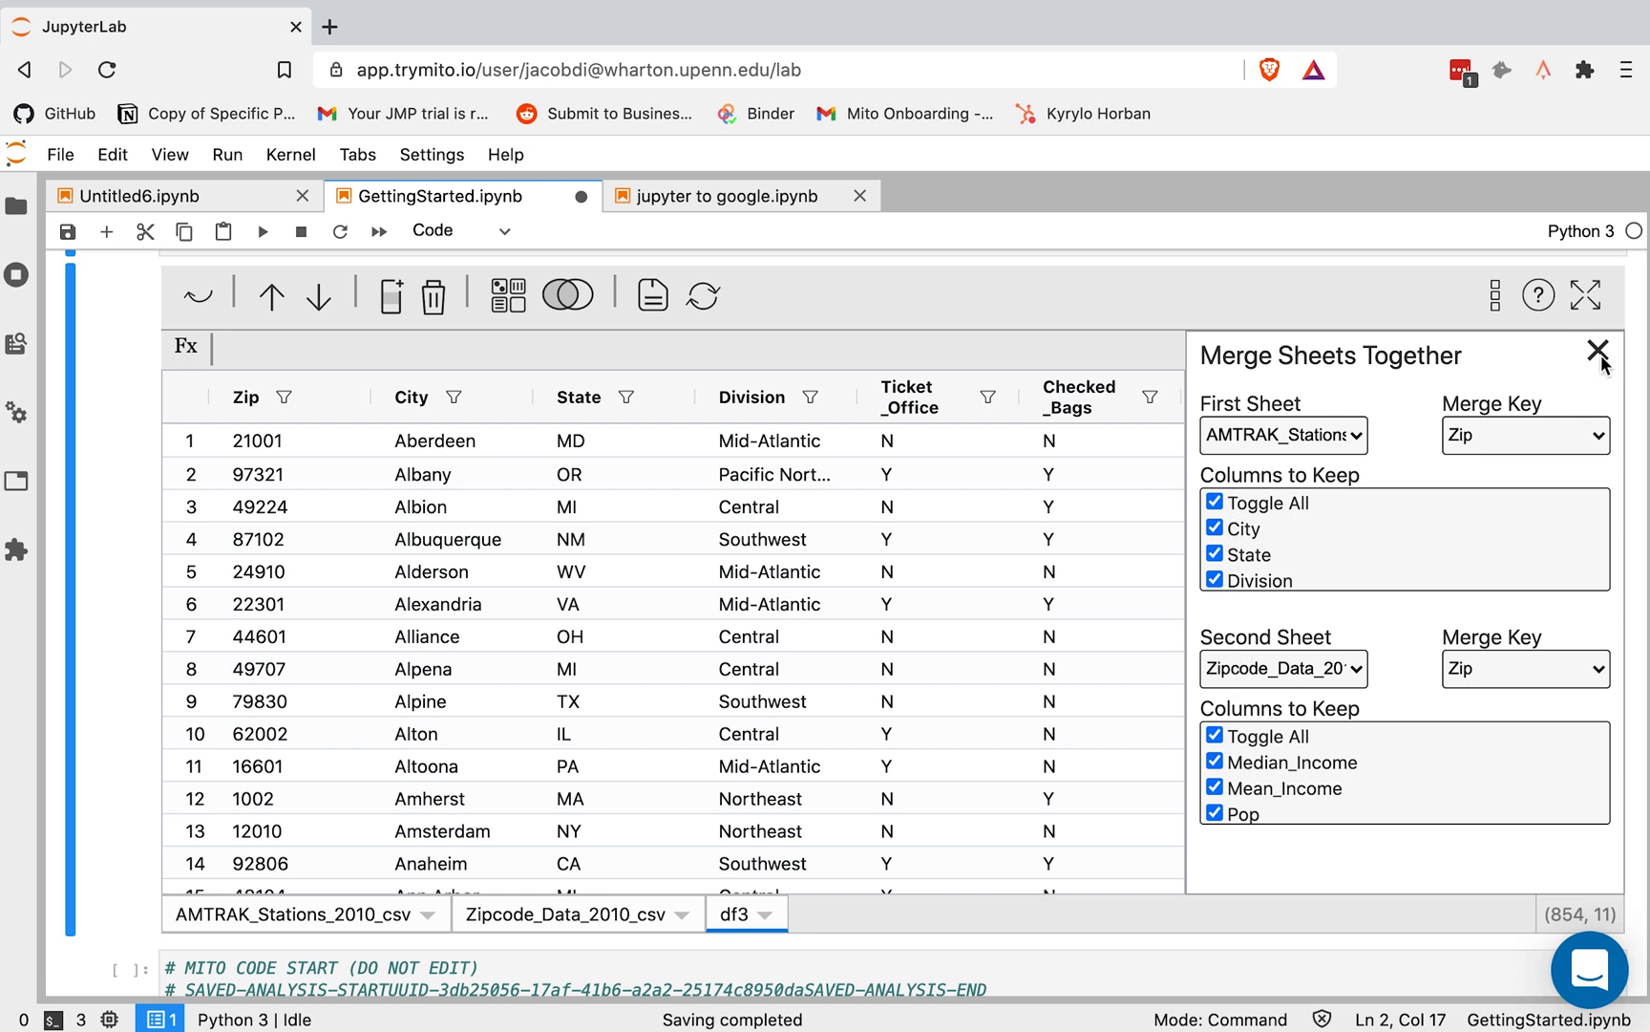
click(1597, 354)
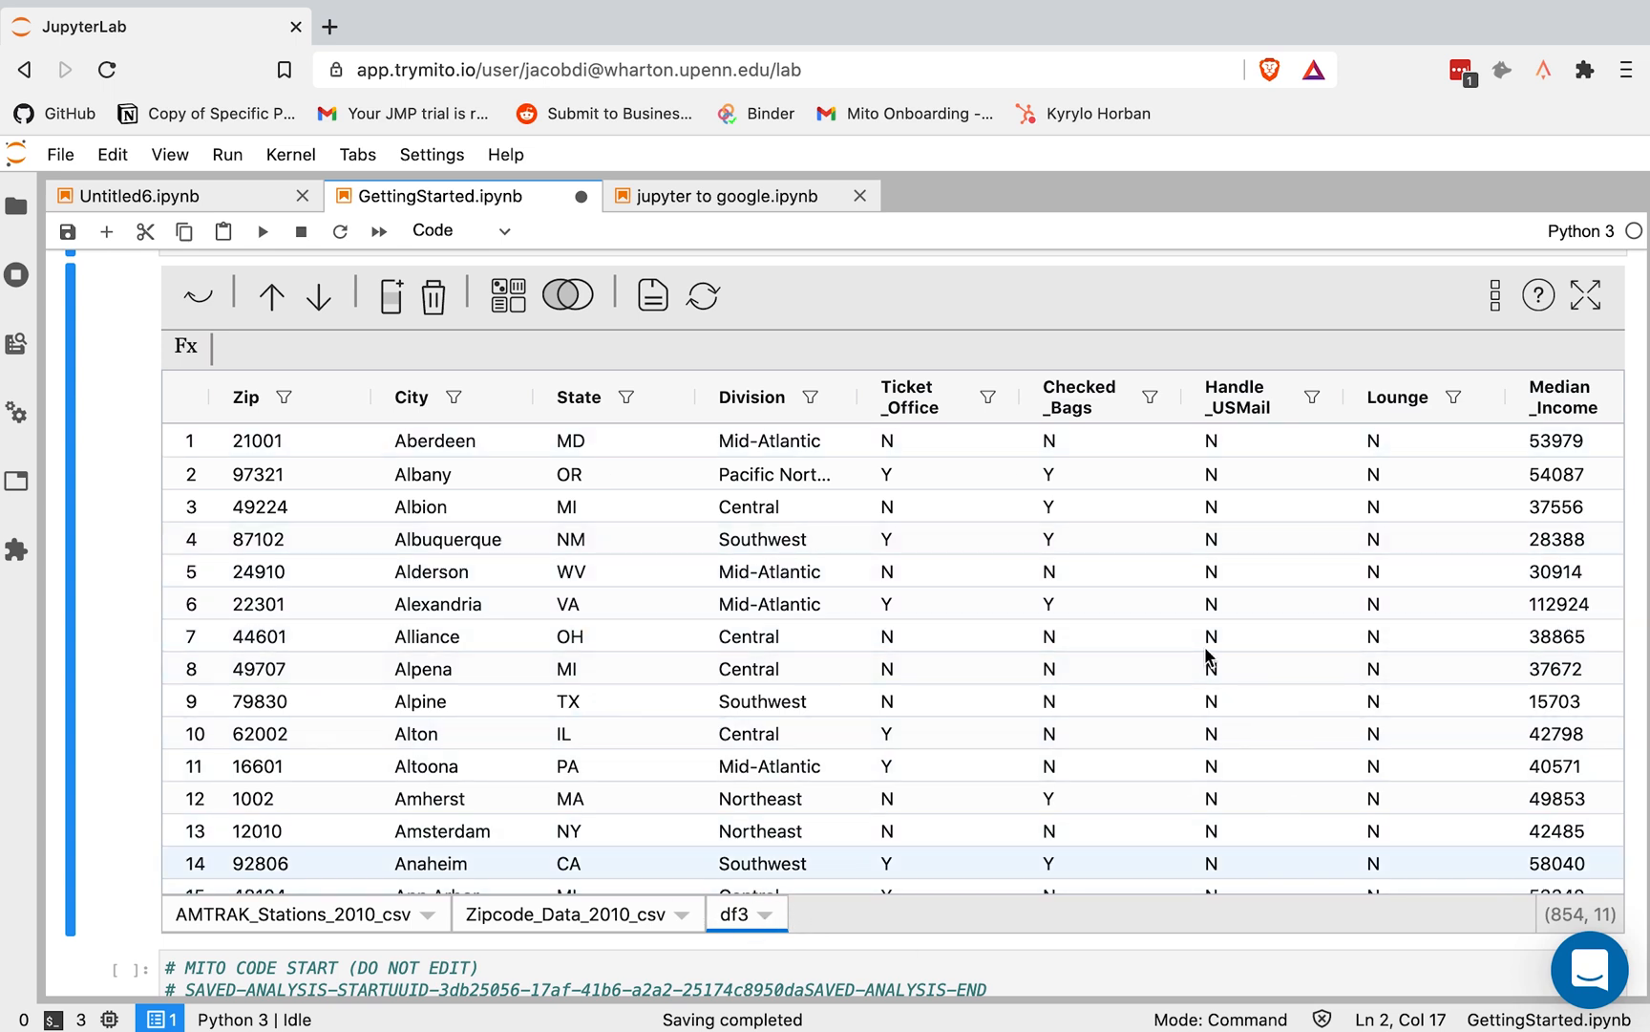
click(256, 668)
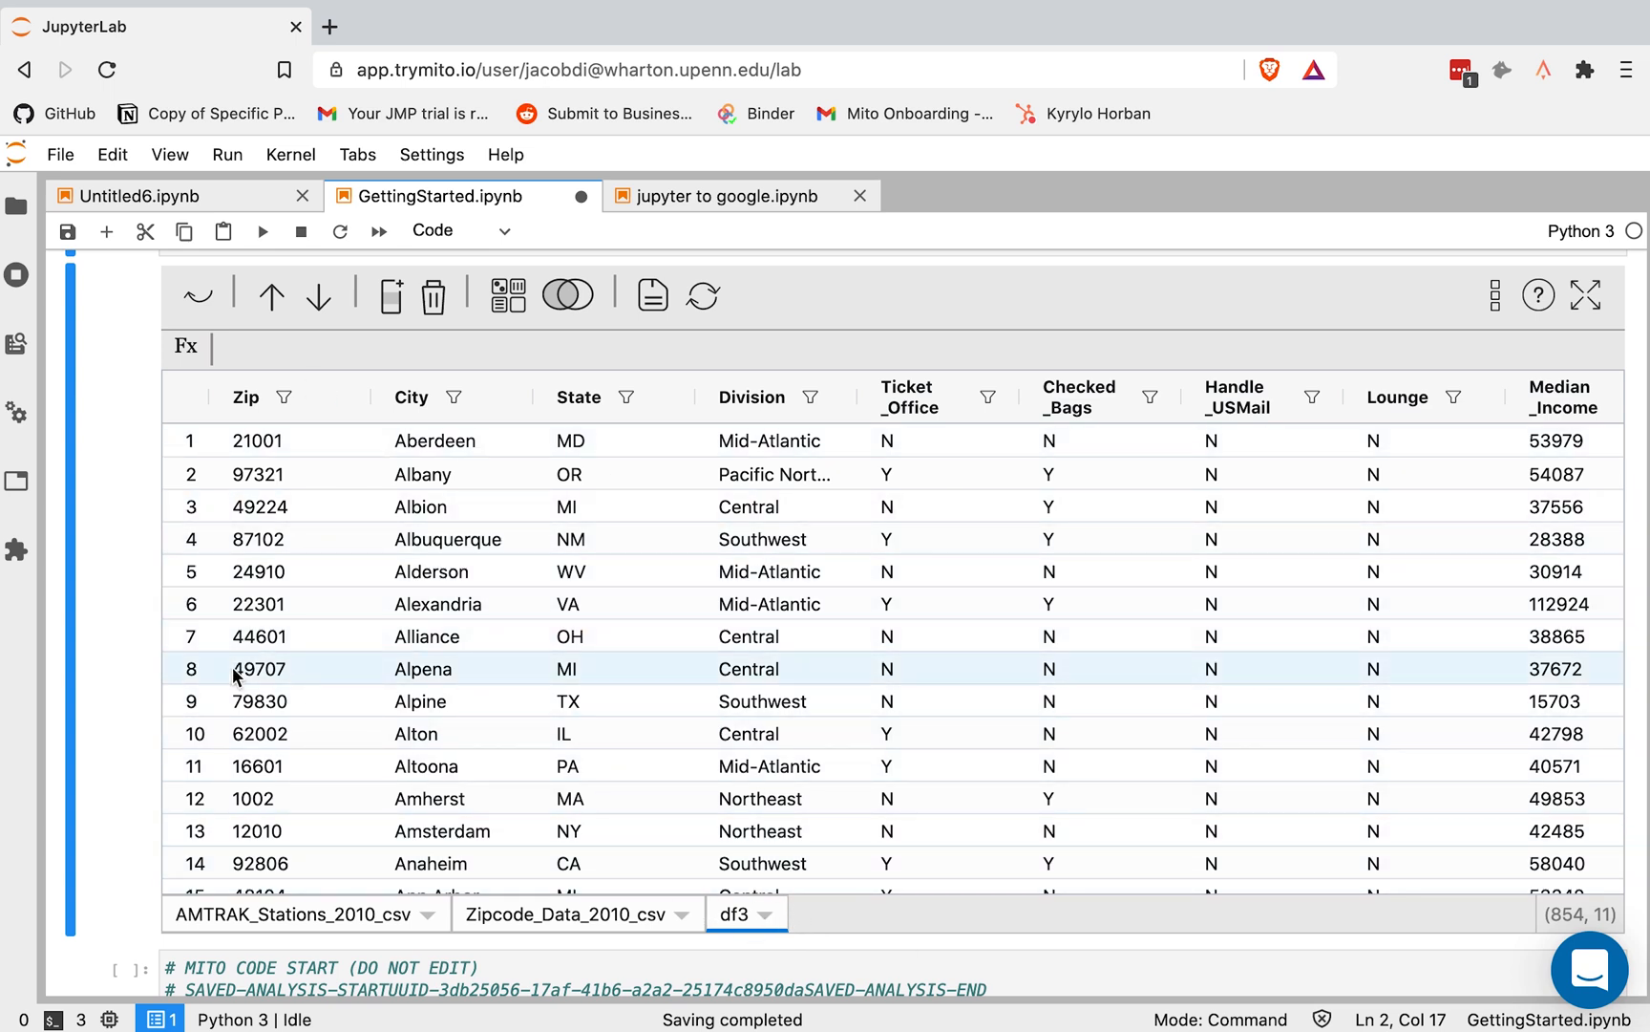
scroll(down, 3)
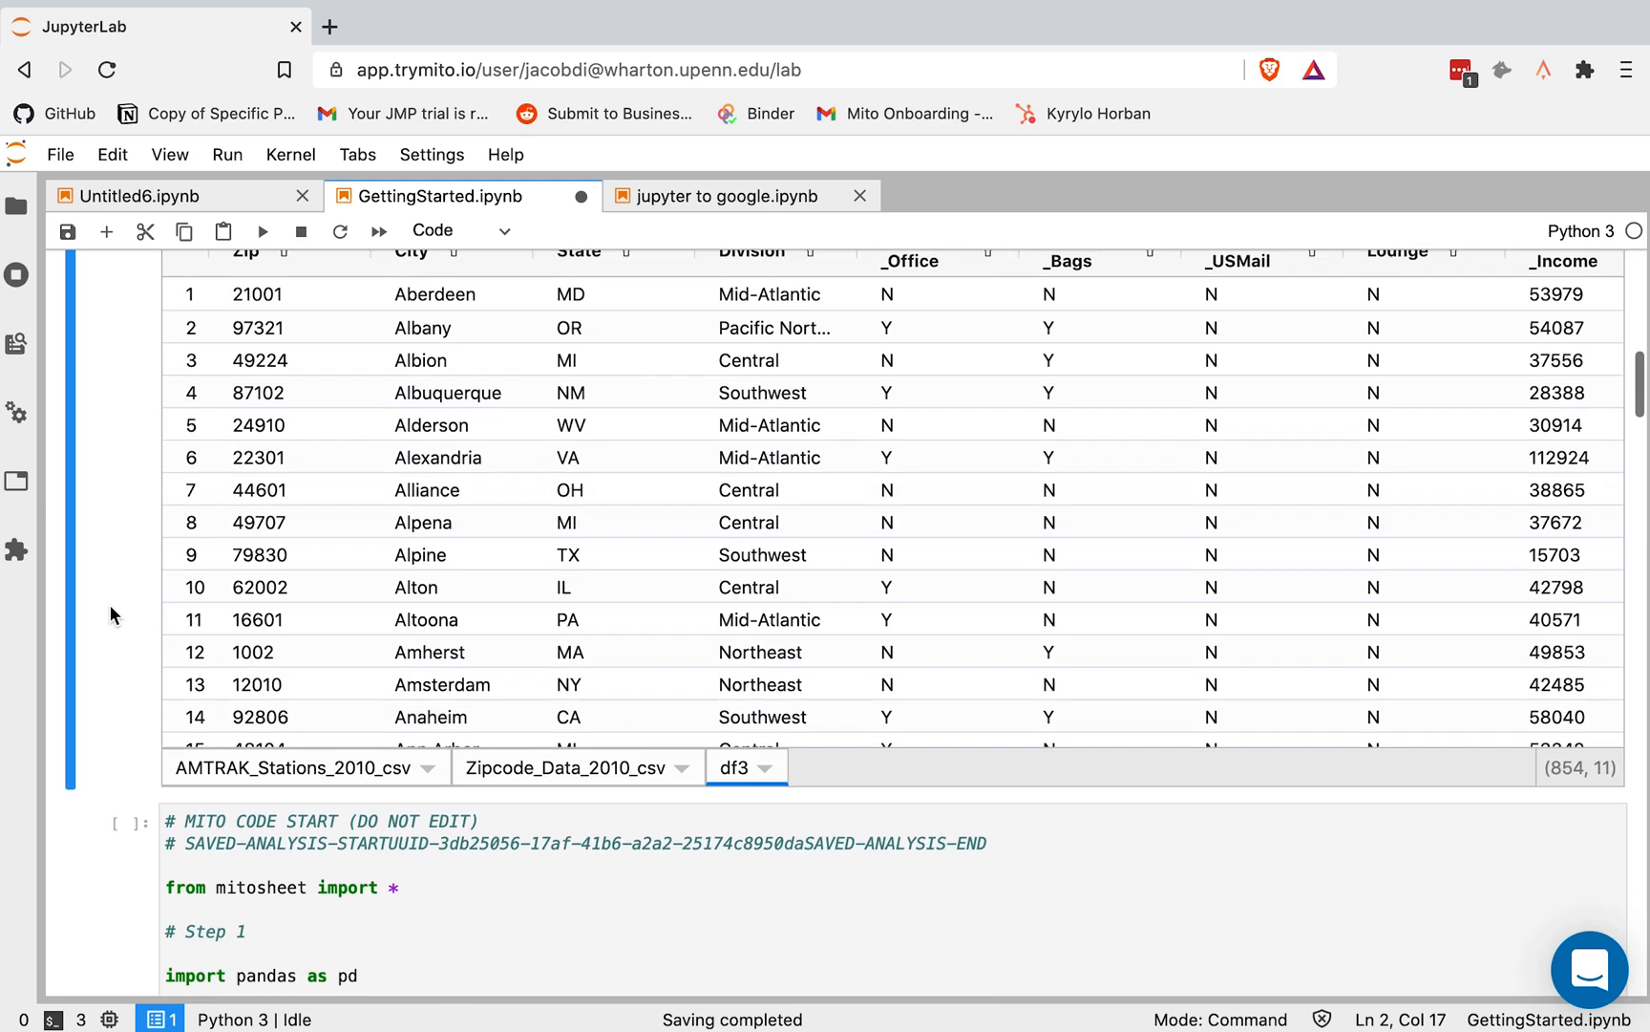
scroll(down, 3)
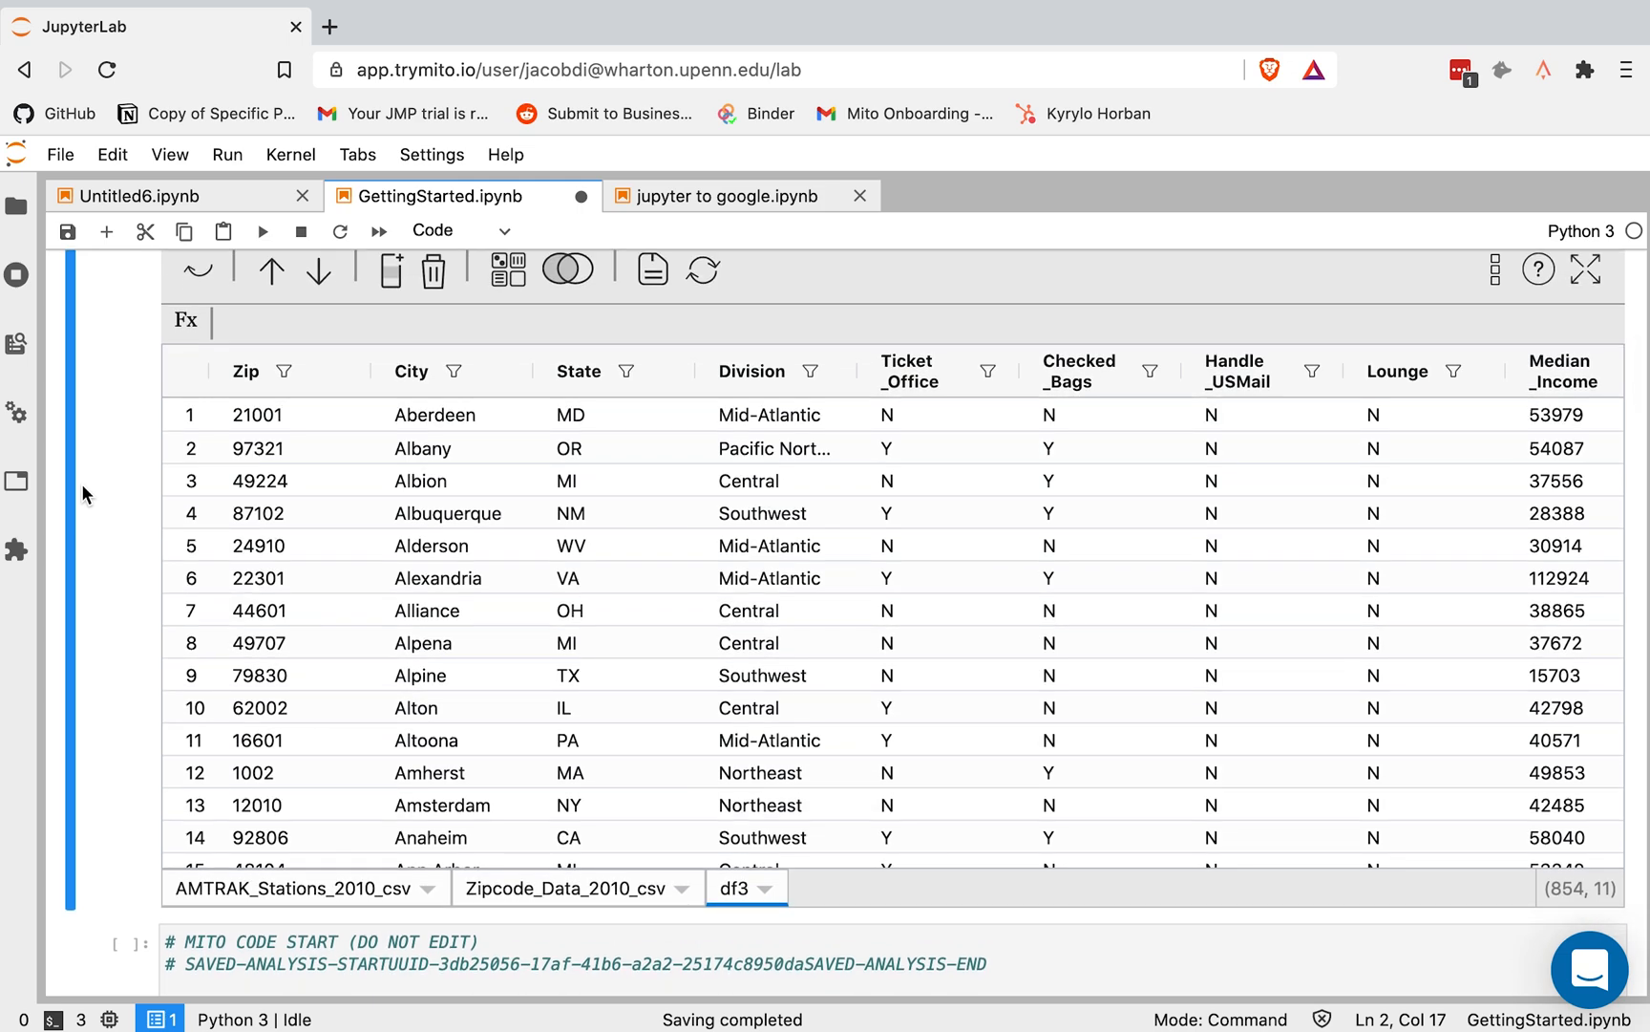
click(573, 415)
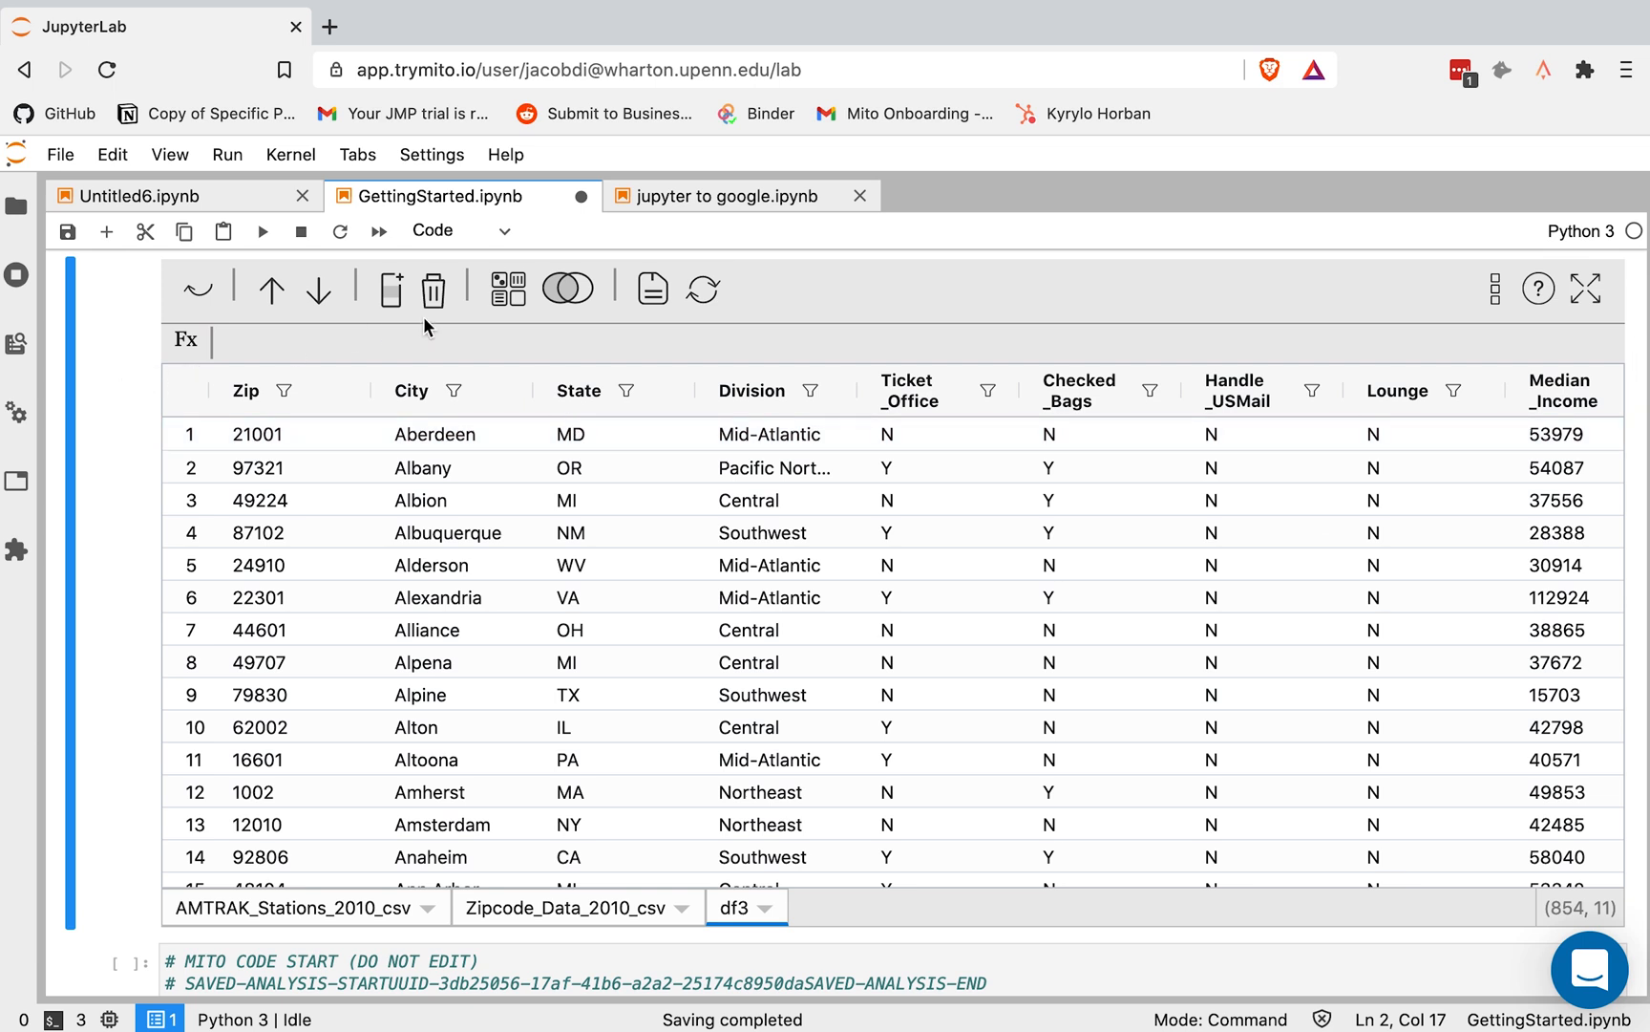
Build pivot df4 from df3 with State as rows and count of Zip as values
click(507, 290)
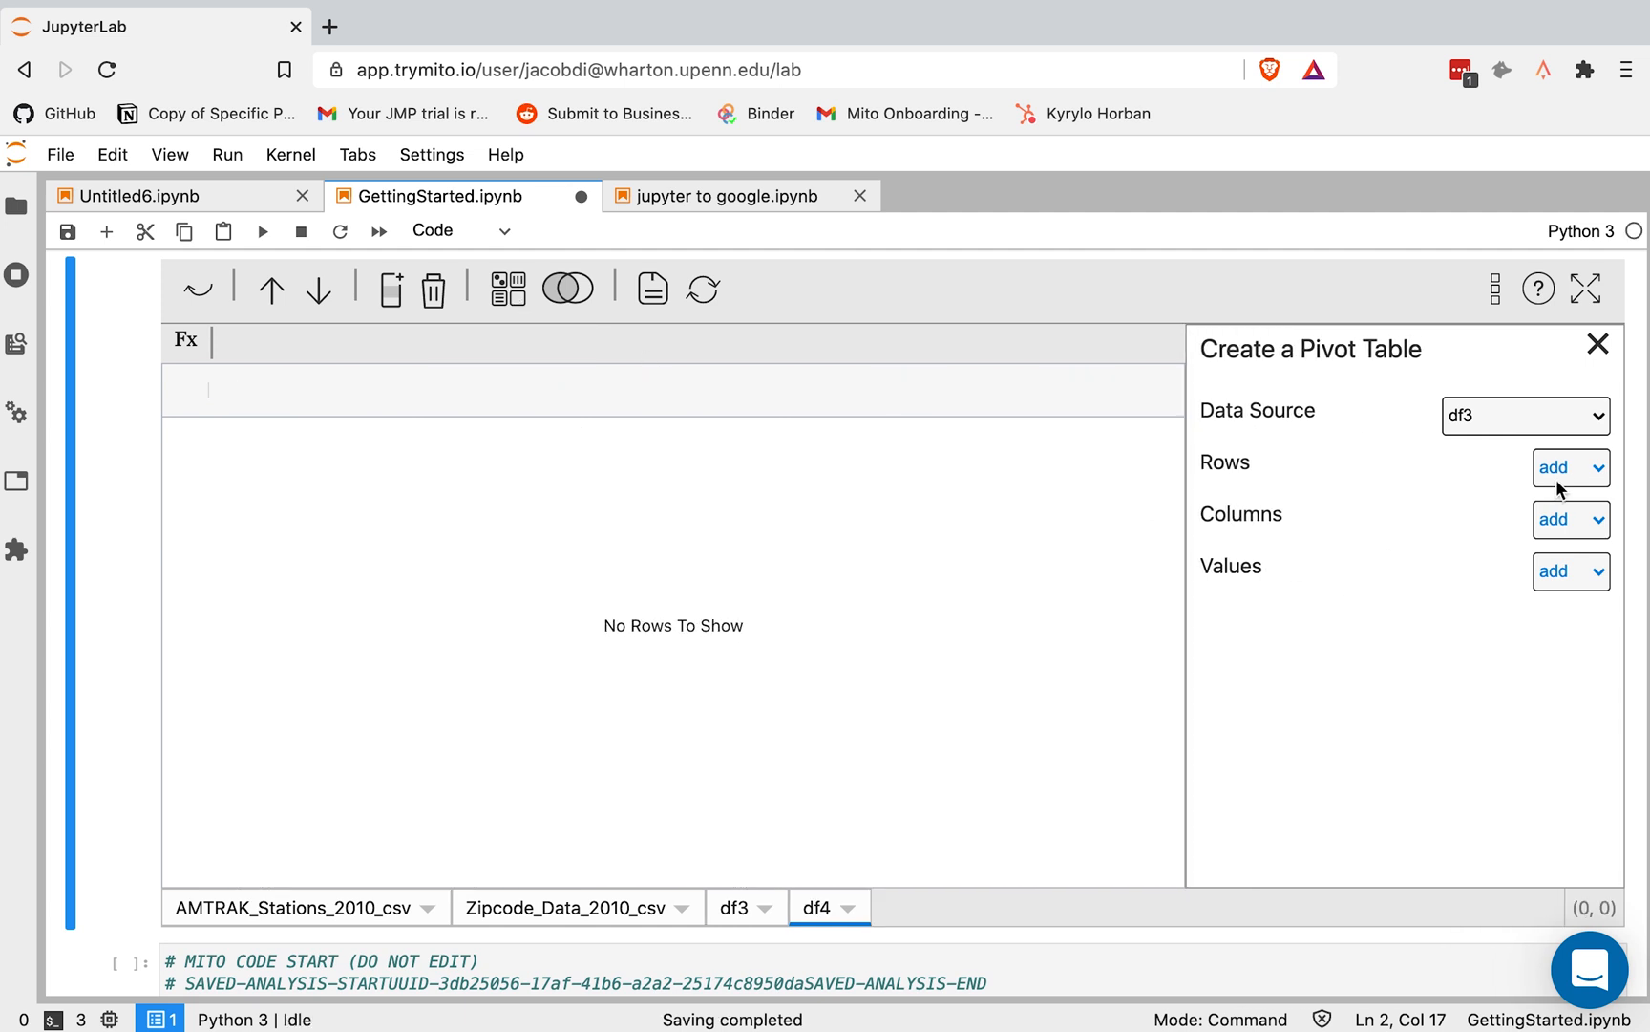
click(1570, 468)
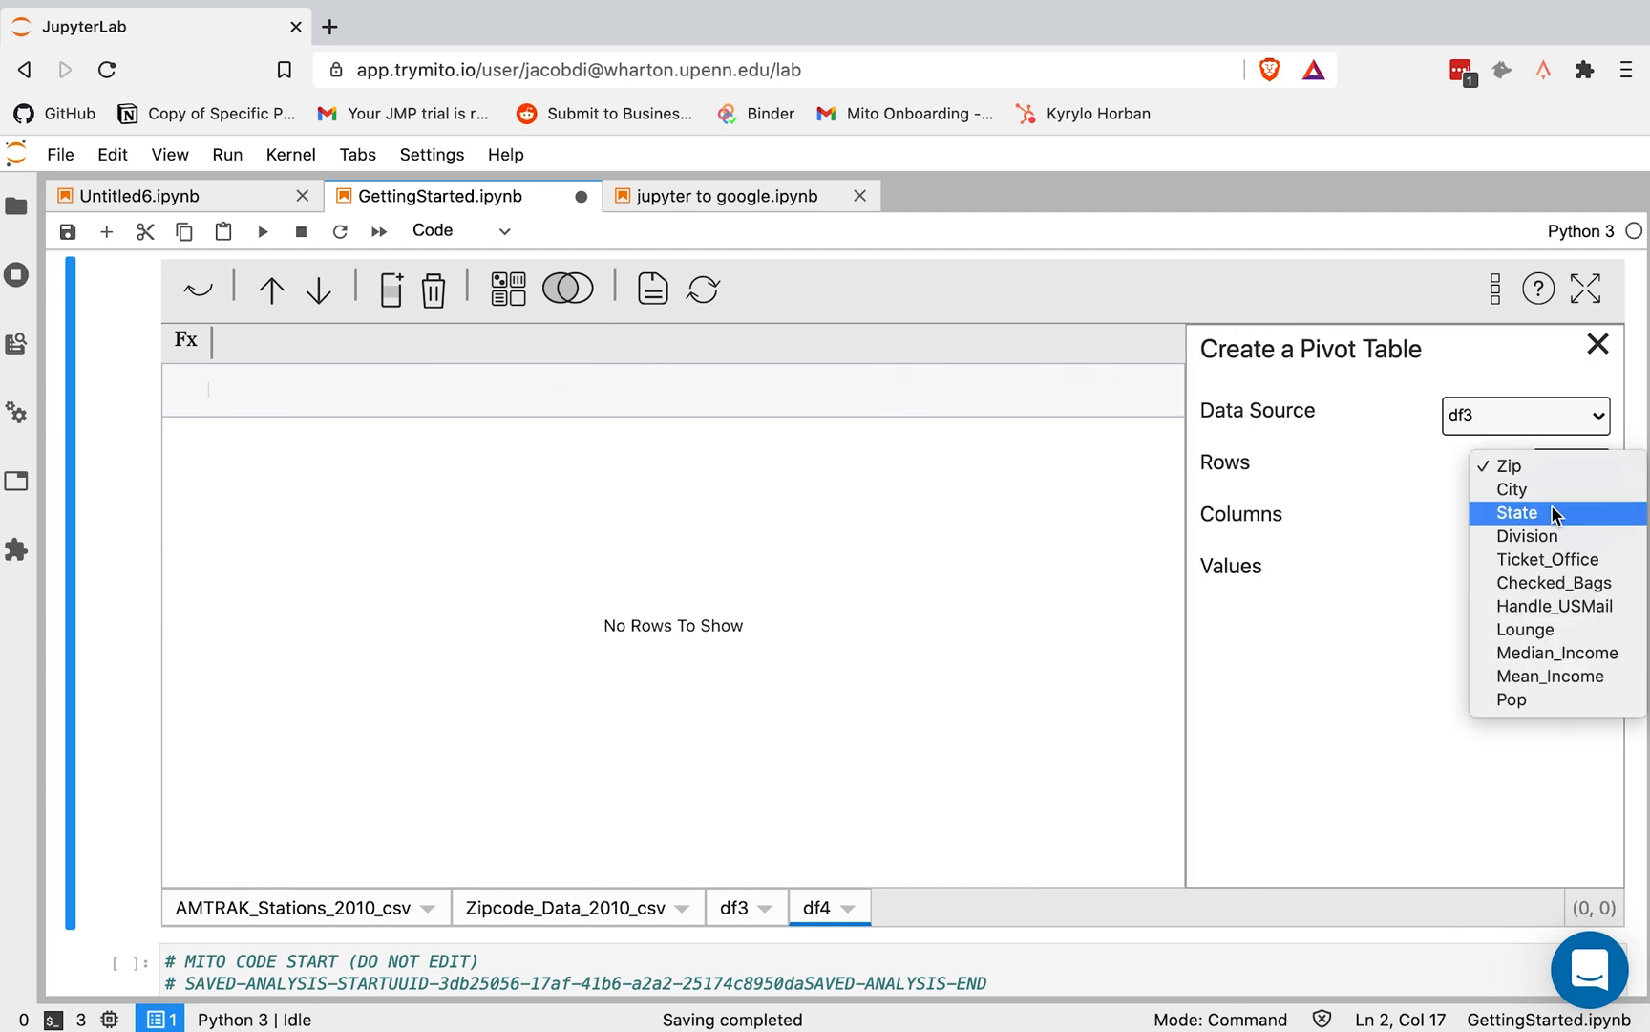
click(1514, 512)
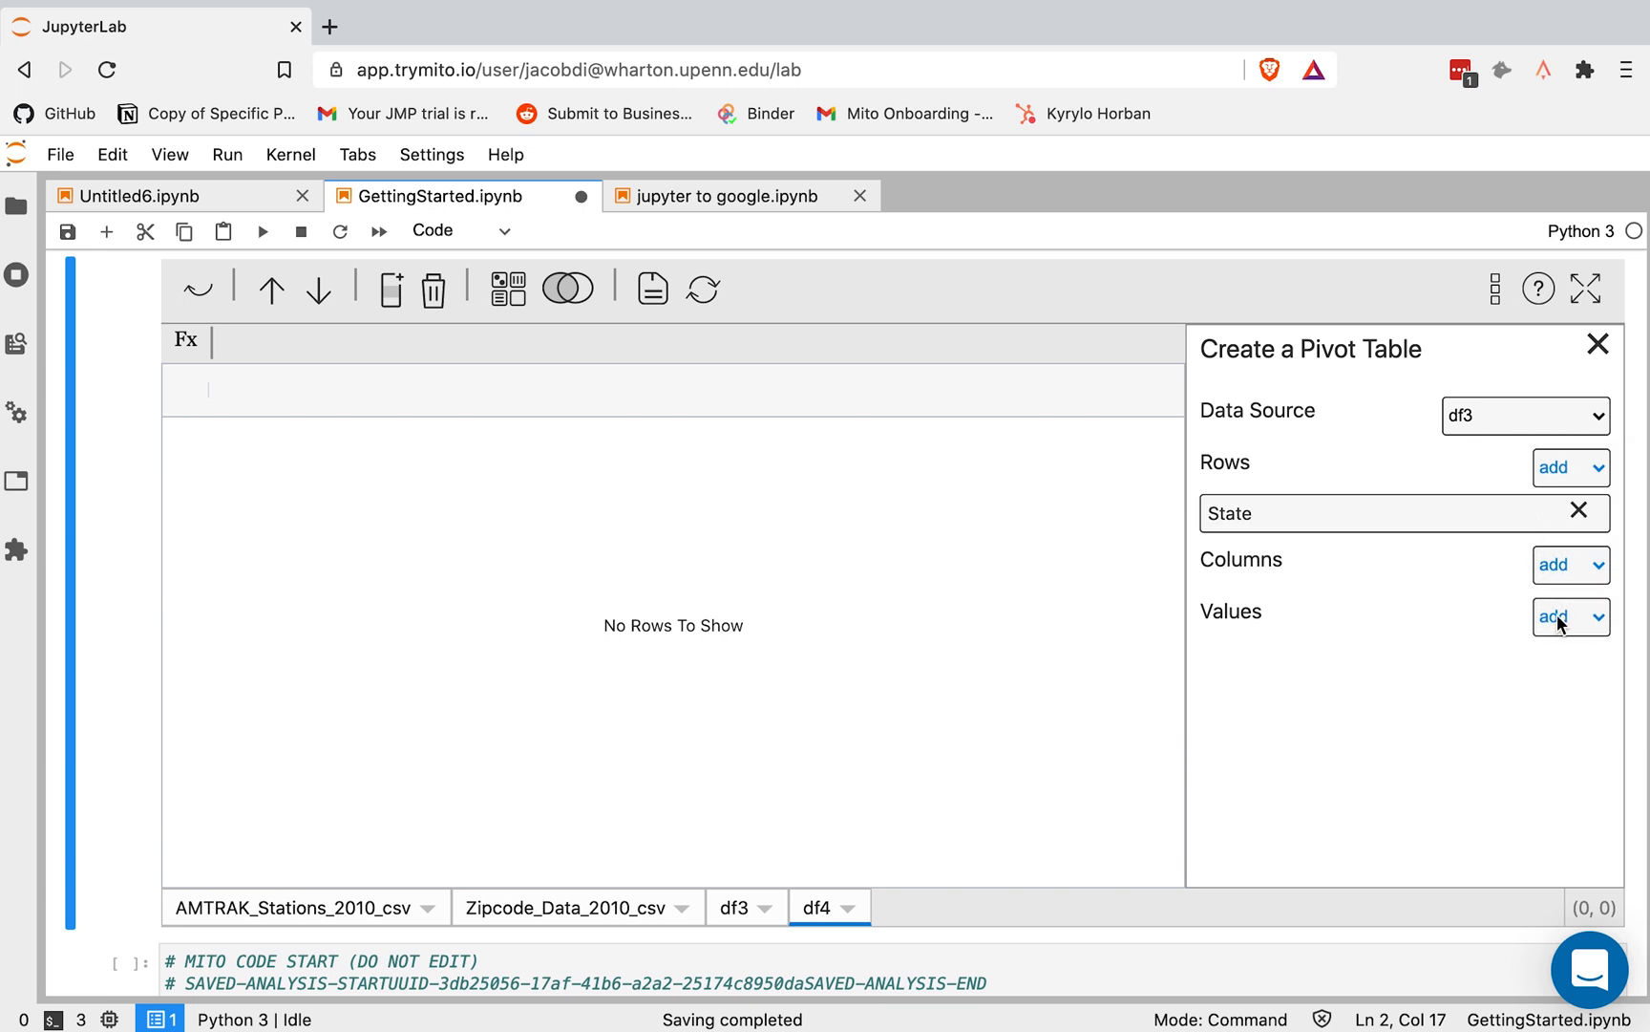
click(1559, 616)
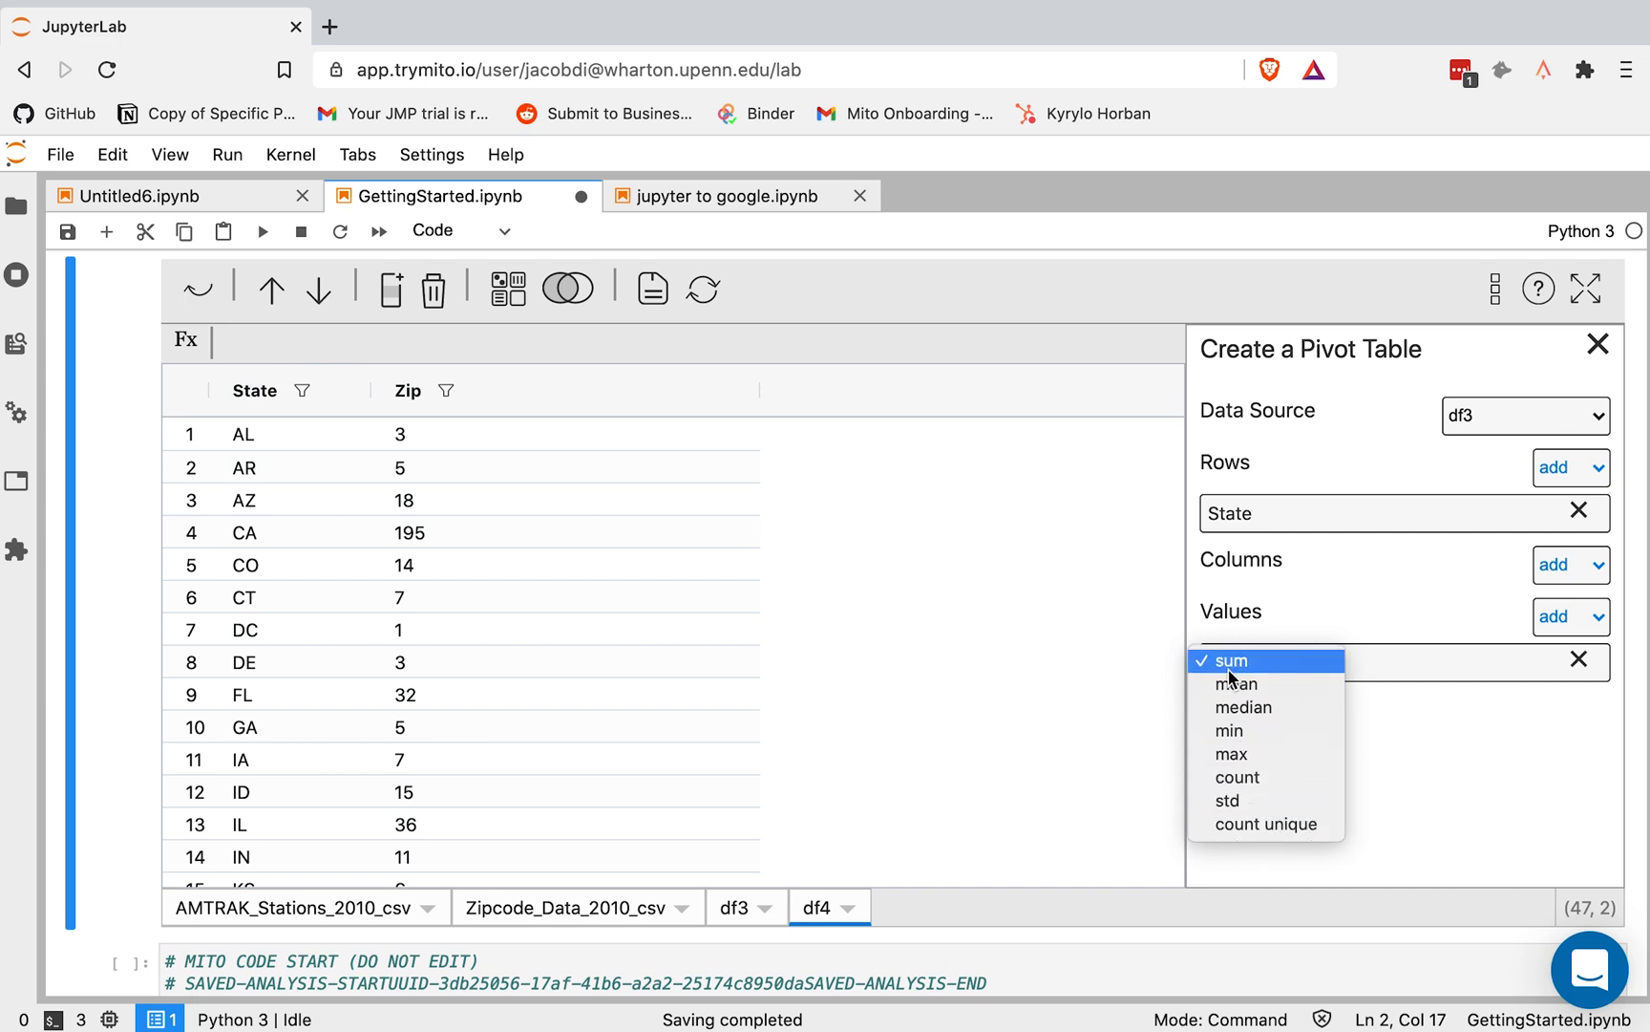
click(1236, 777)
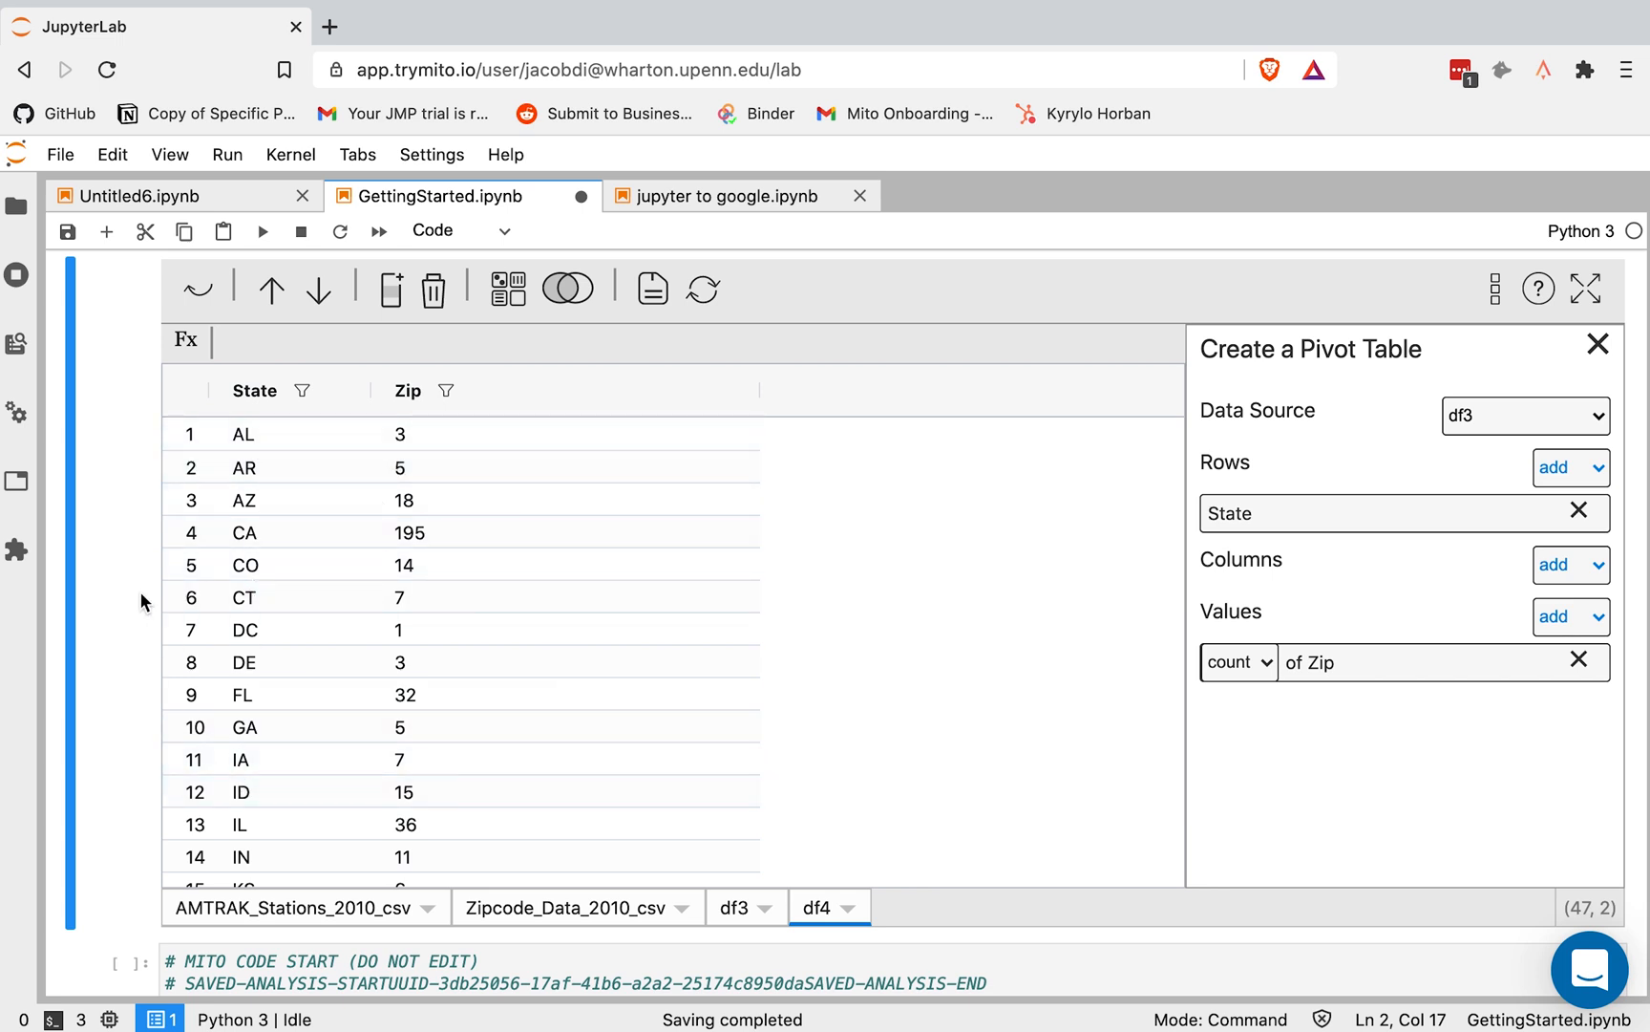
scroll(down, 3)
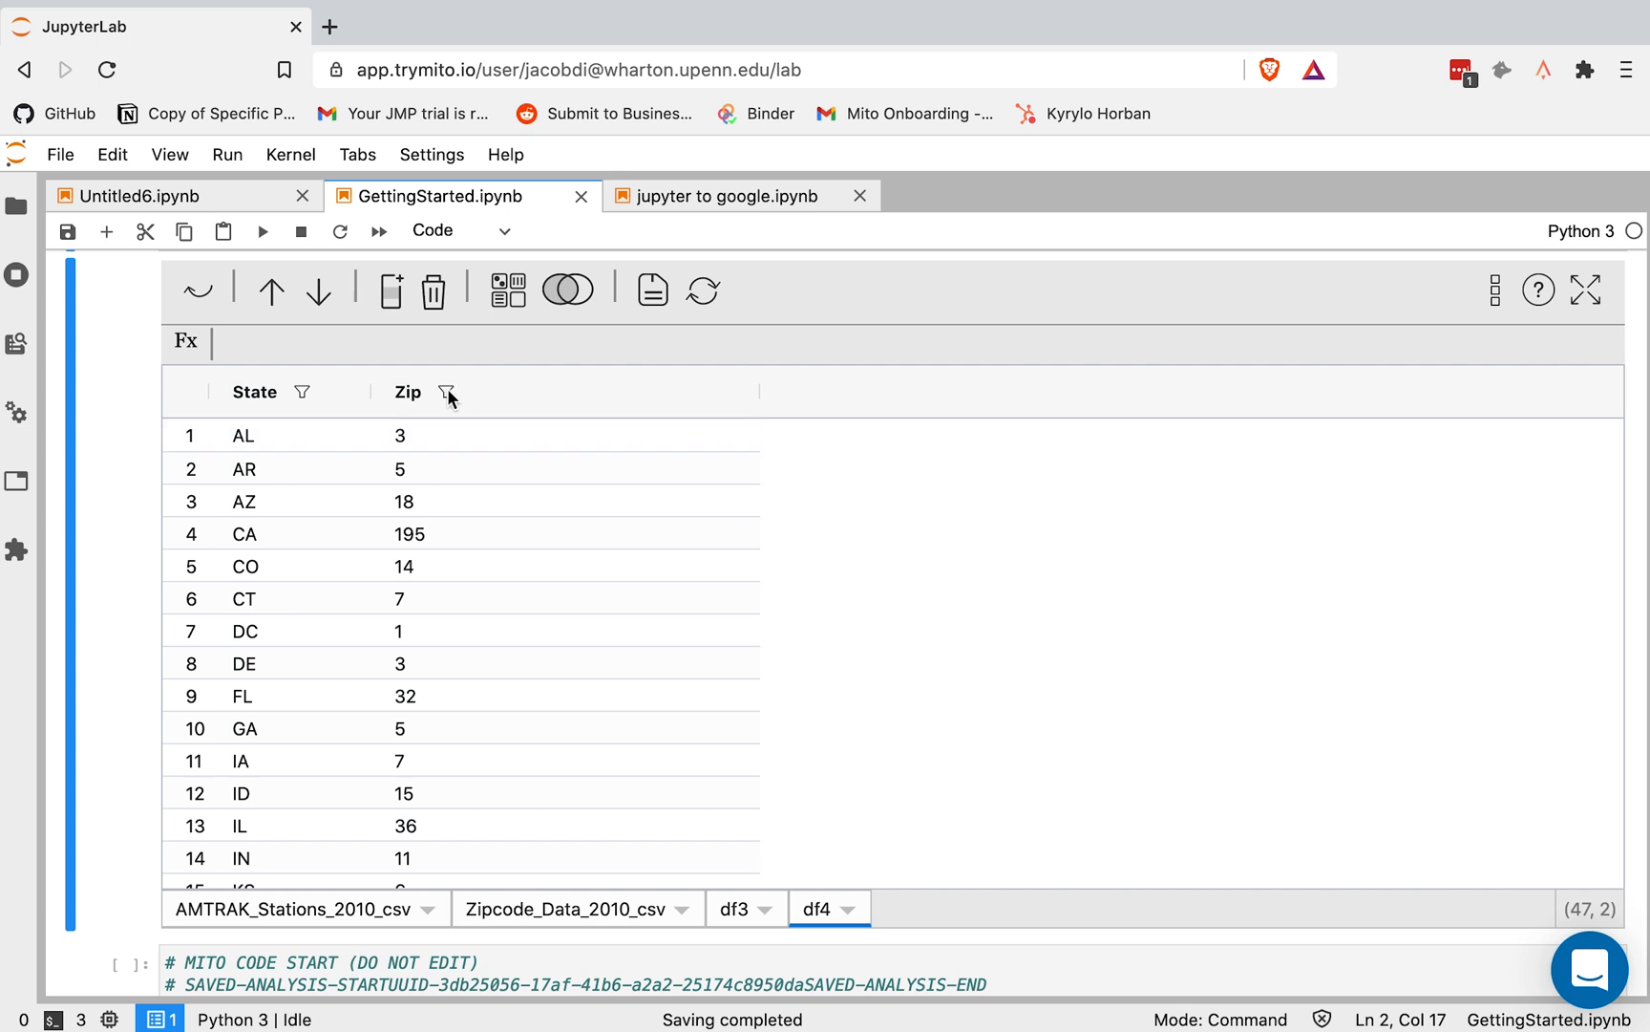
Sort df4 by Zip count descending so CA (195) comes first
click(447, 391)
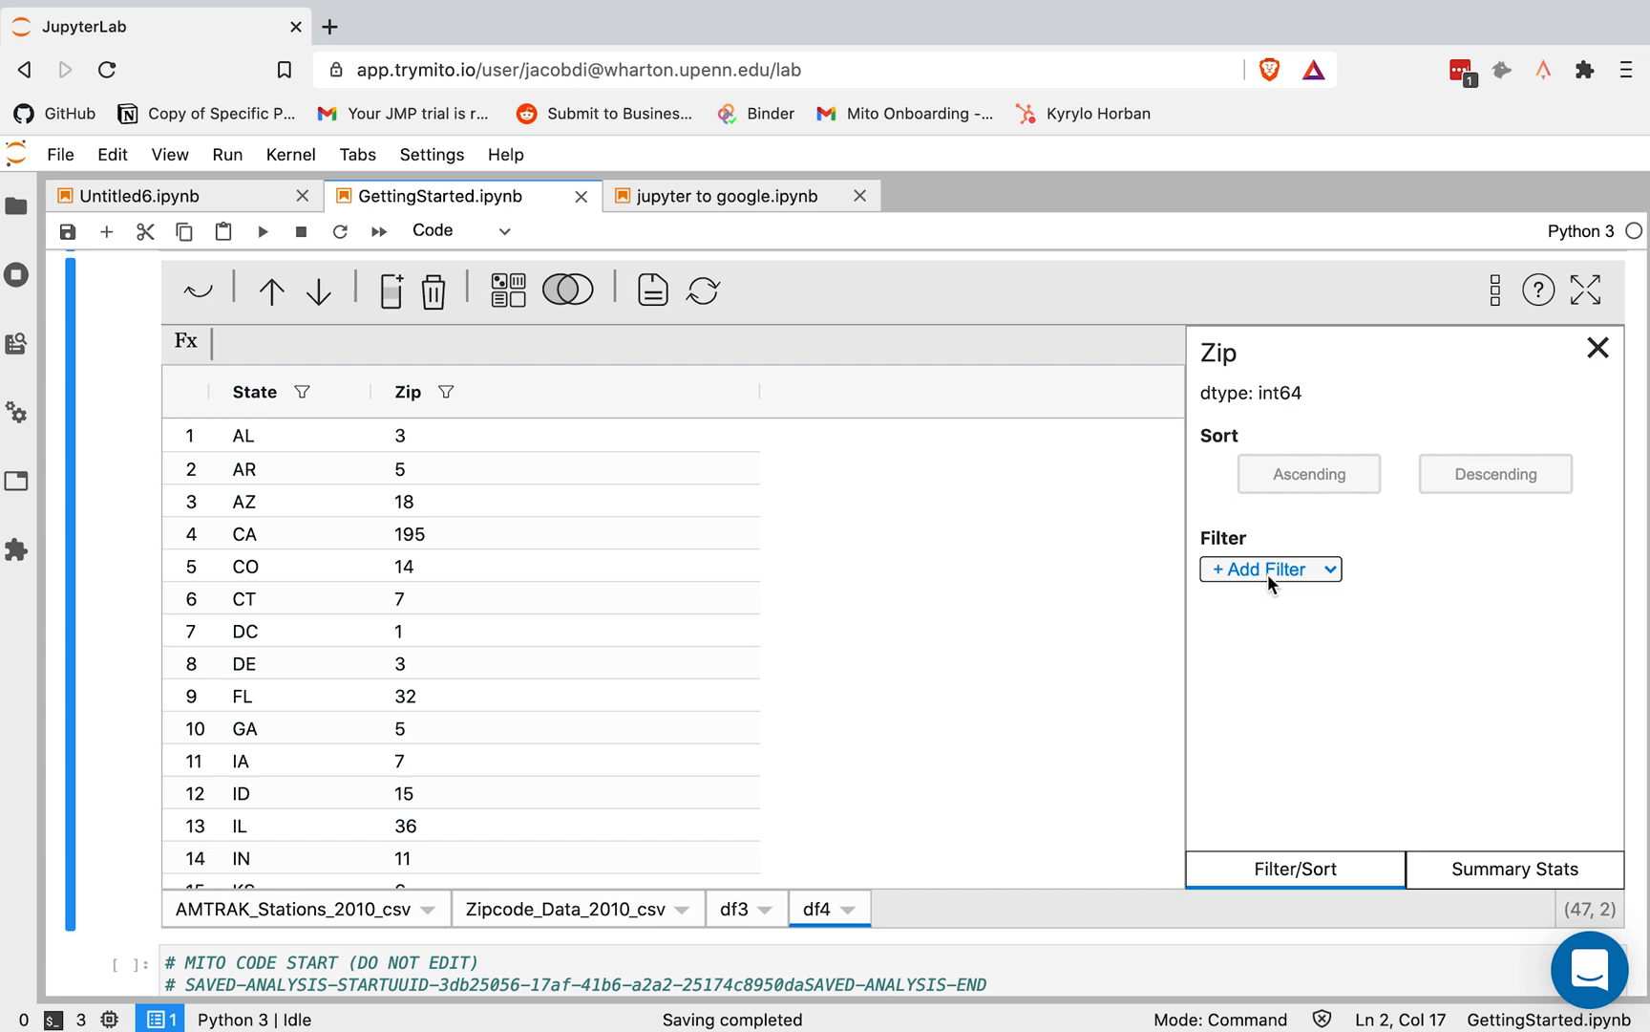
mouse_move(1313, 500)
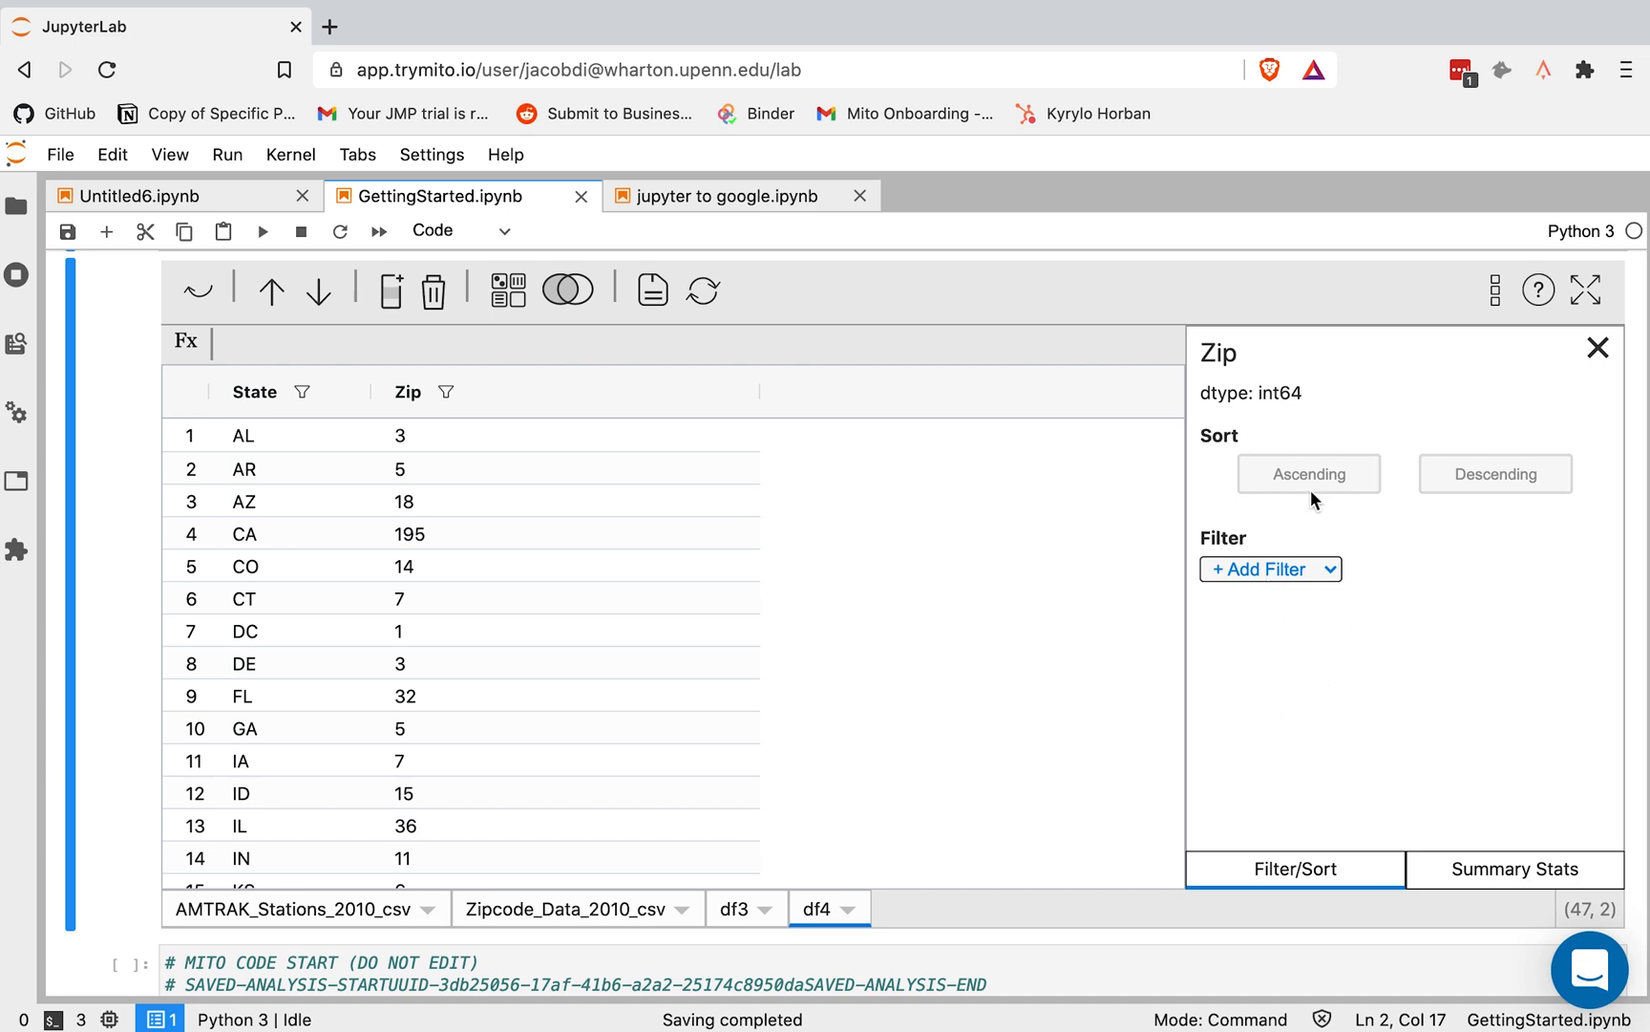
click(1492, 474)
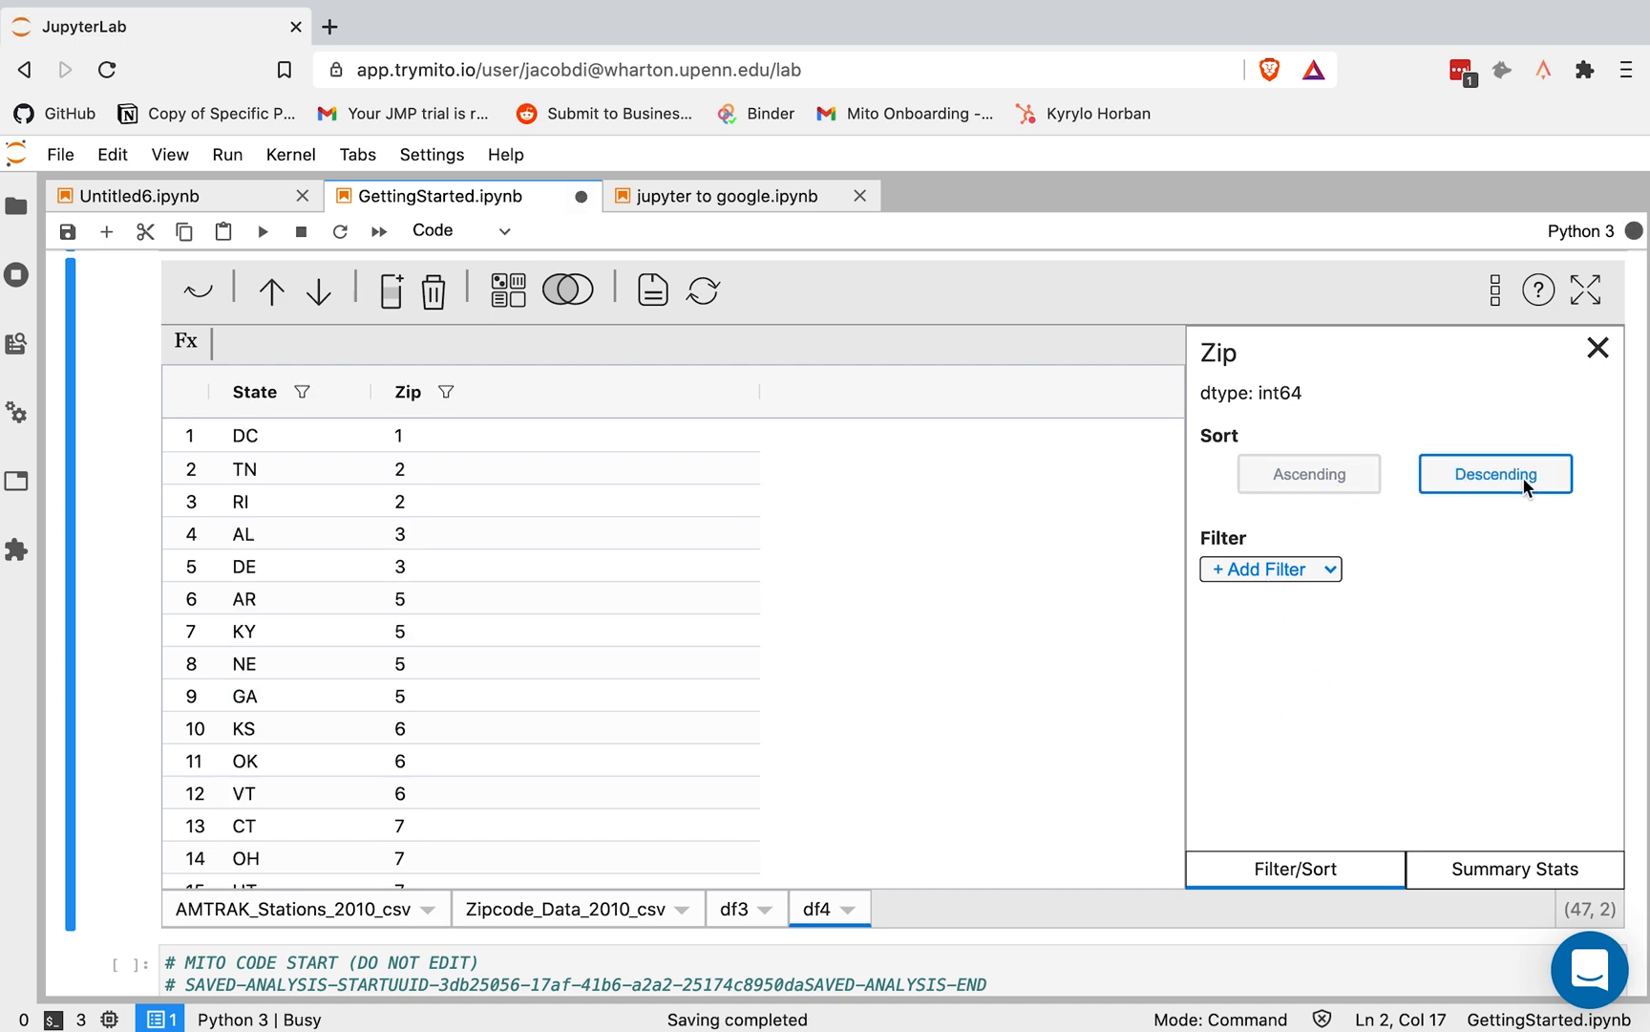
click(1494, 473)
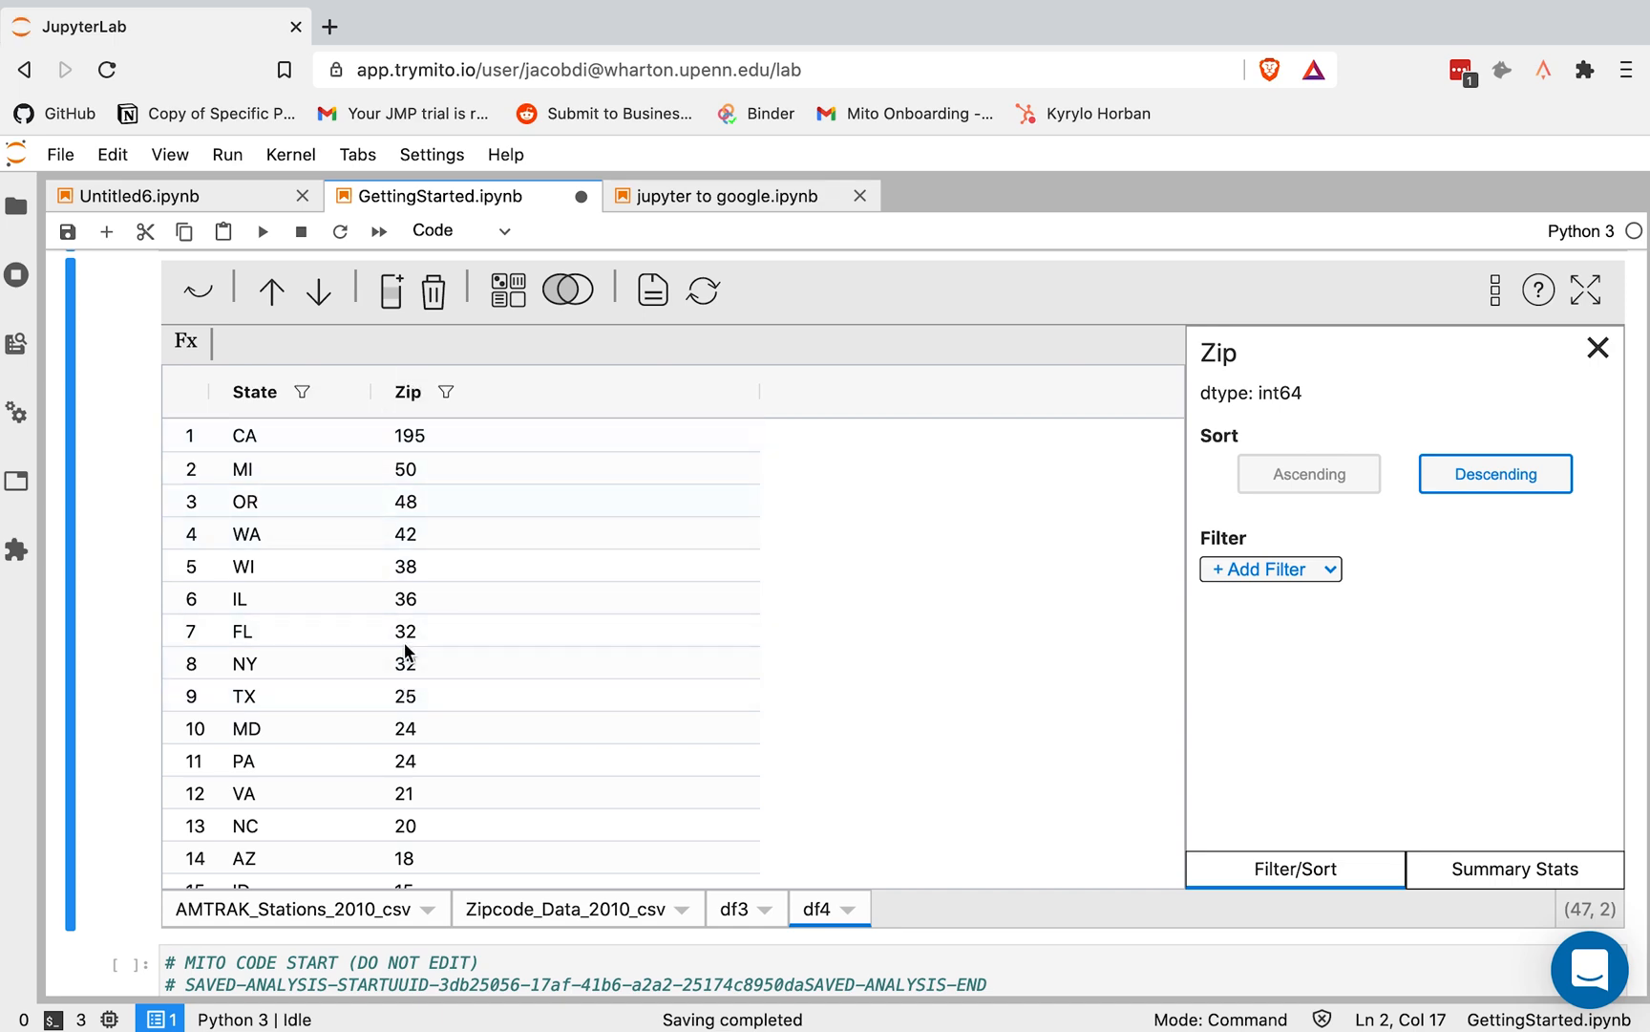
scroll(down, 3)
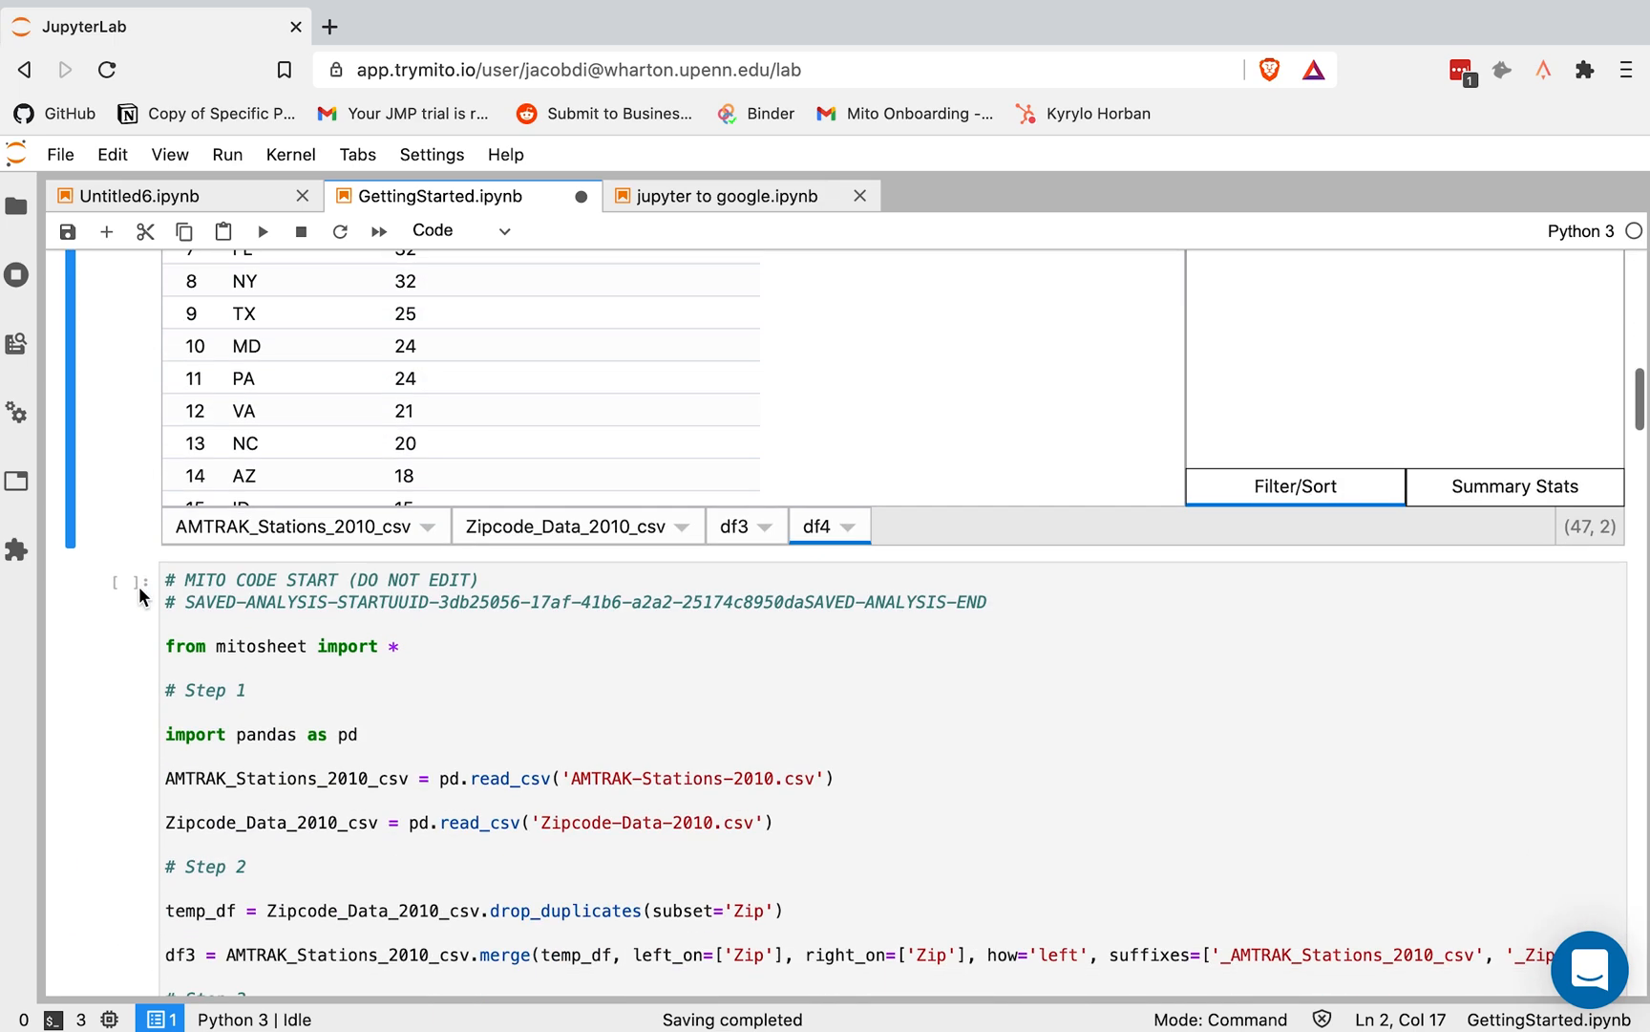
scroll(down, 3)
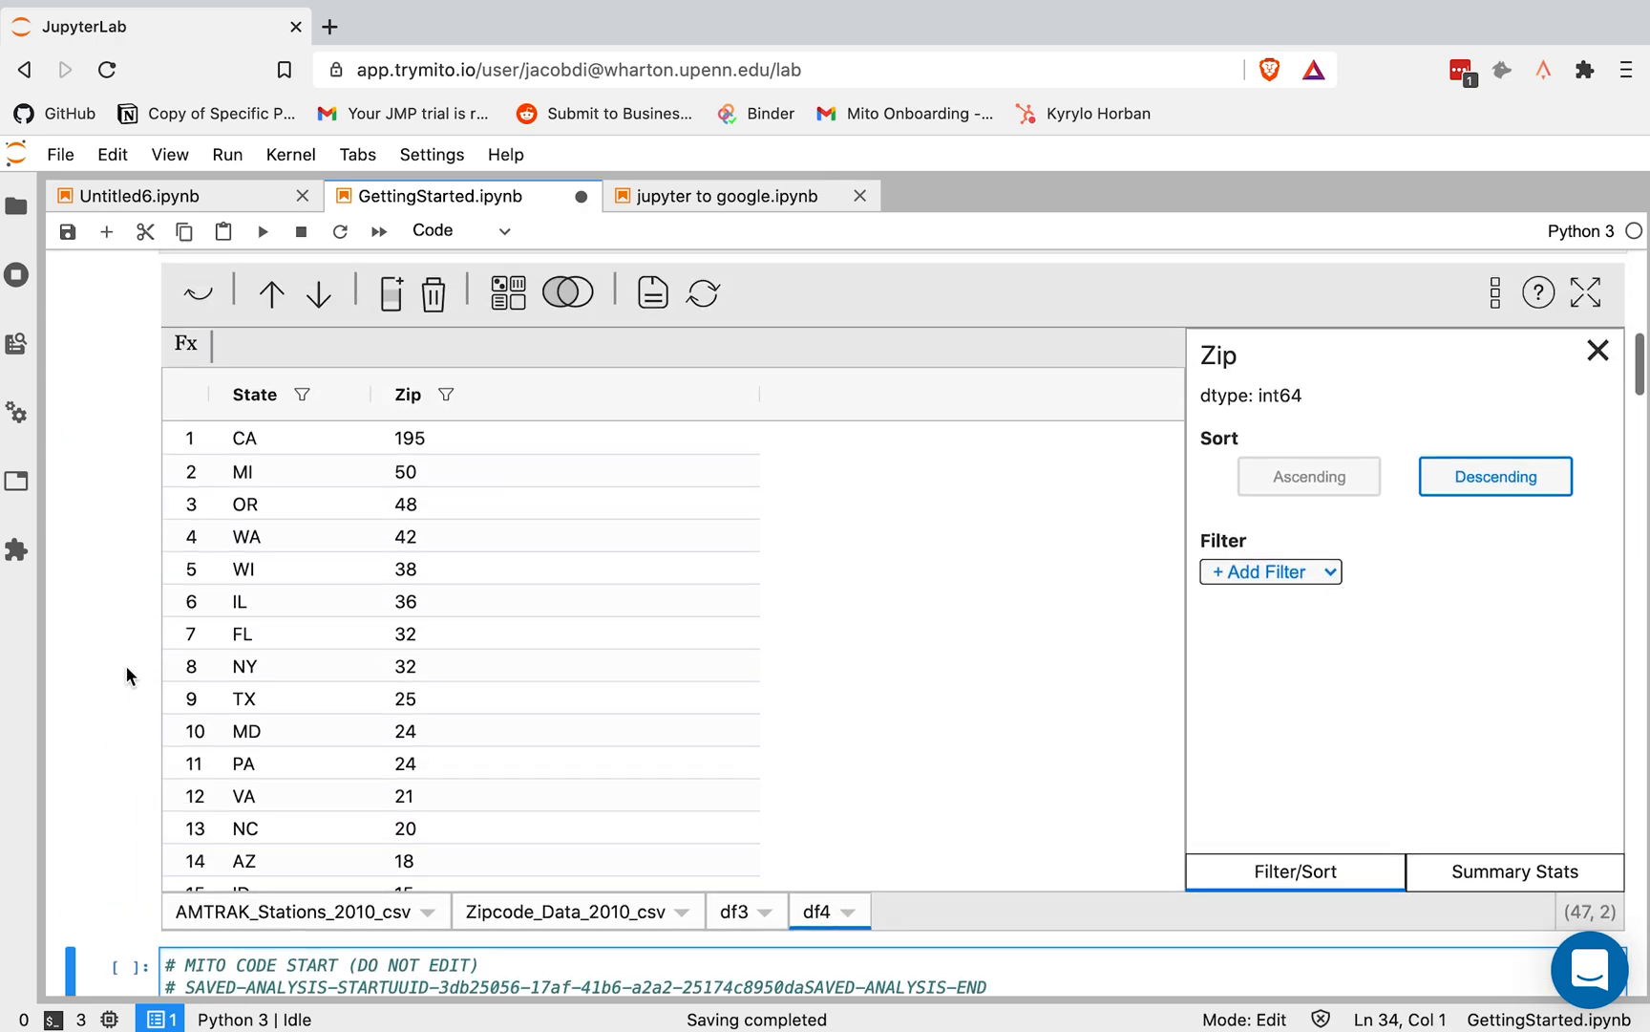
click(1270, 571)
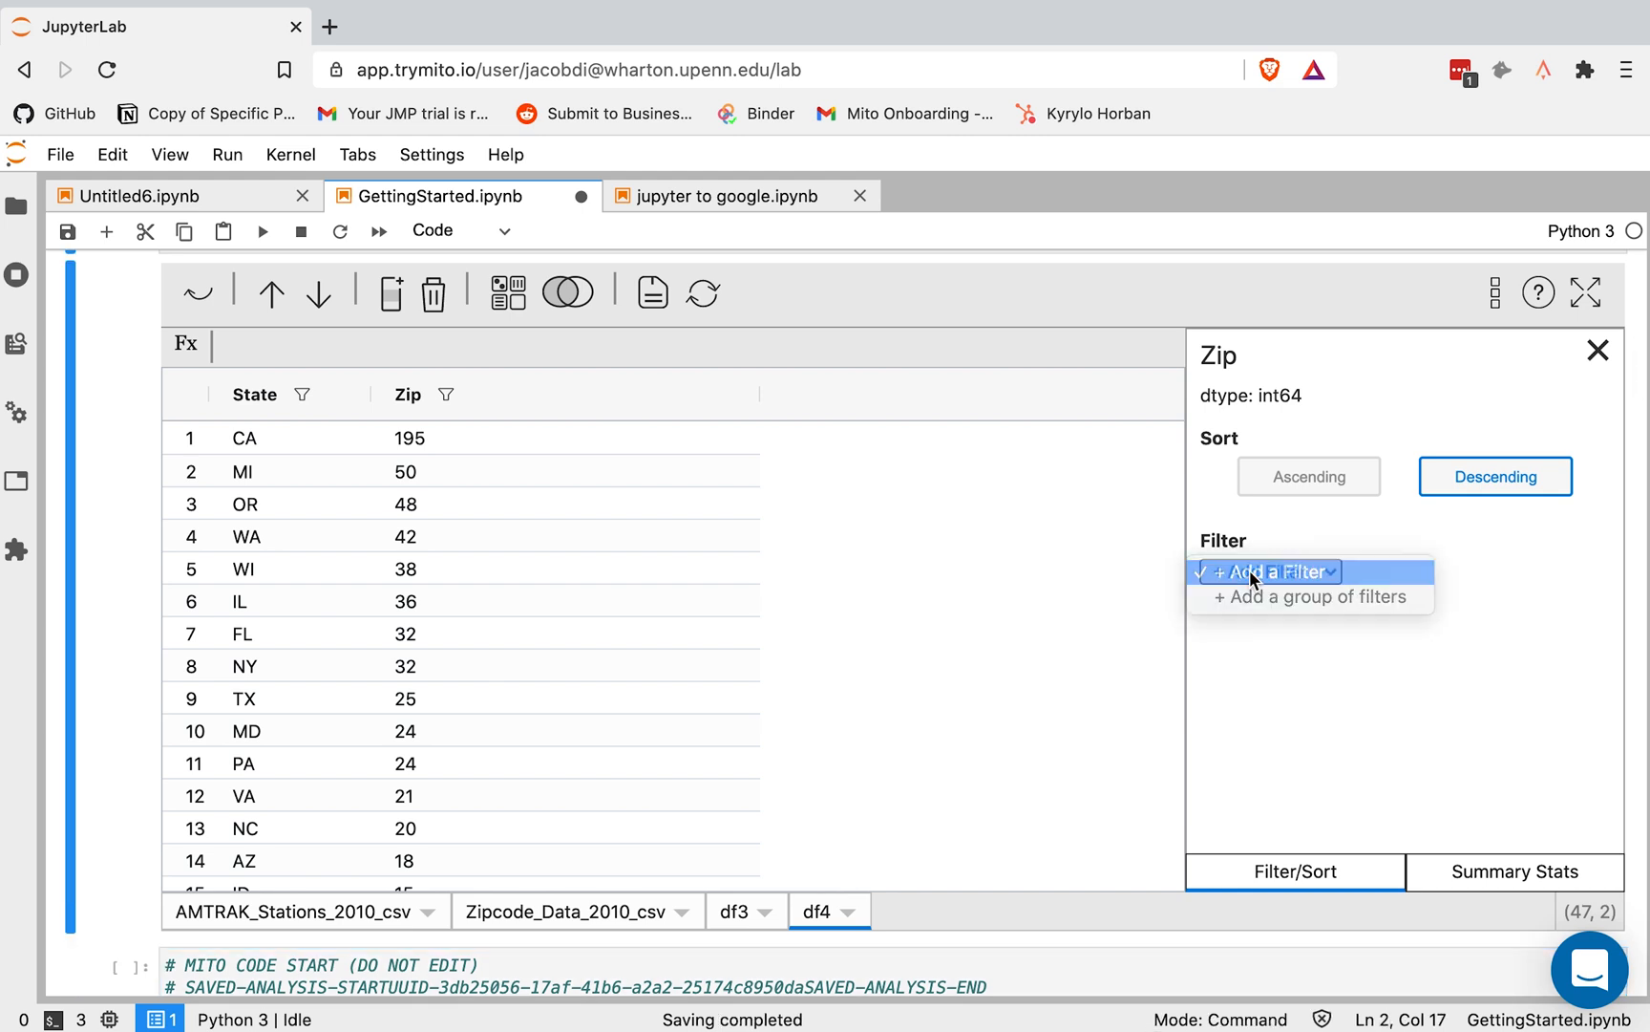
click(1270, 571)
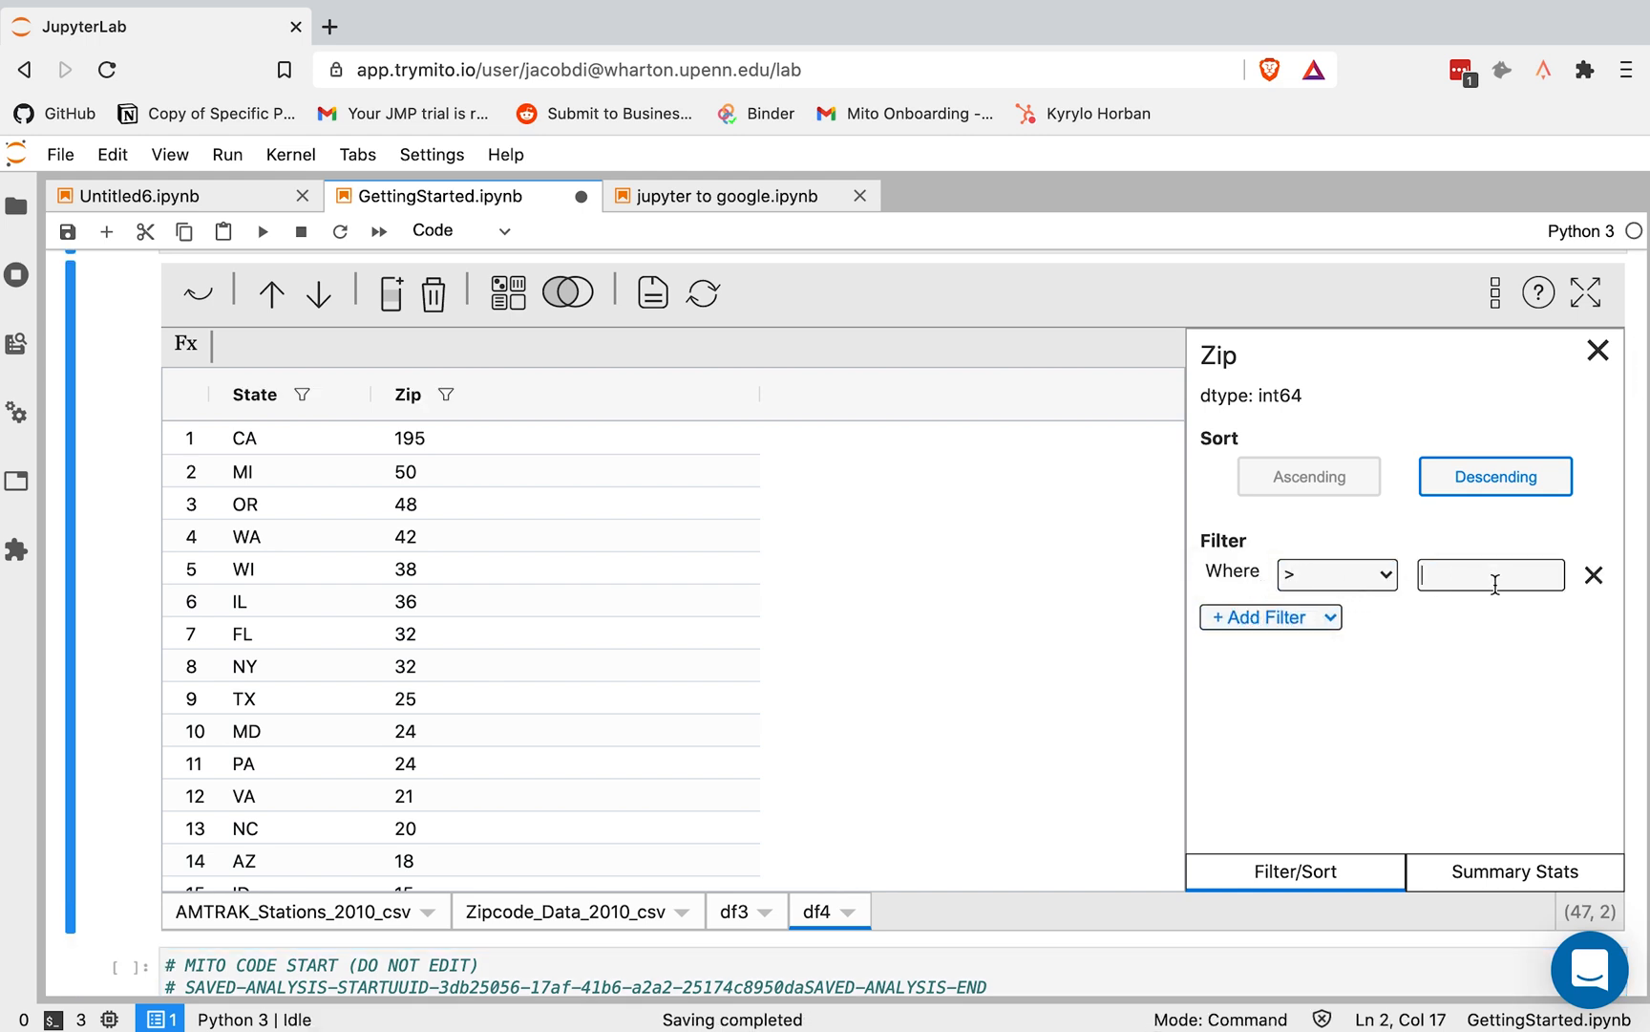
text(60)
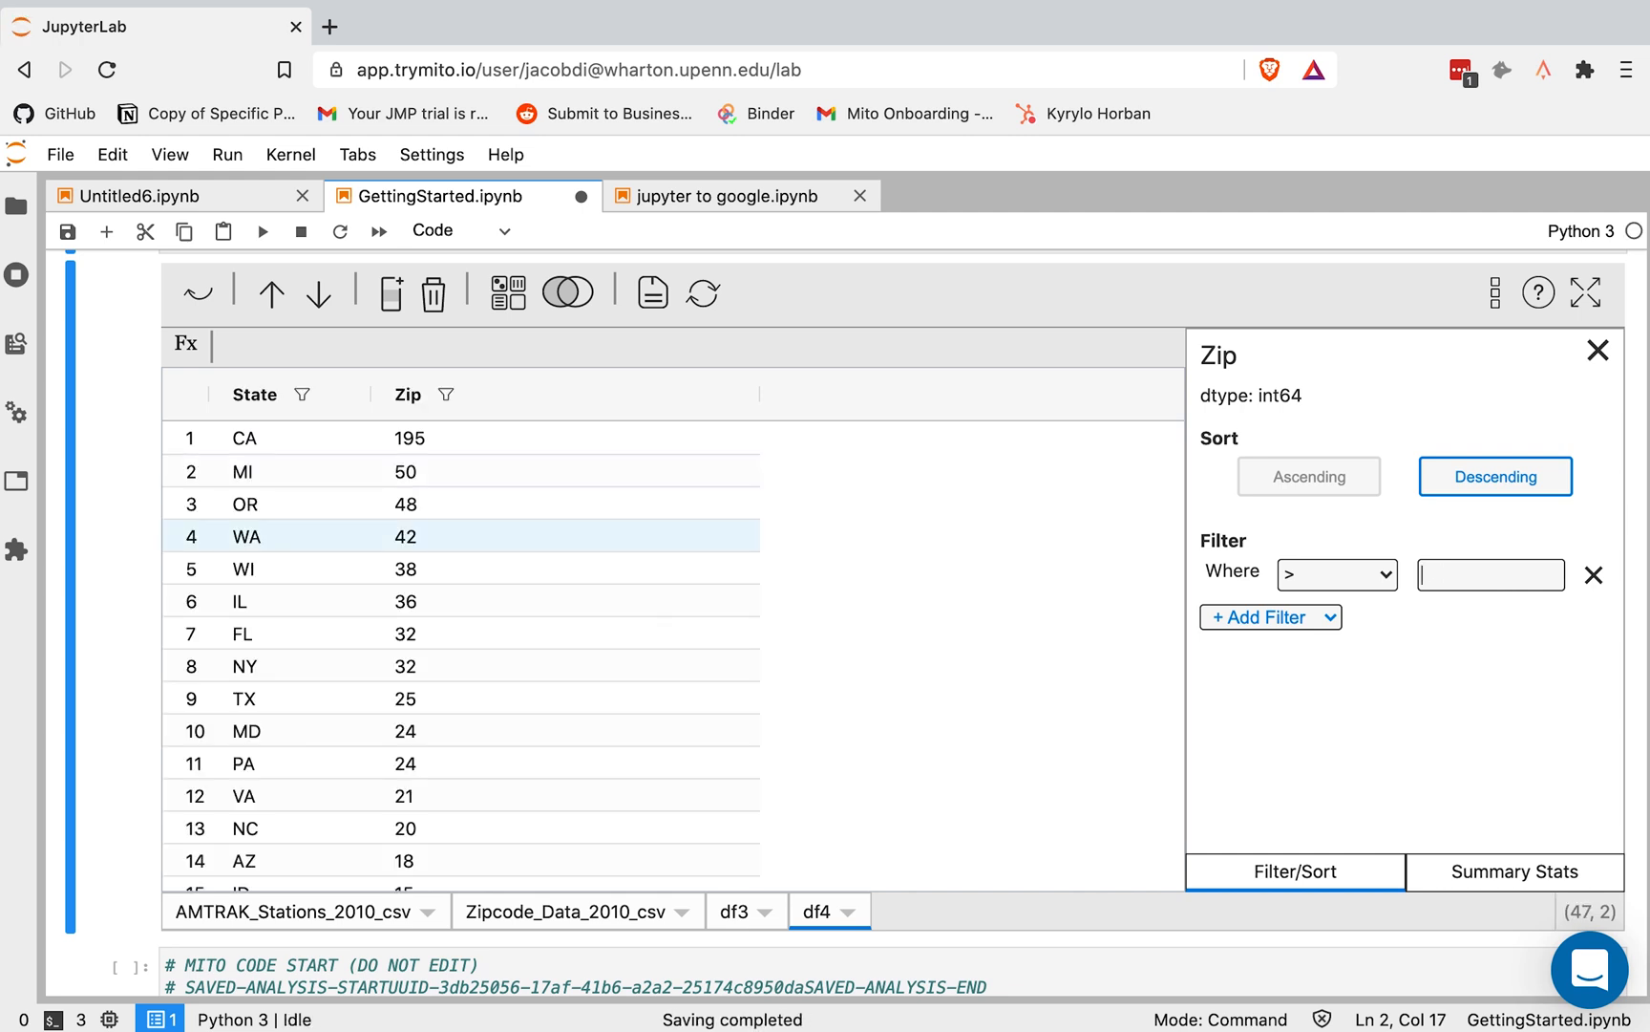
text(40)
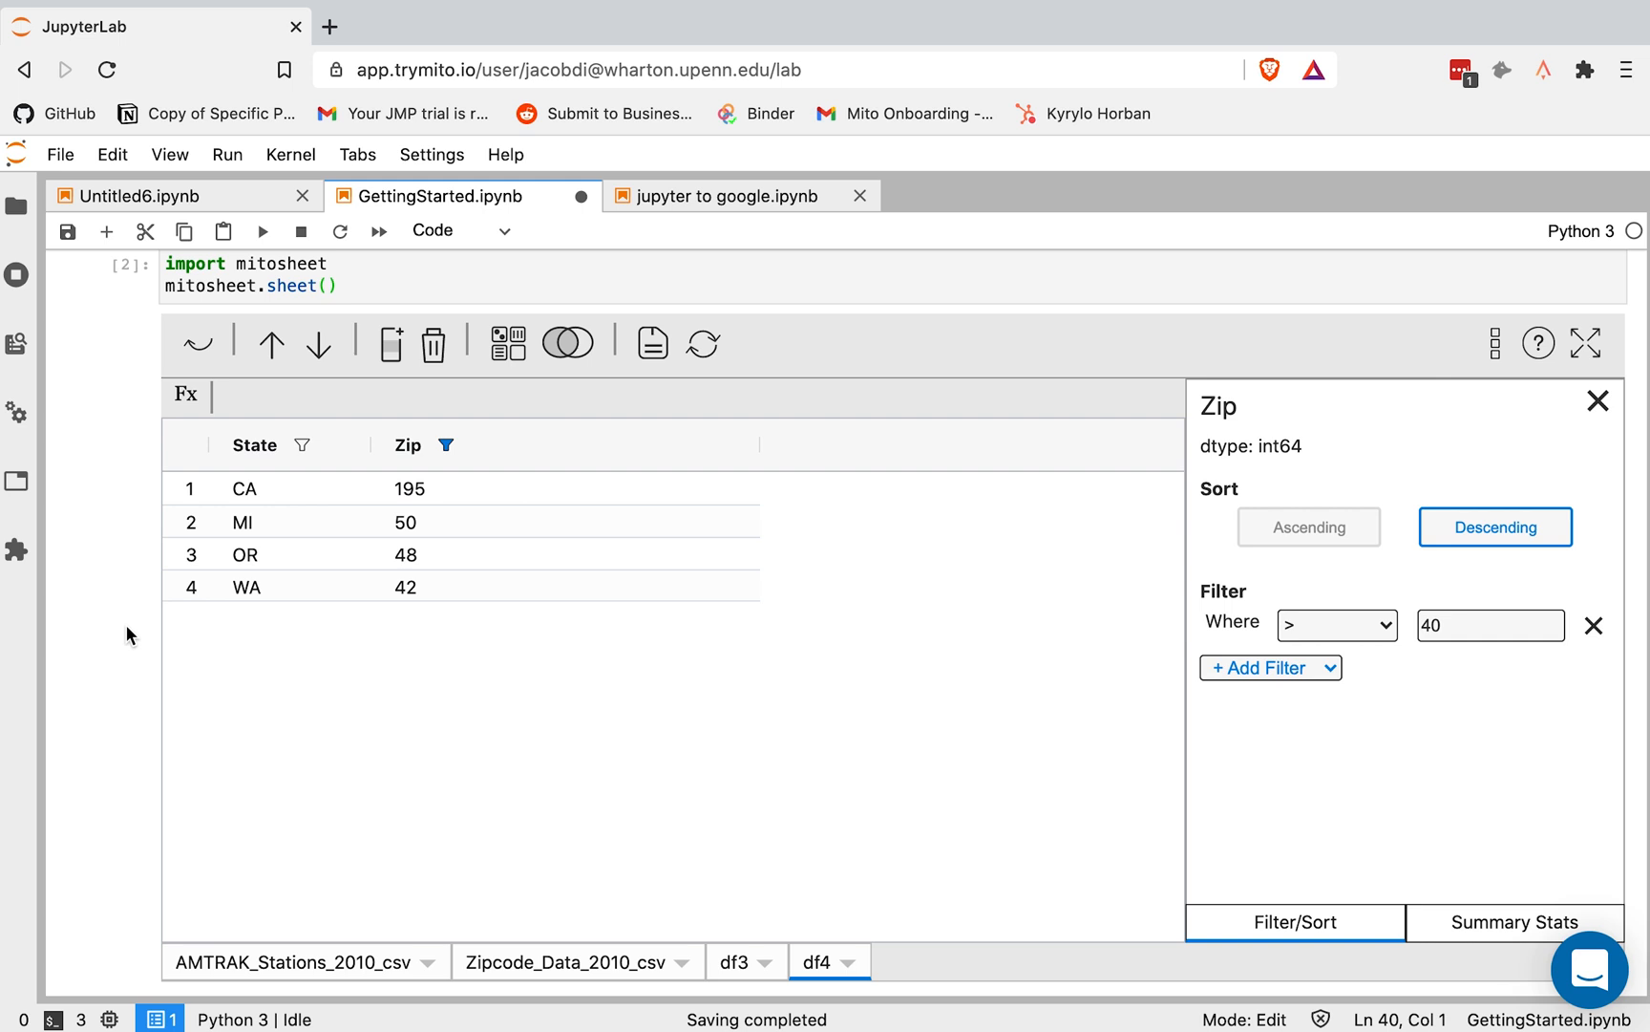
click(1593, 625)
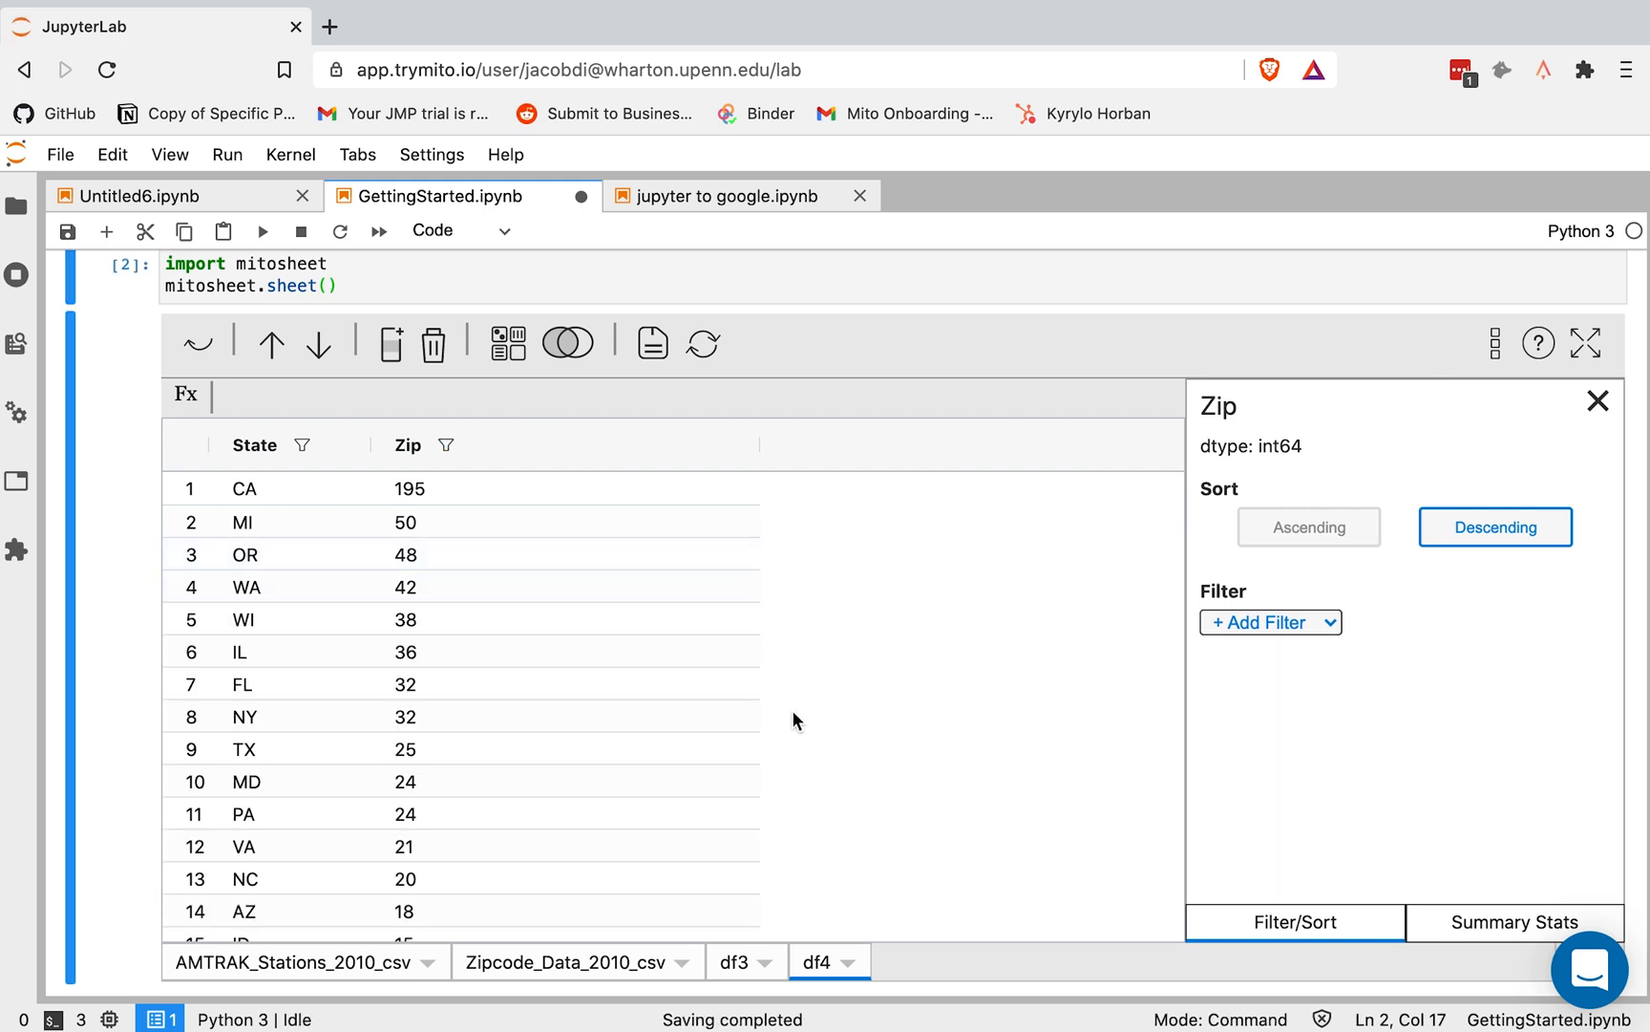
mouse_move(1451, 944)
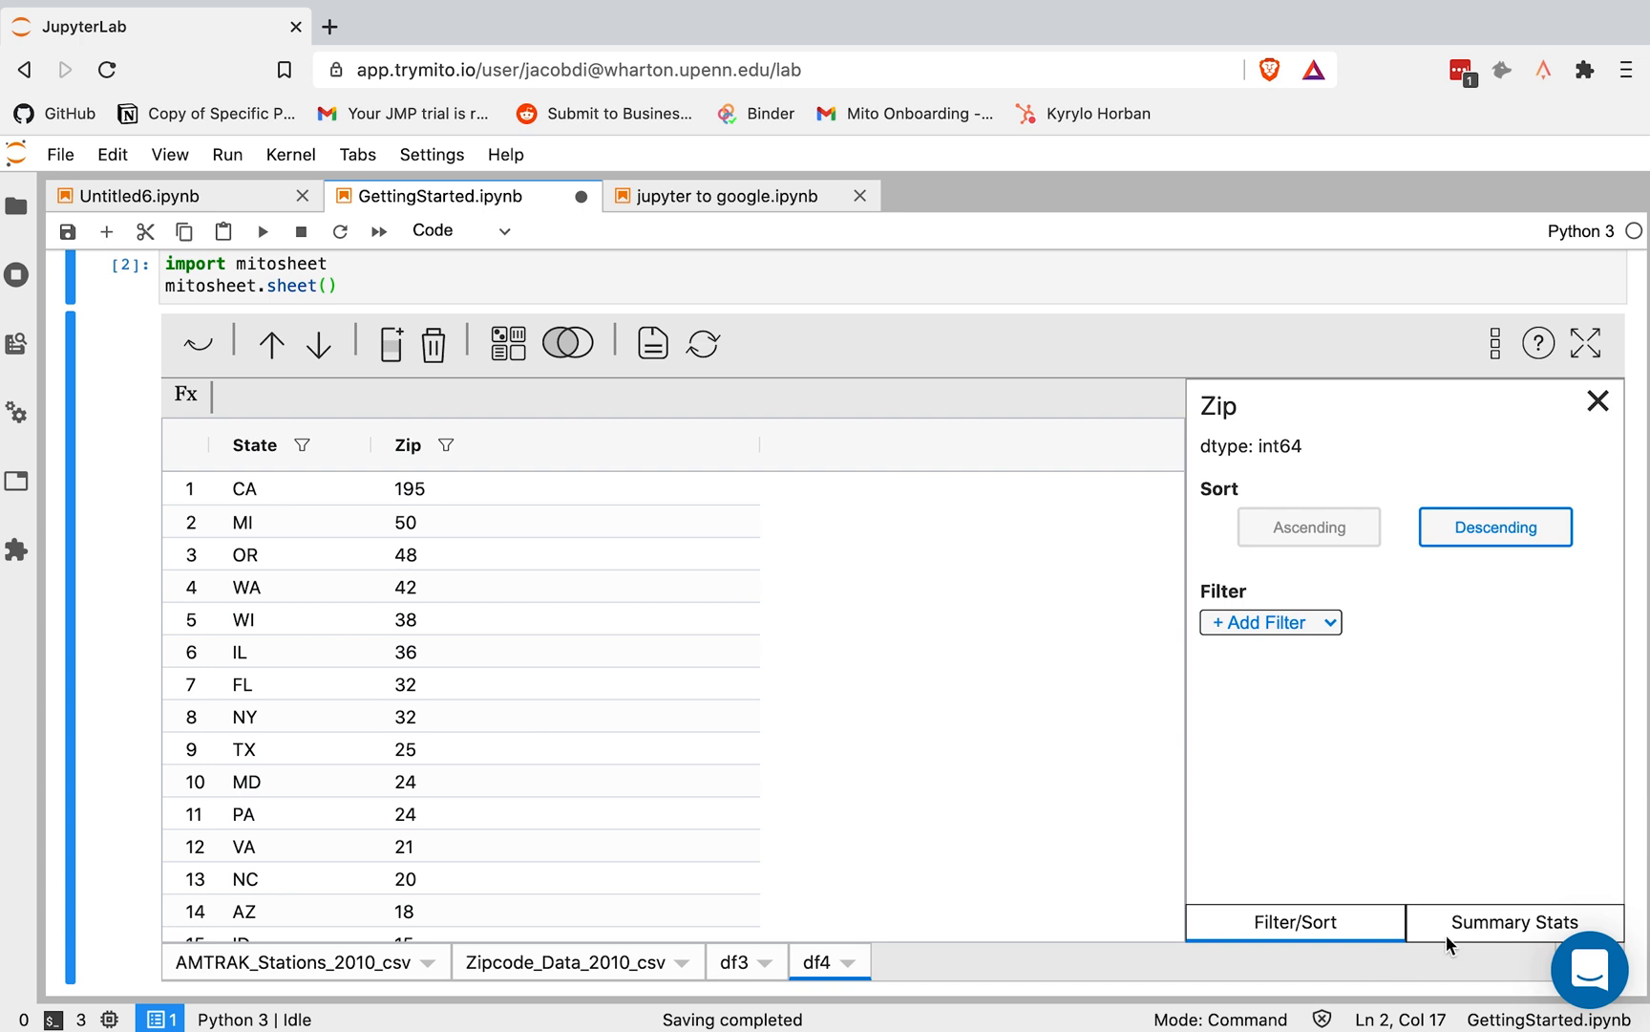
Review the Zip column's summary statistics, then close the column panel
click(1515, 923)
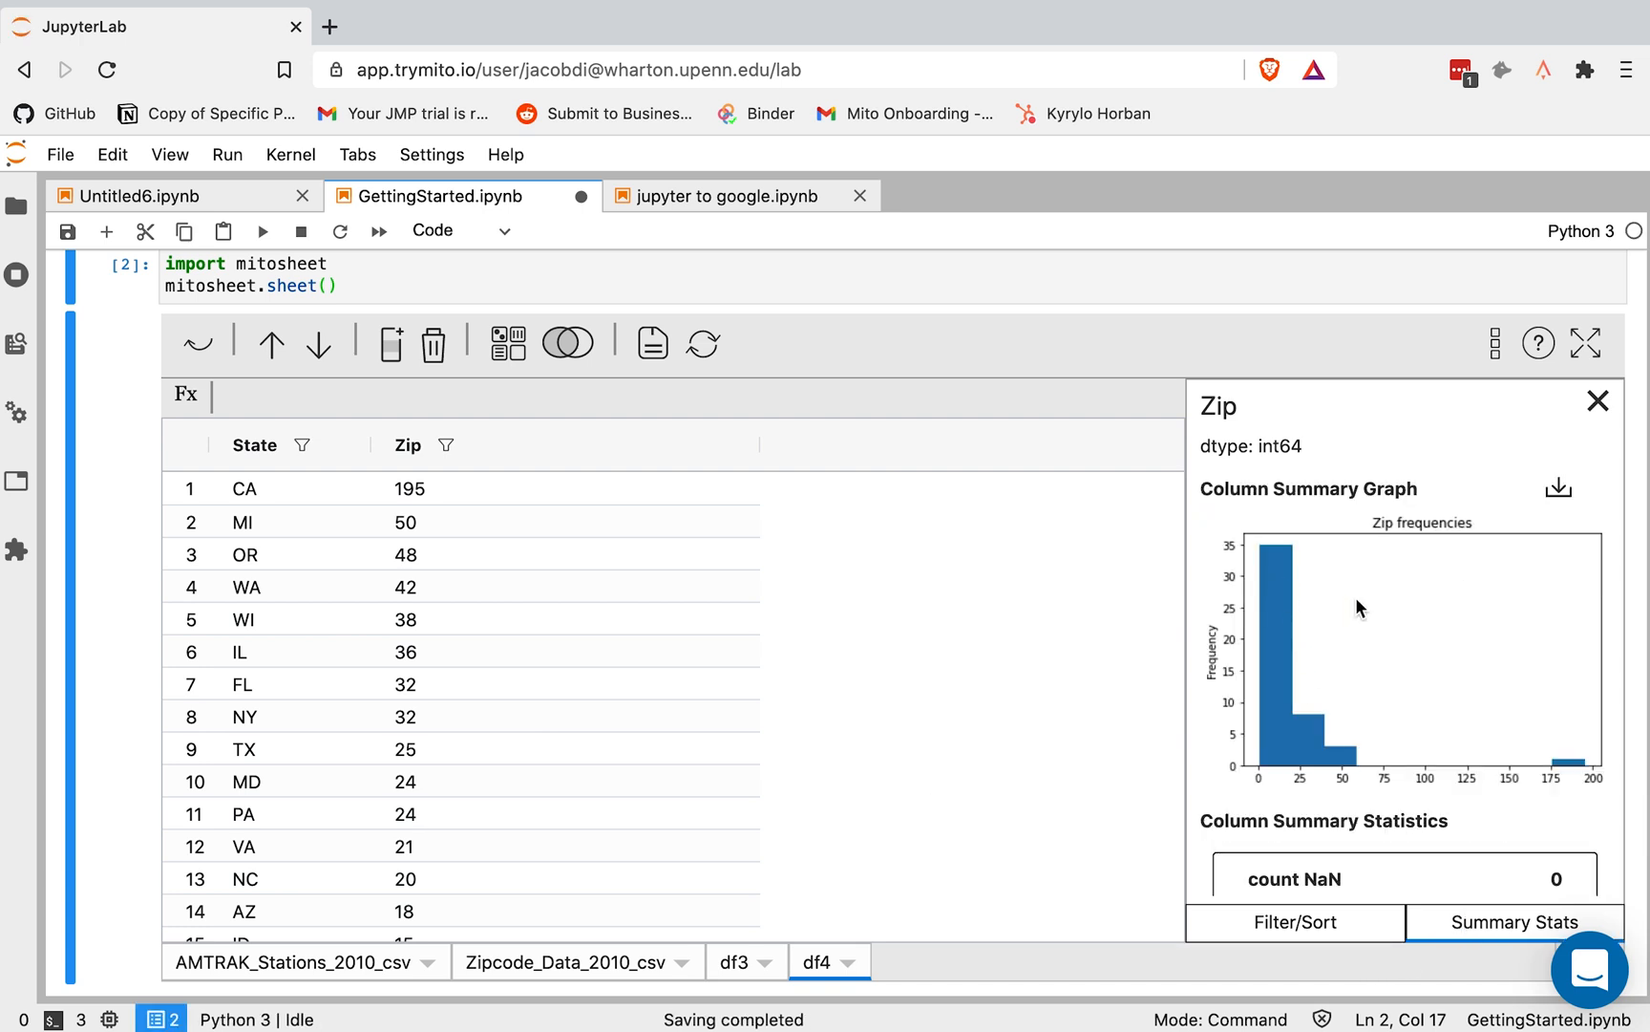
mouse_move(1541, 749)
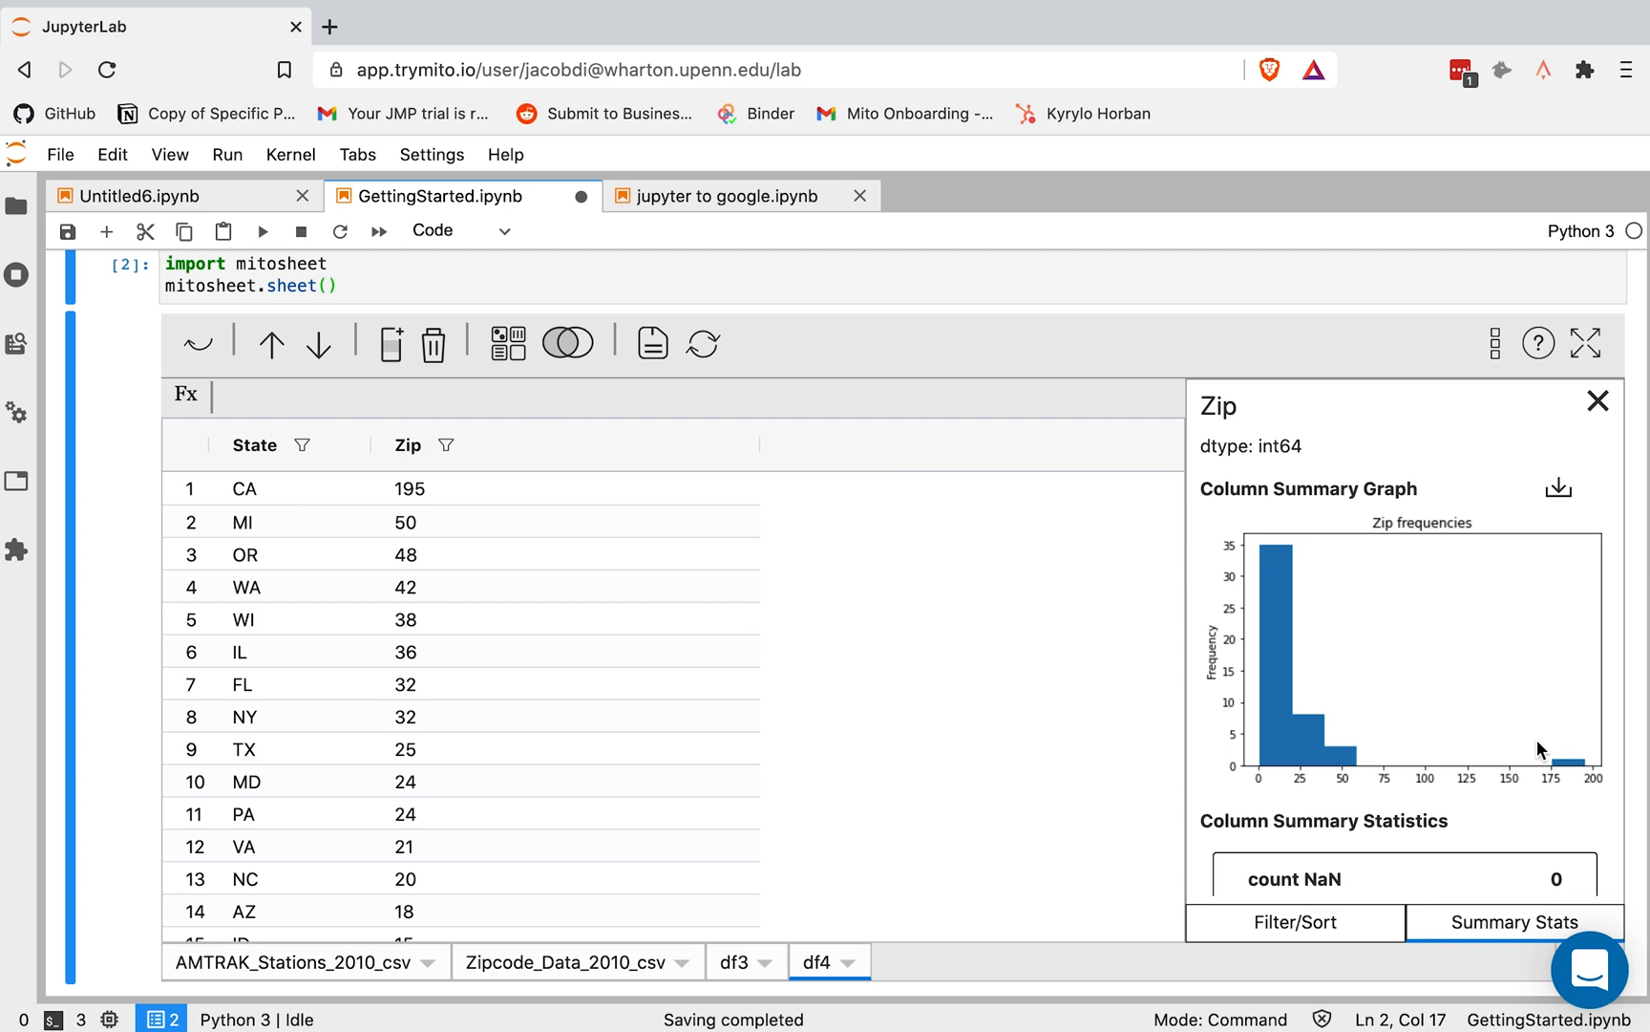
mouse_move(1353, 707)
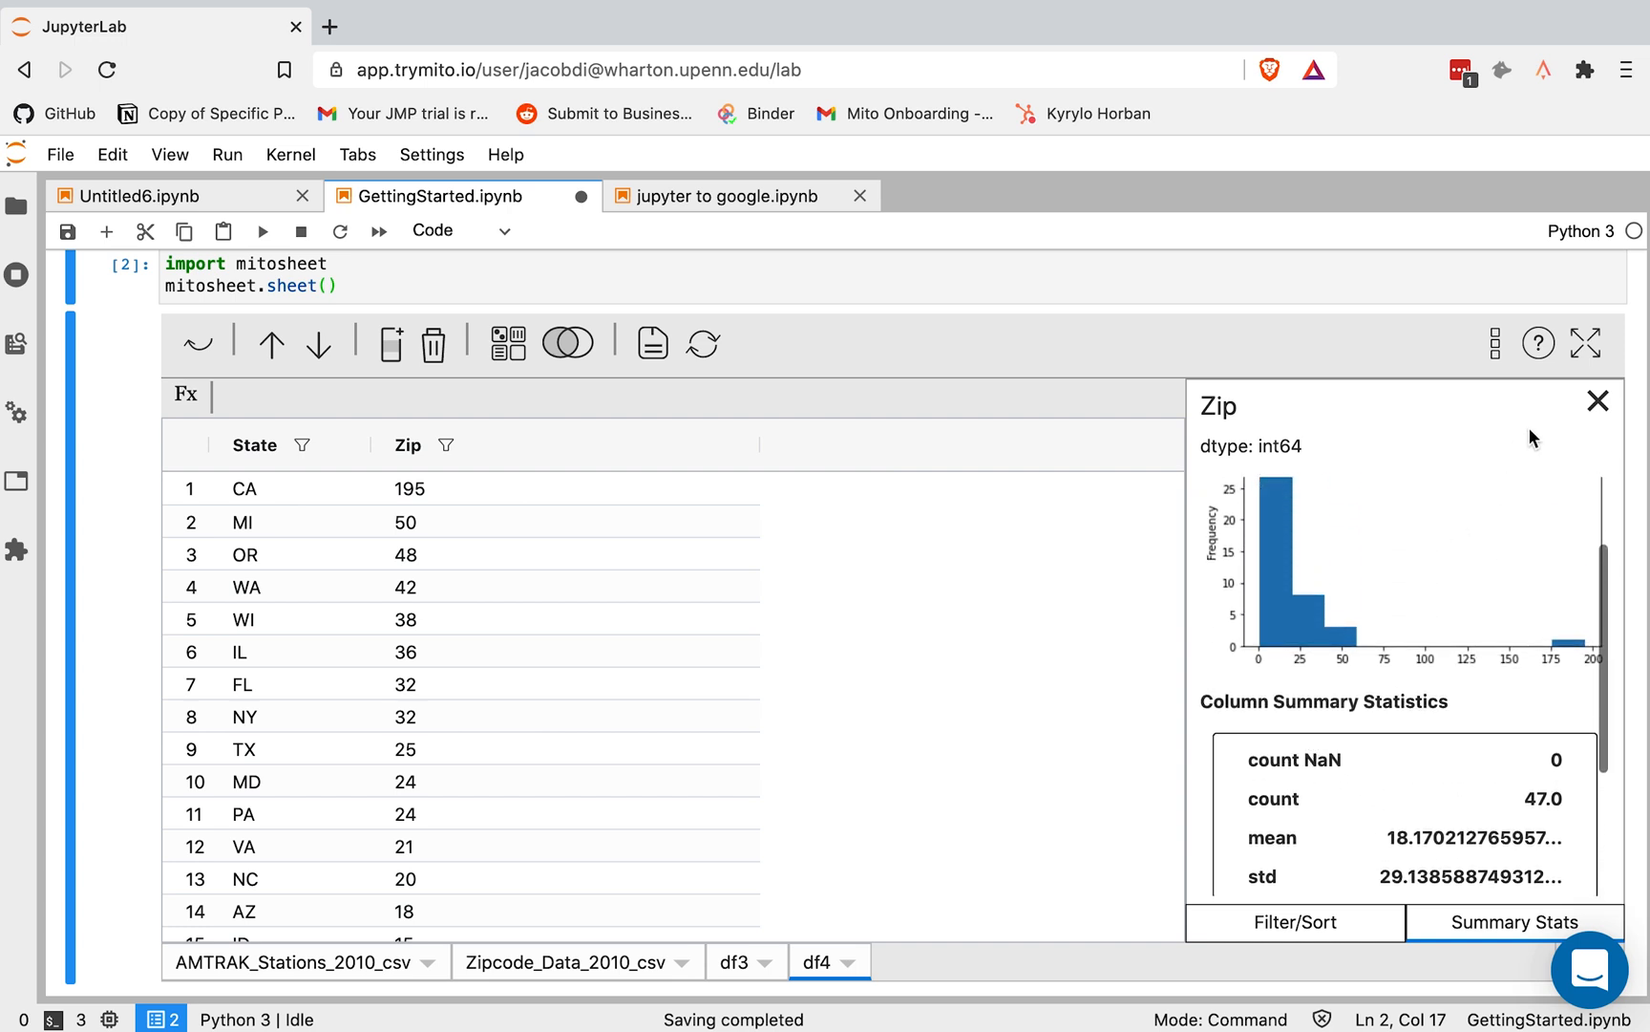
click(1596, 399)
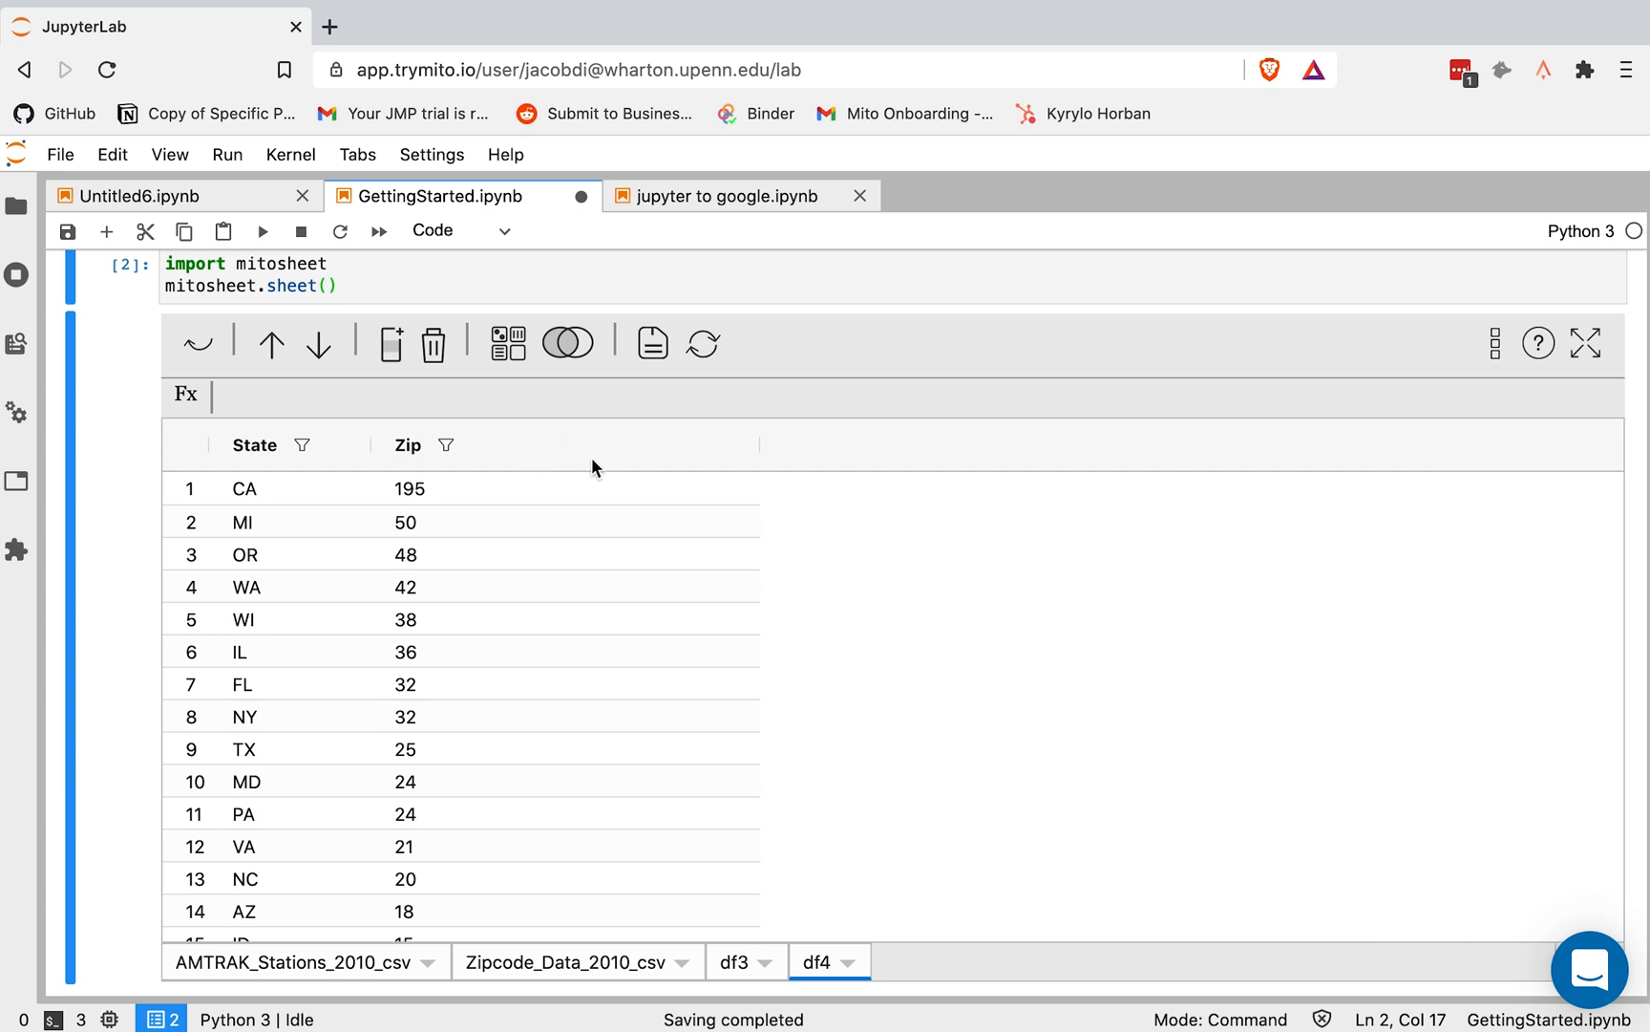
mouse_move(467, 348)
text(=)
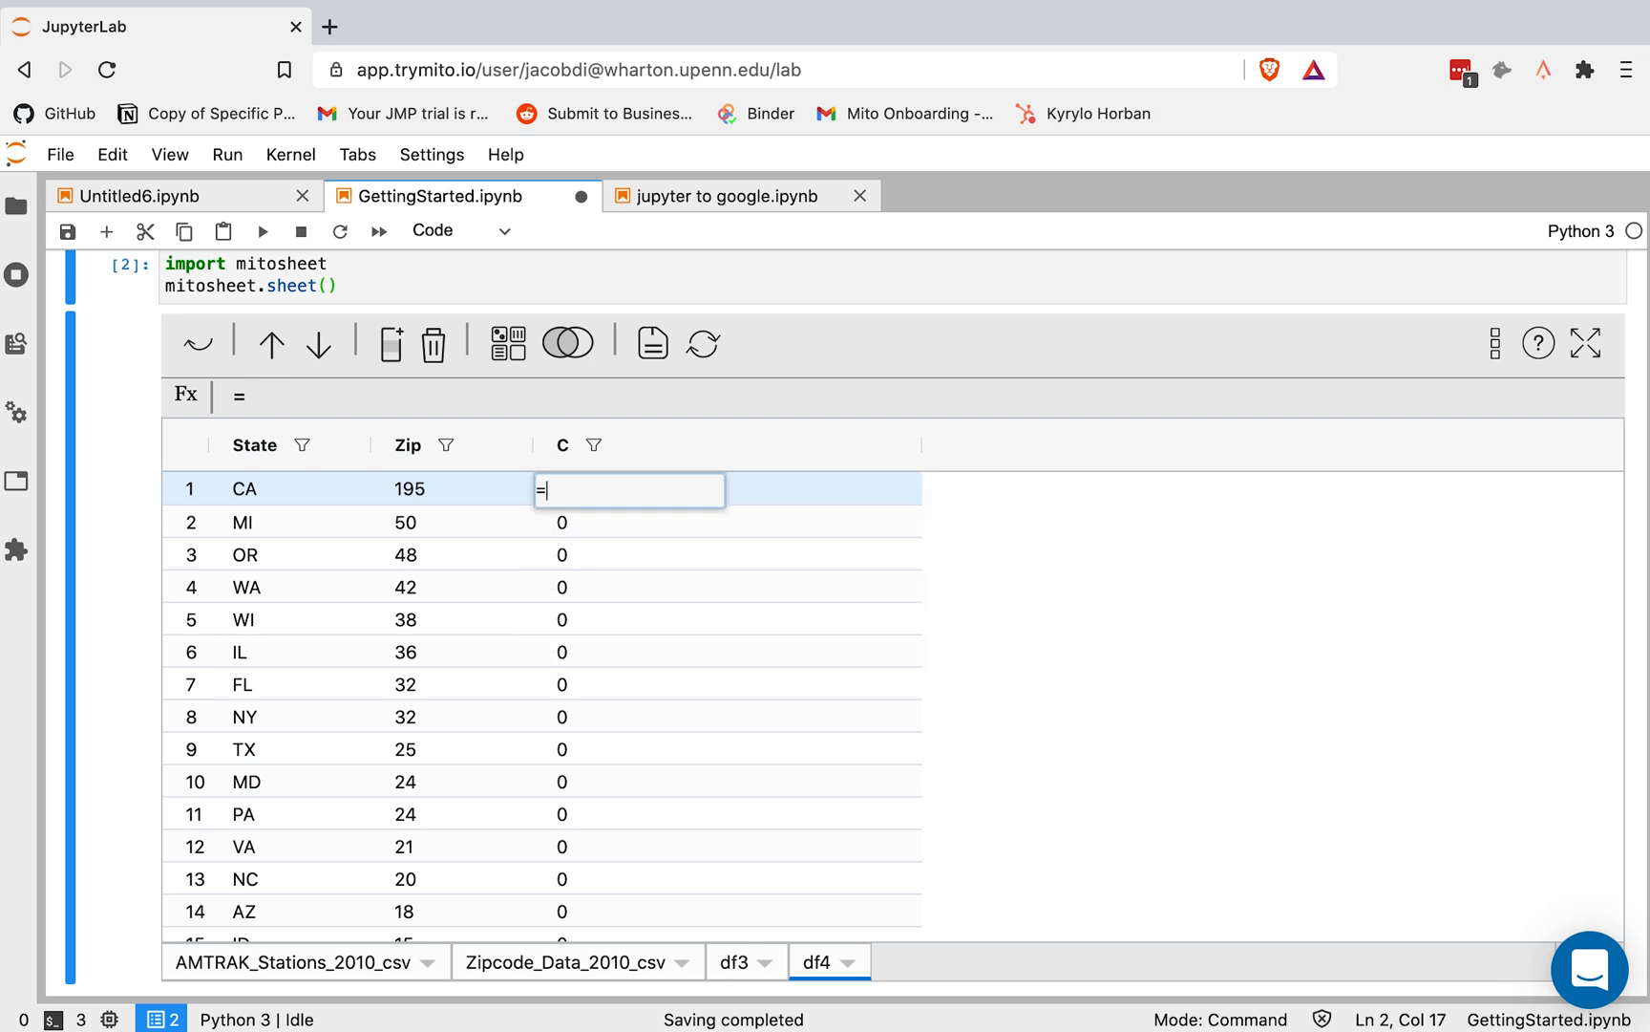
Bring up the formula function reference from the new column C's cell
click(1537, 342)
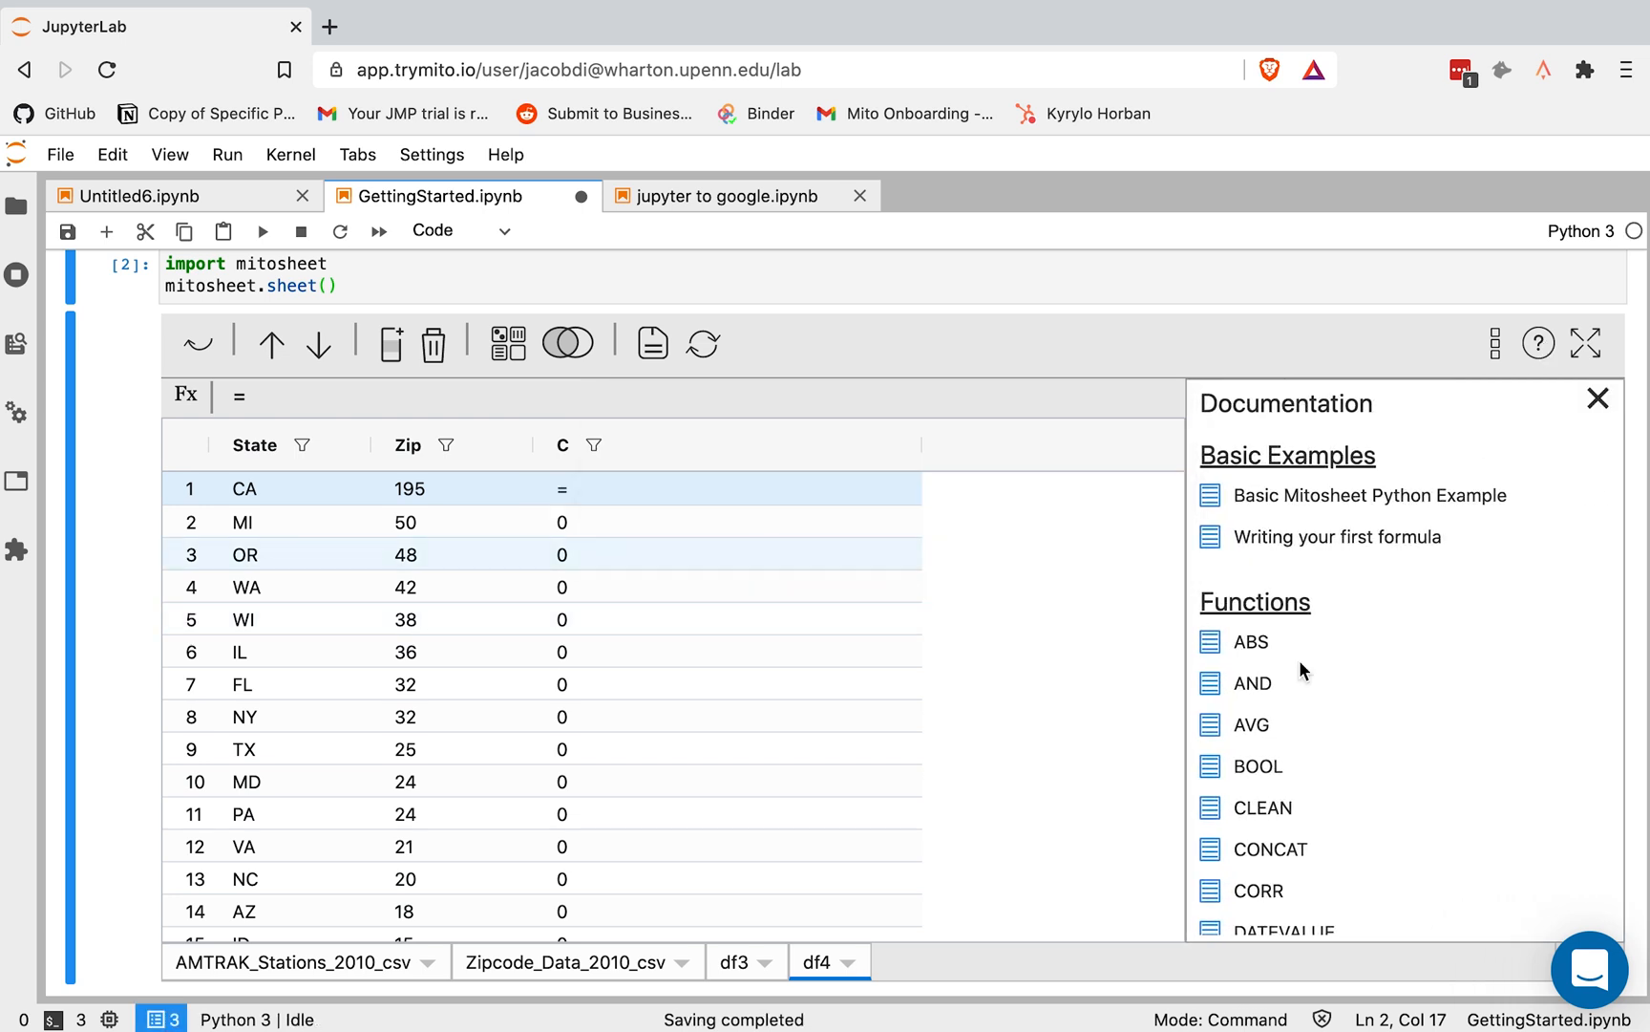
Browse the formula function list and close the reference
scroll(down, 3)
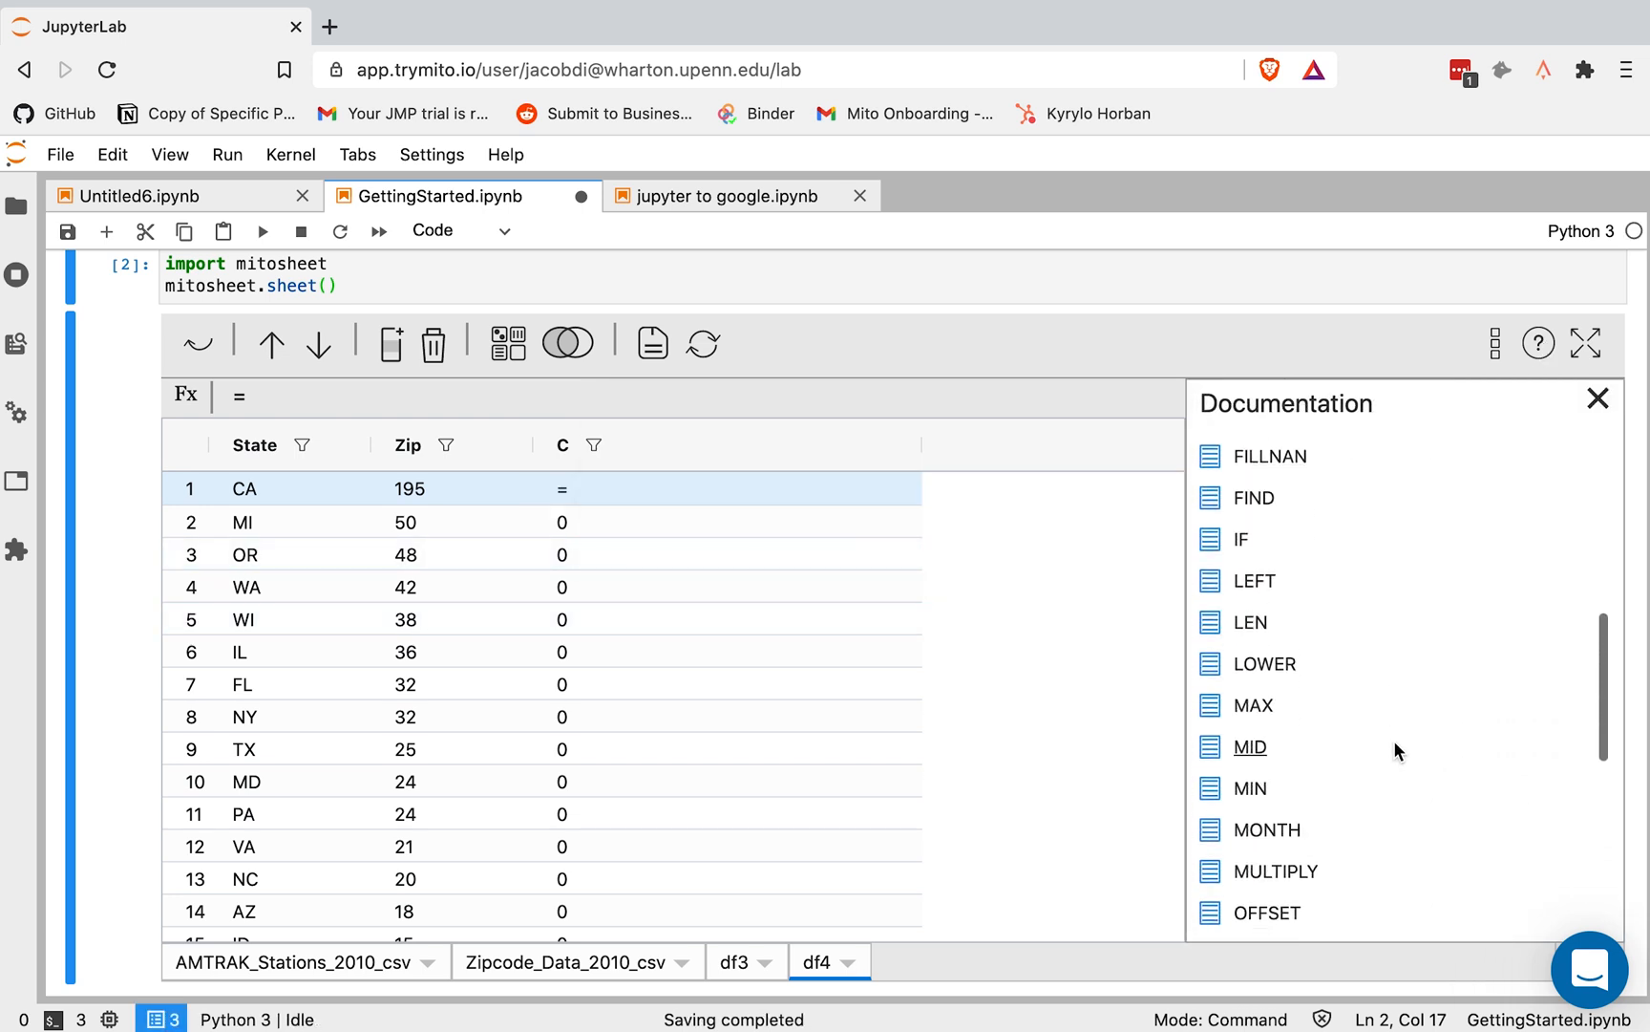
scroll(down, 3)
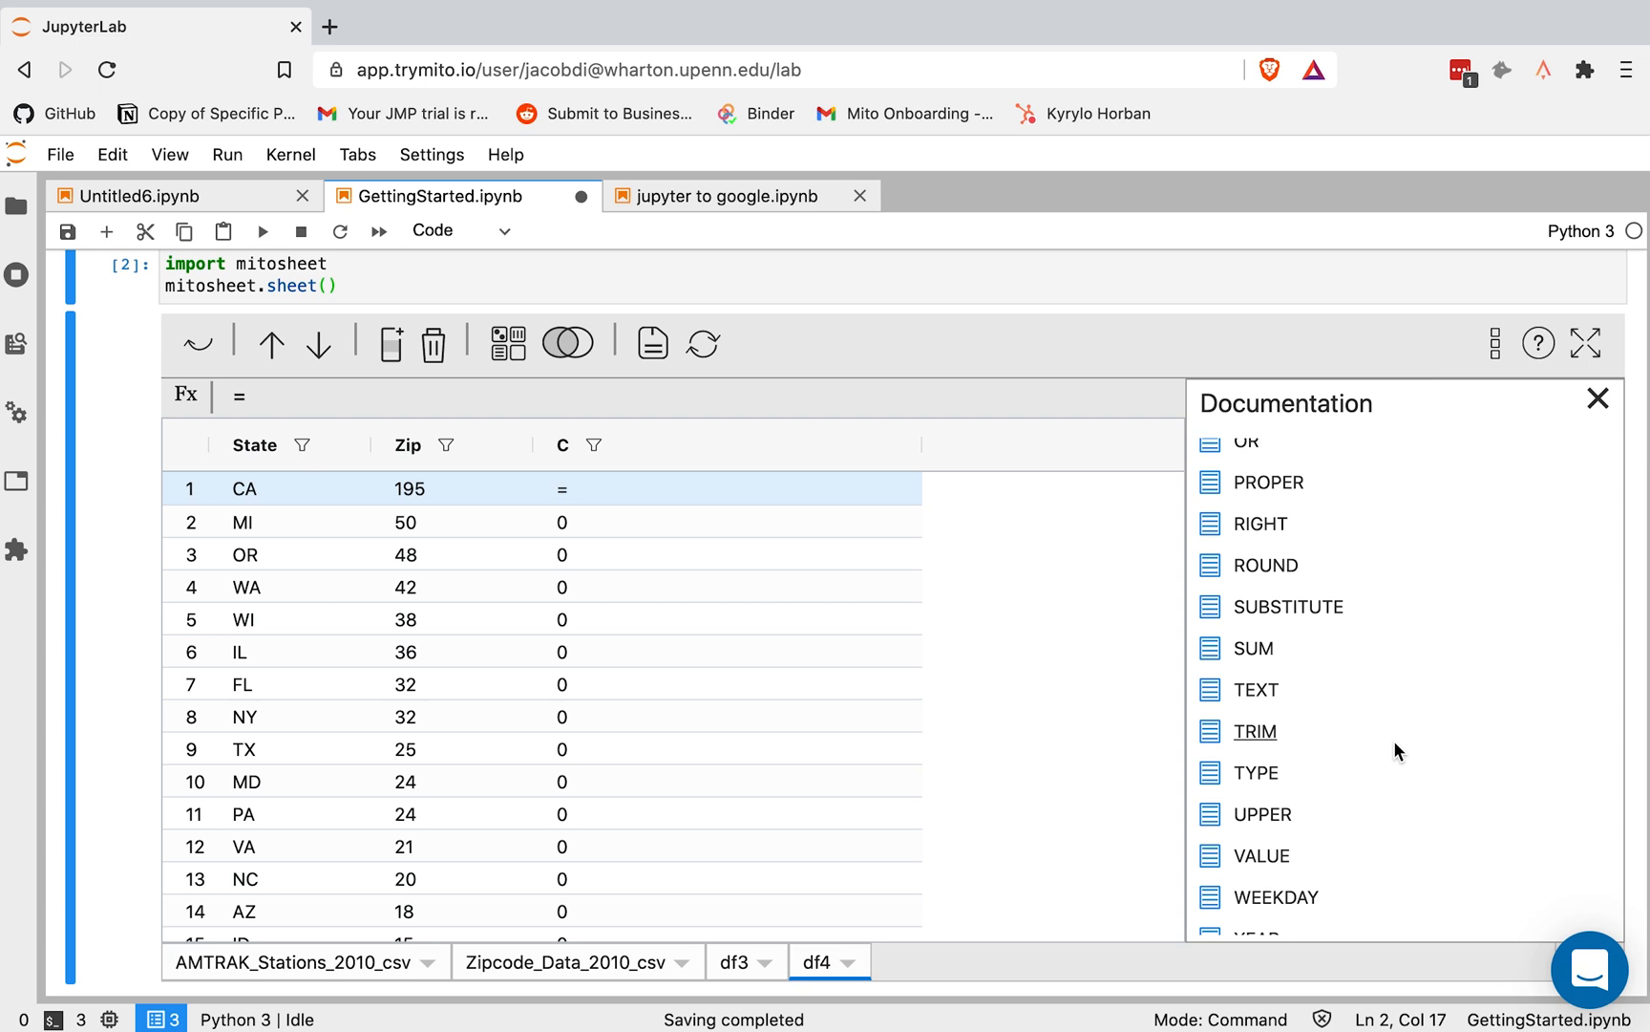
mouse_move(1364, 736)
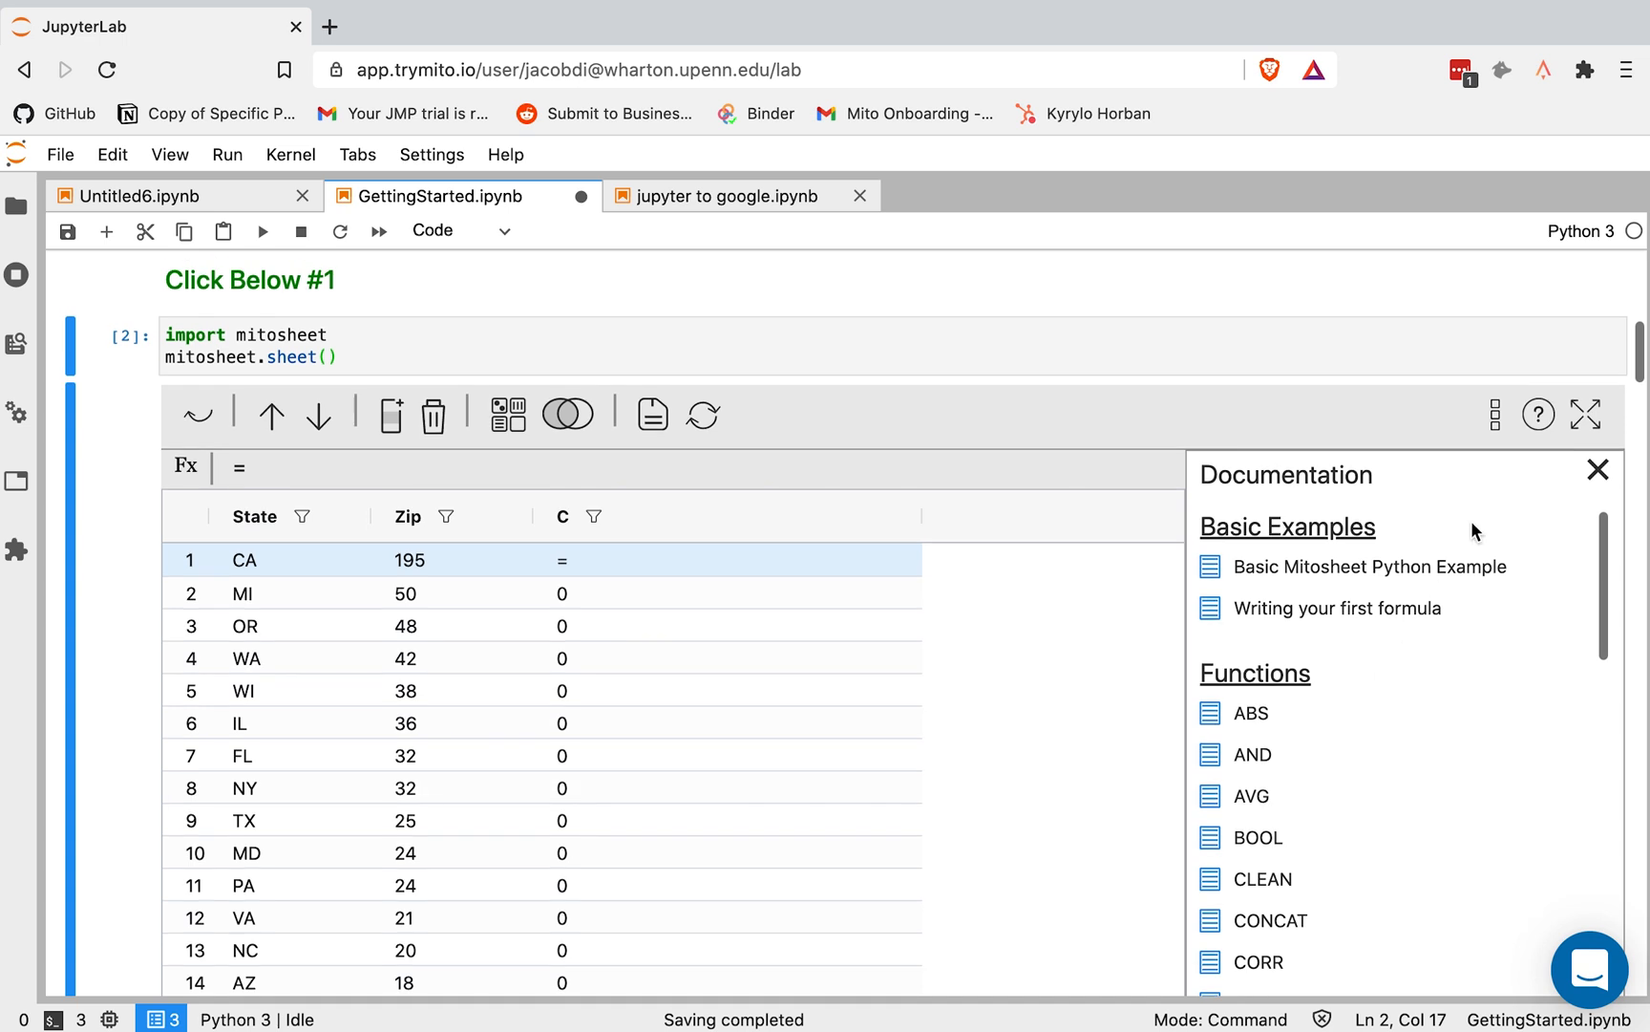
click(1595, 470)
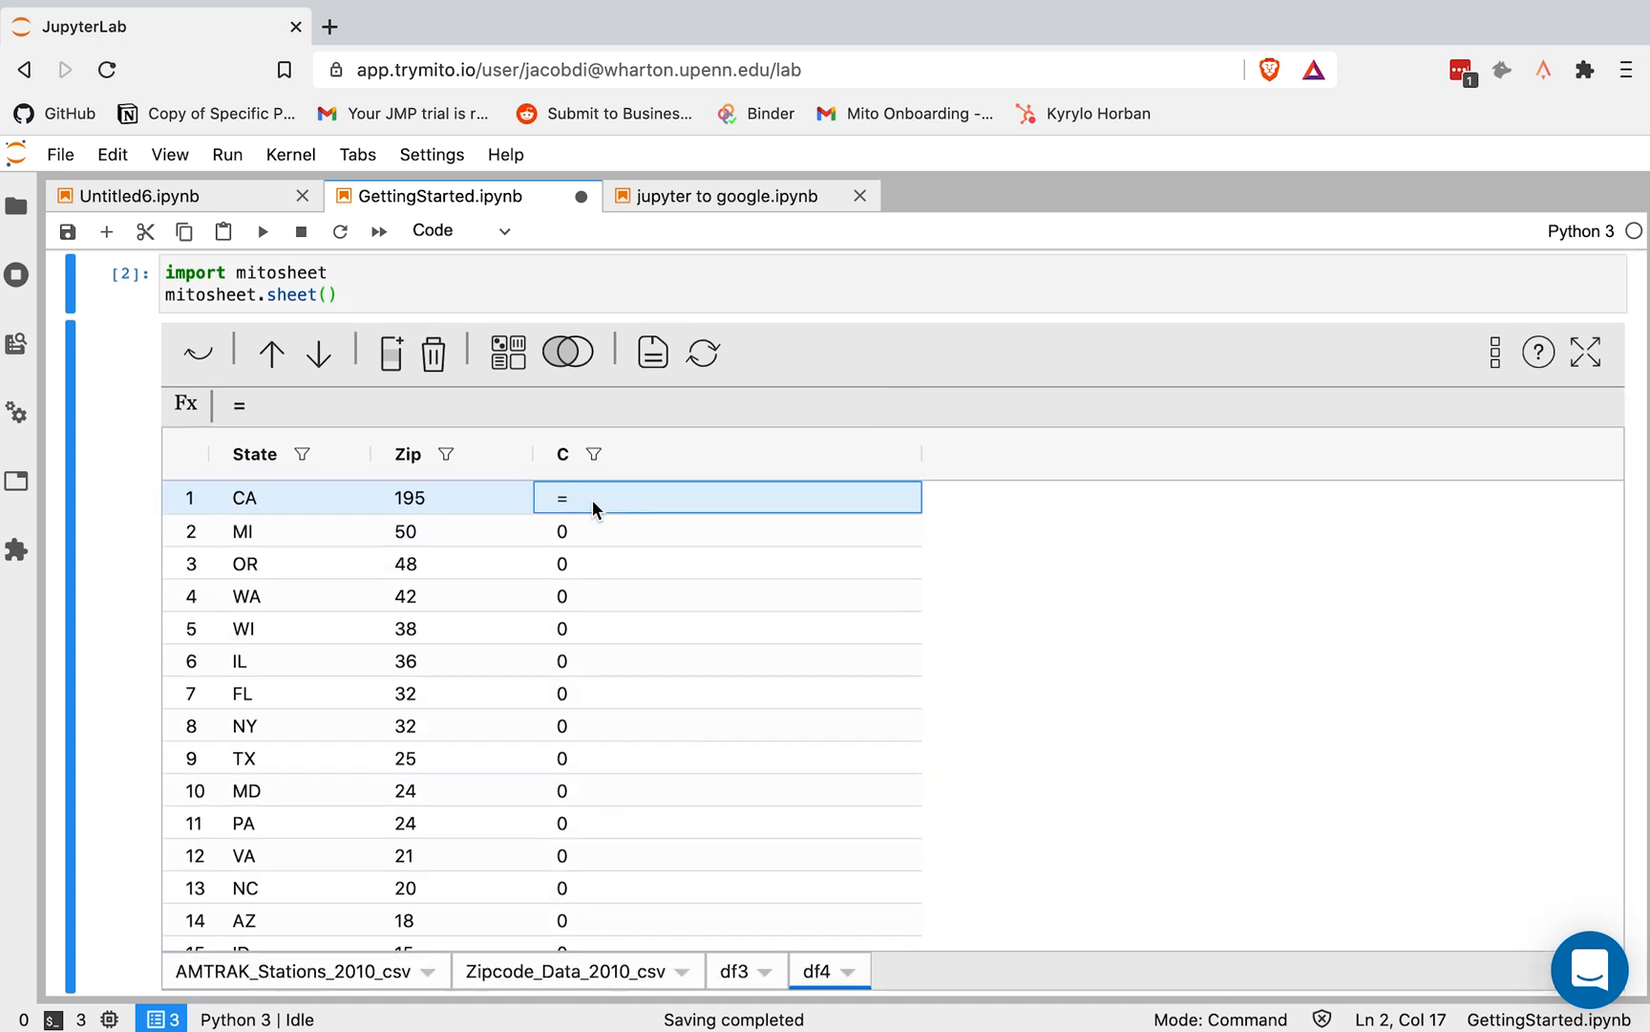
Fill column C with =CONCAT(State,Zip), giving values like CA195 and MI50
text(con)
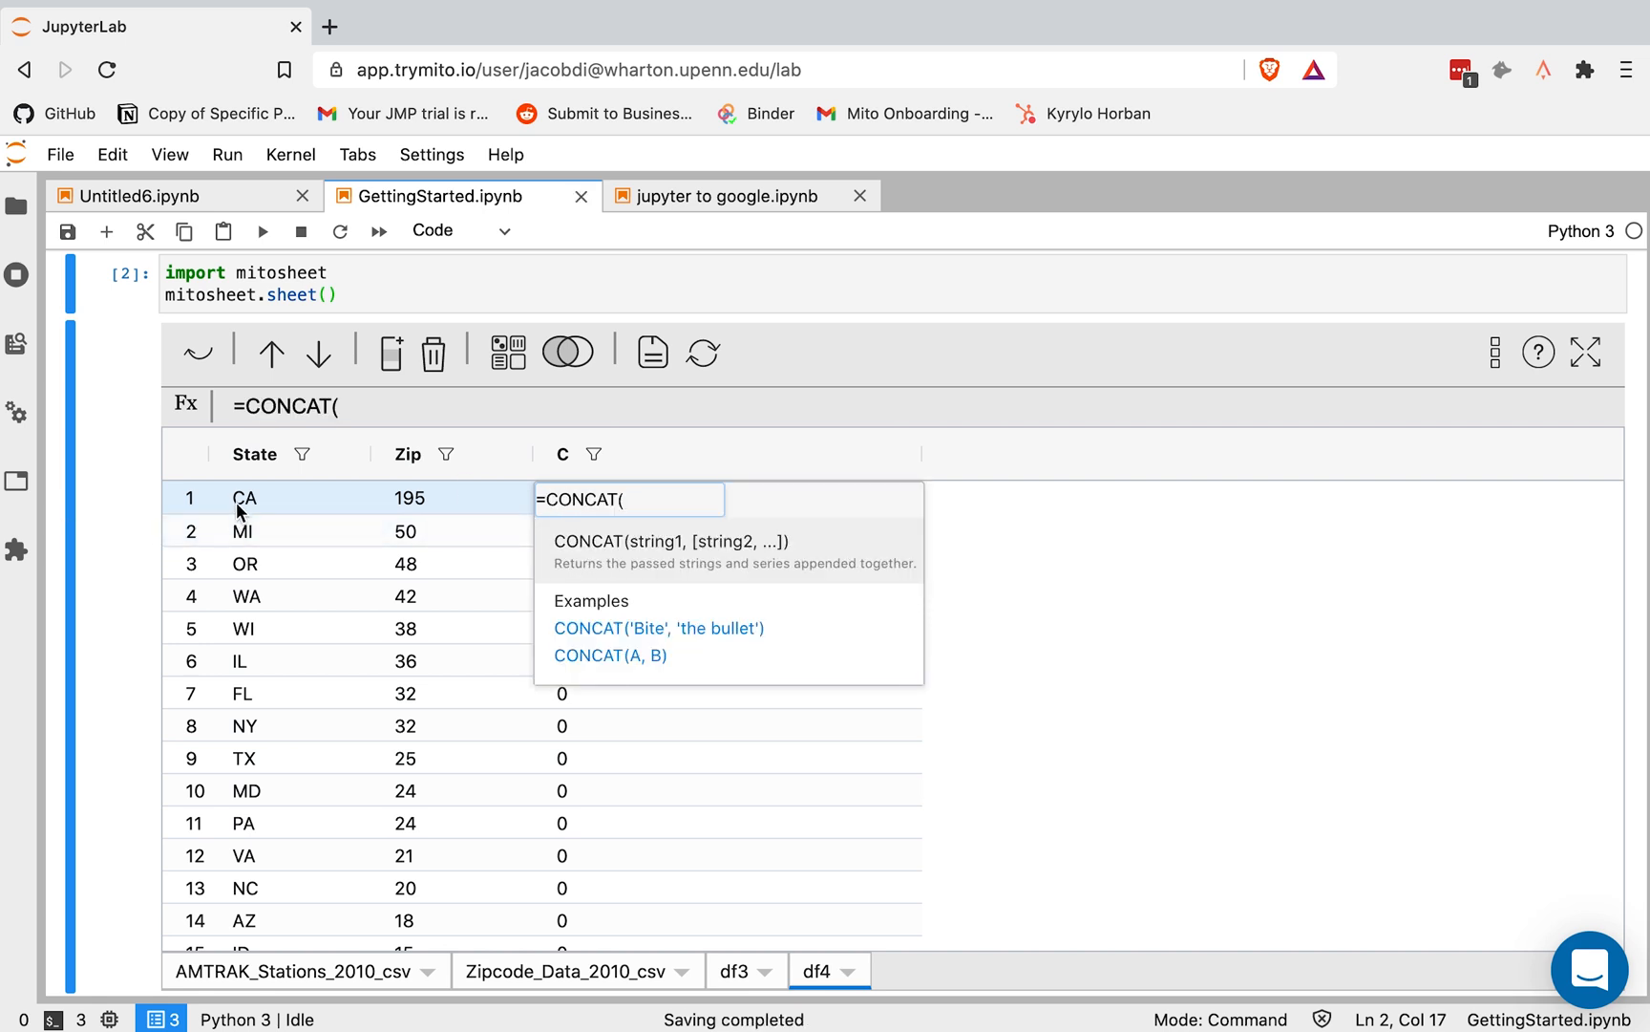
click(244, 497)
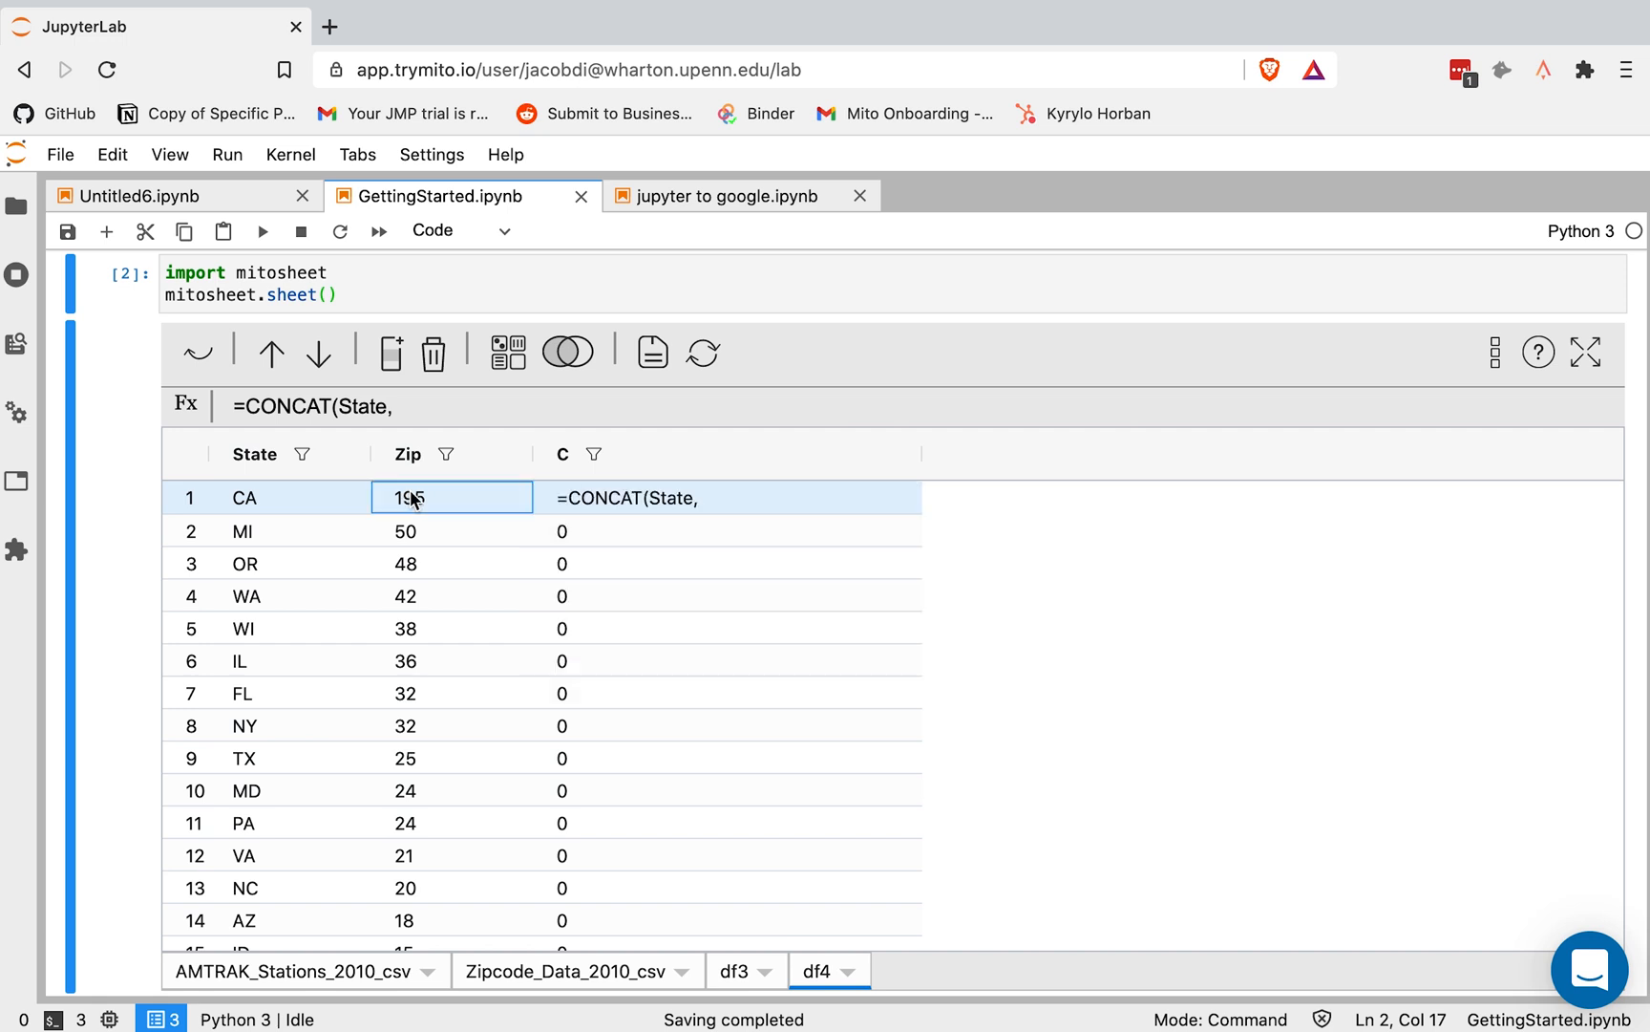
text(Zip))
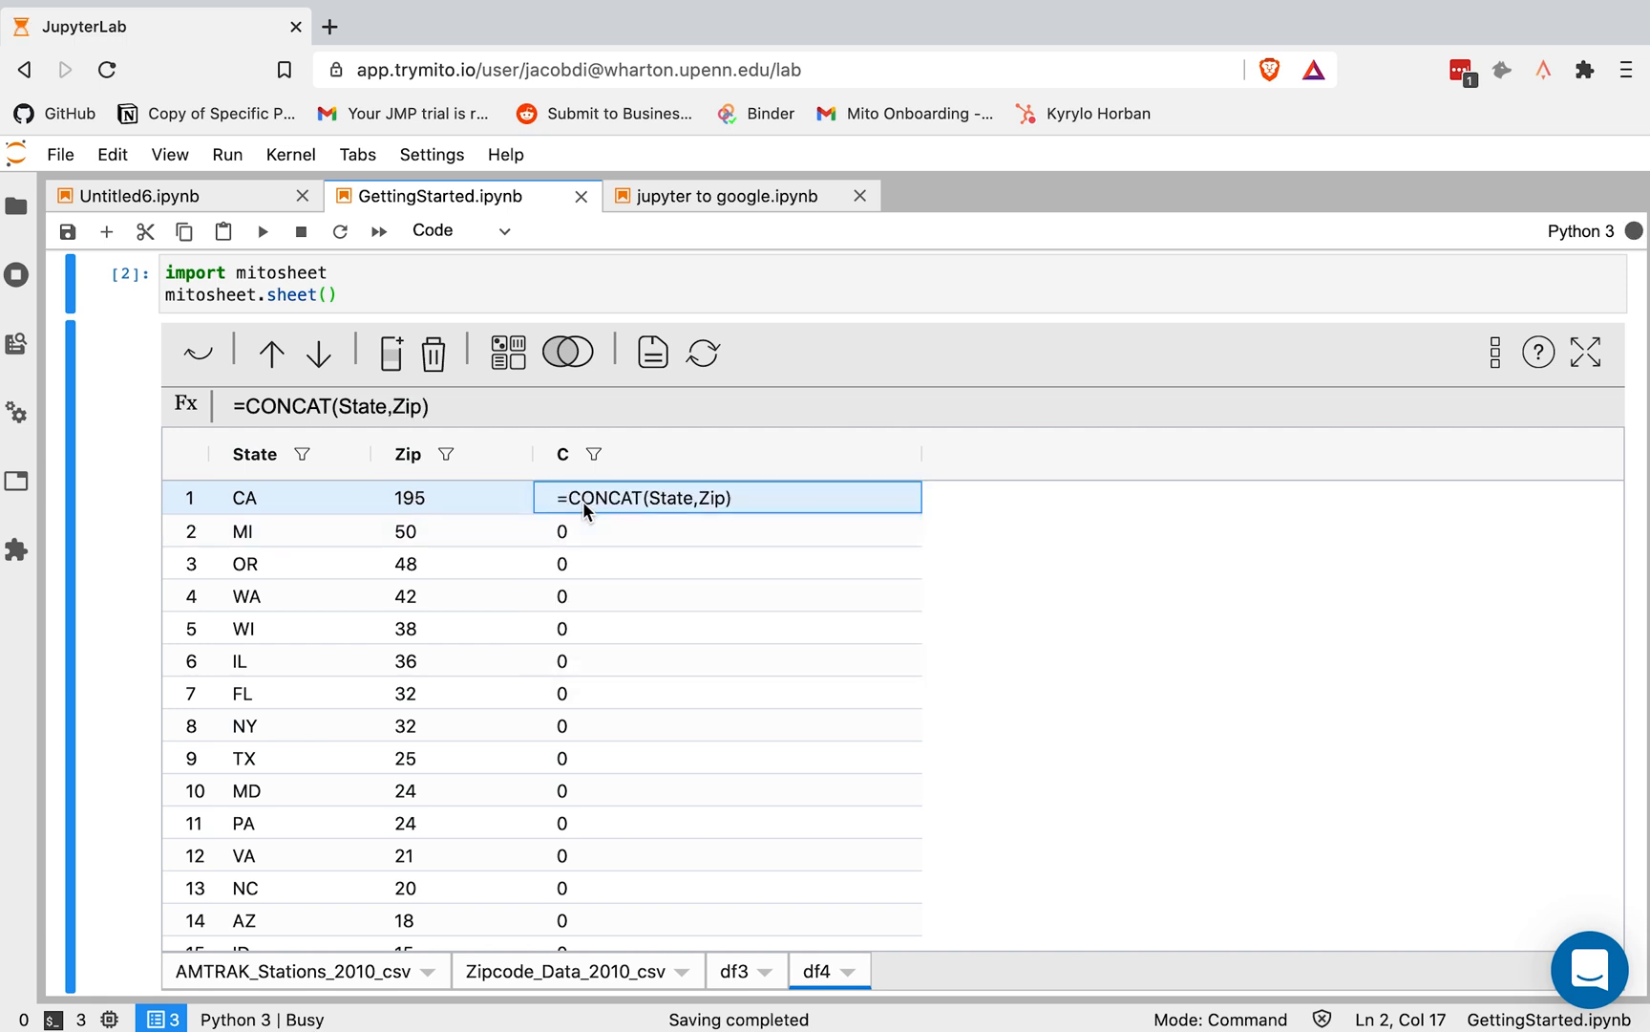
key(Enter)
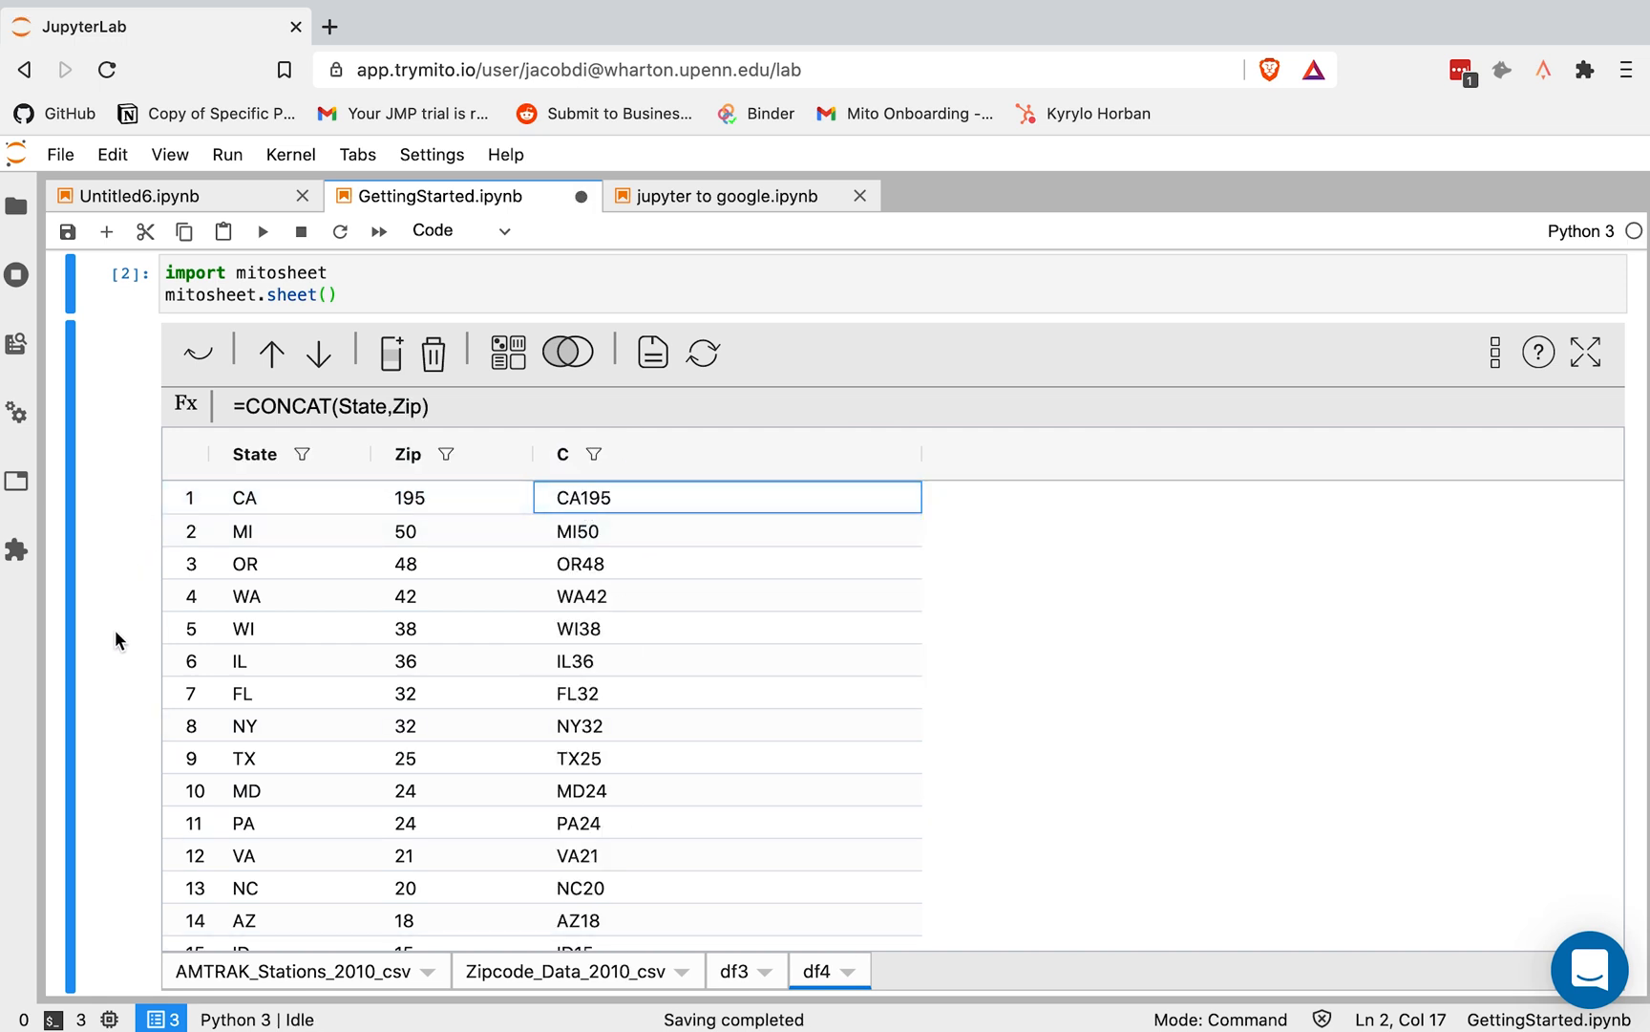
scroll(down, 3)
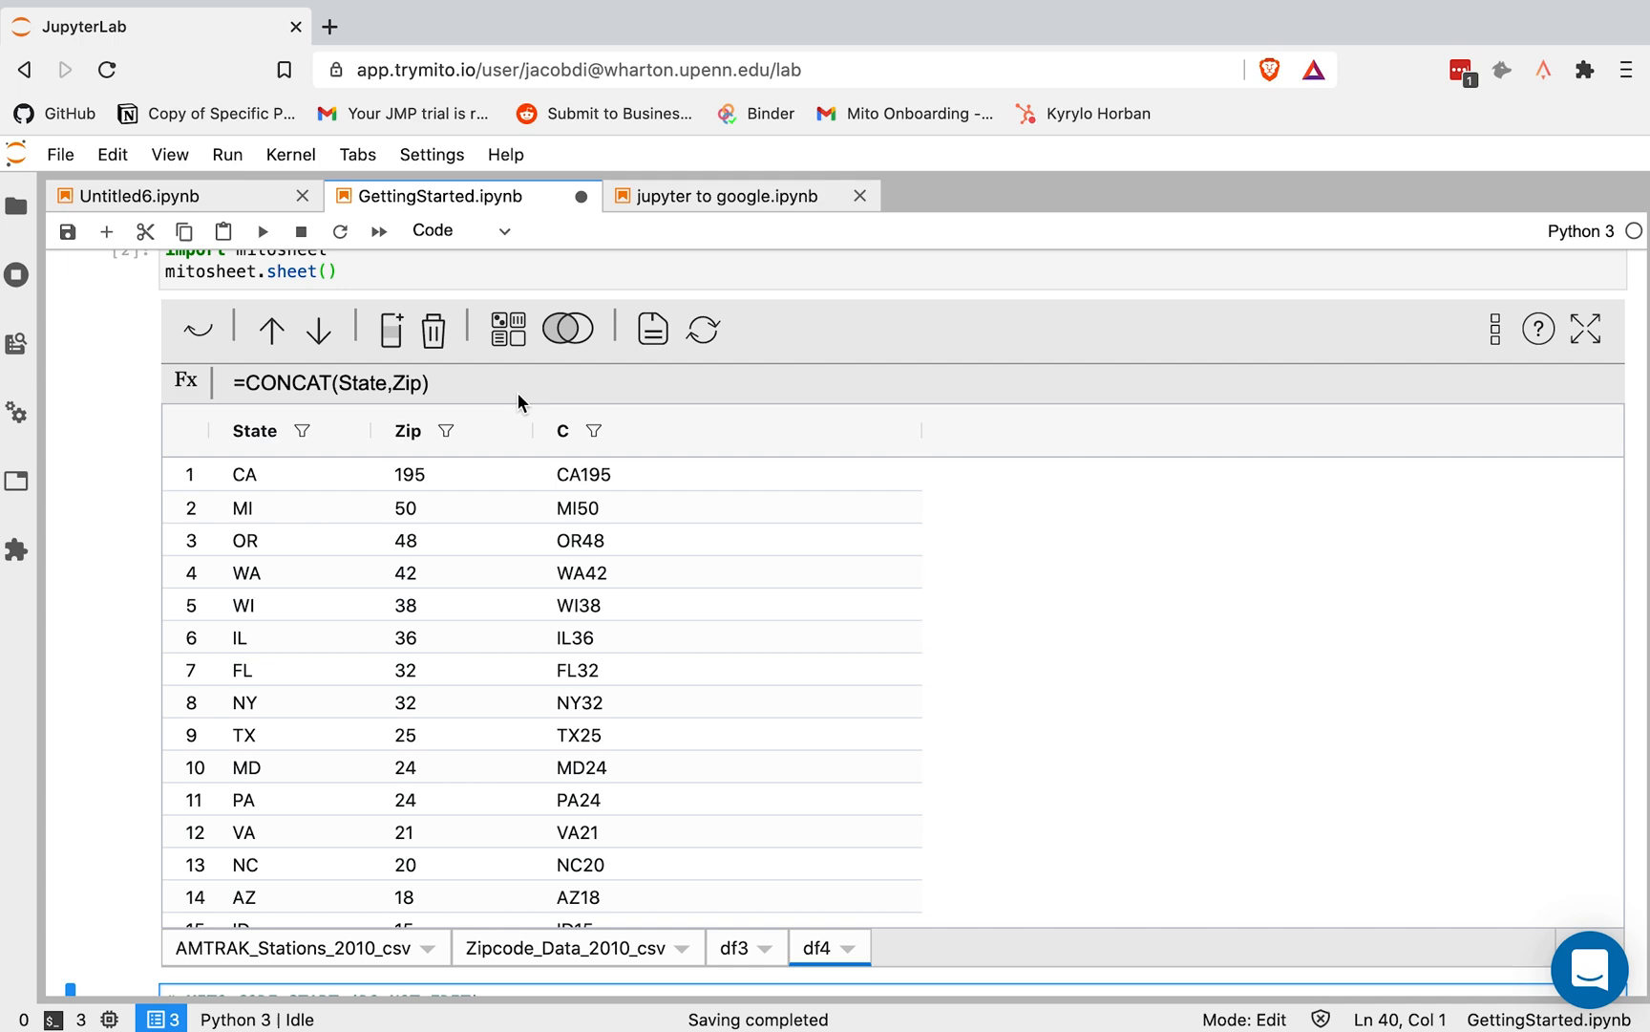
mouse_move(118, 606)
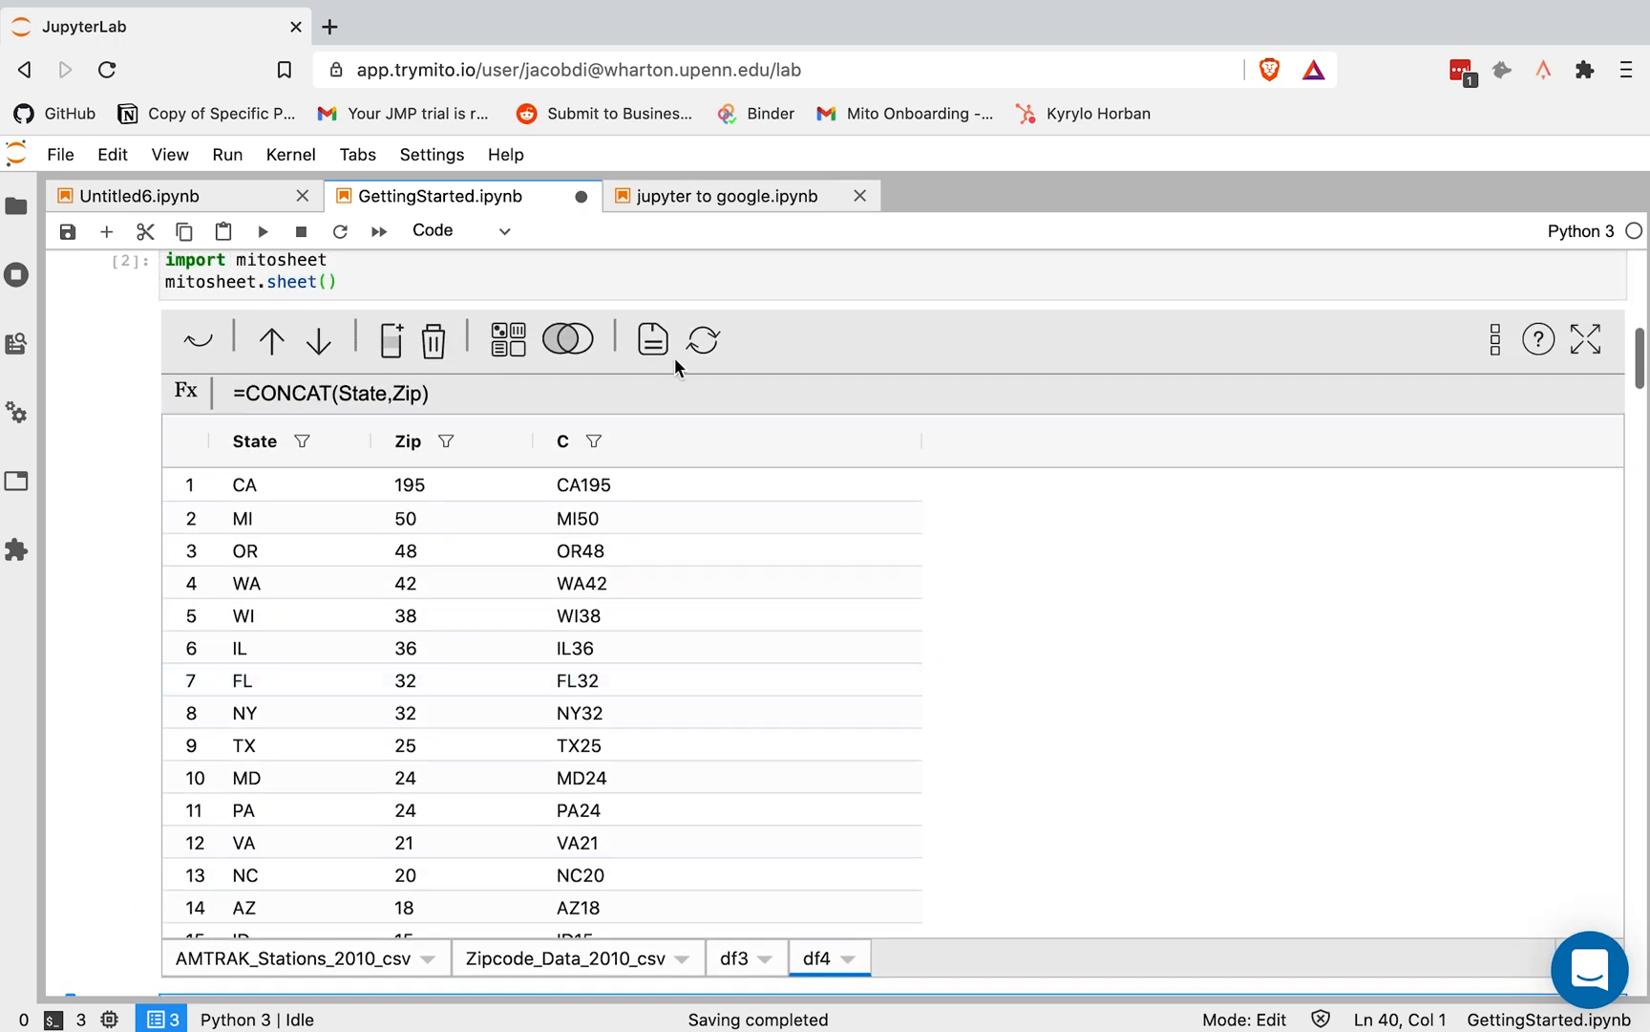
mouse_move(90, 468)
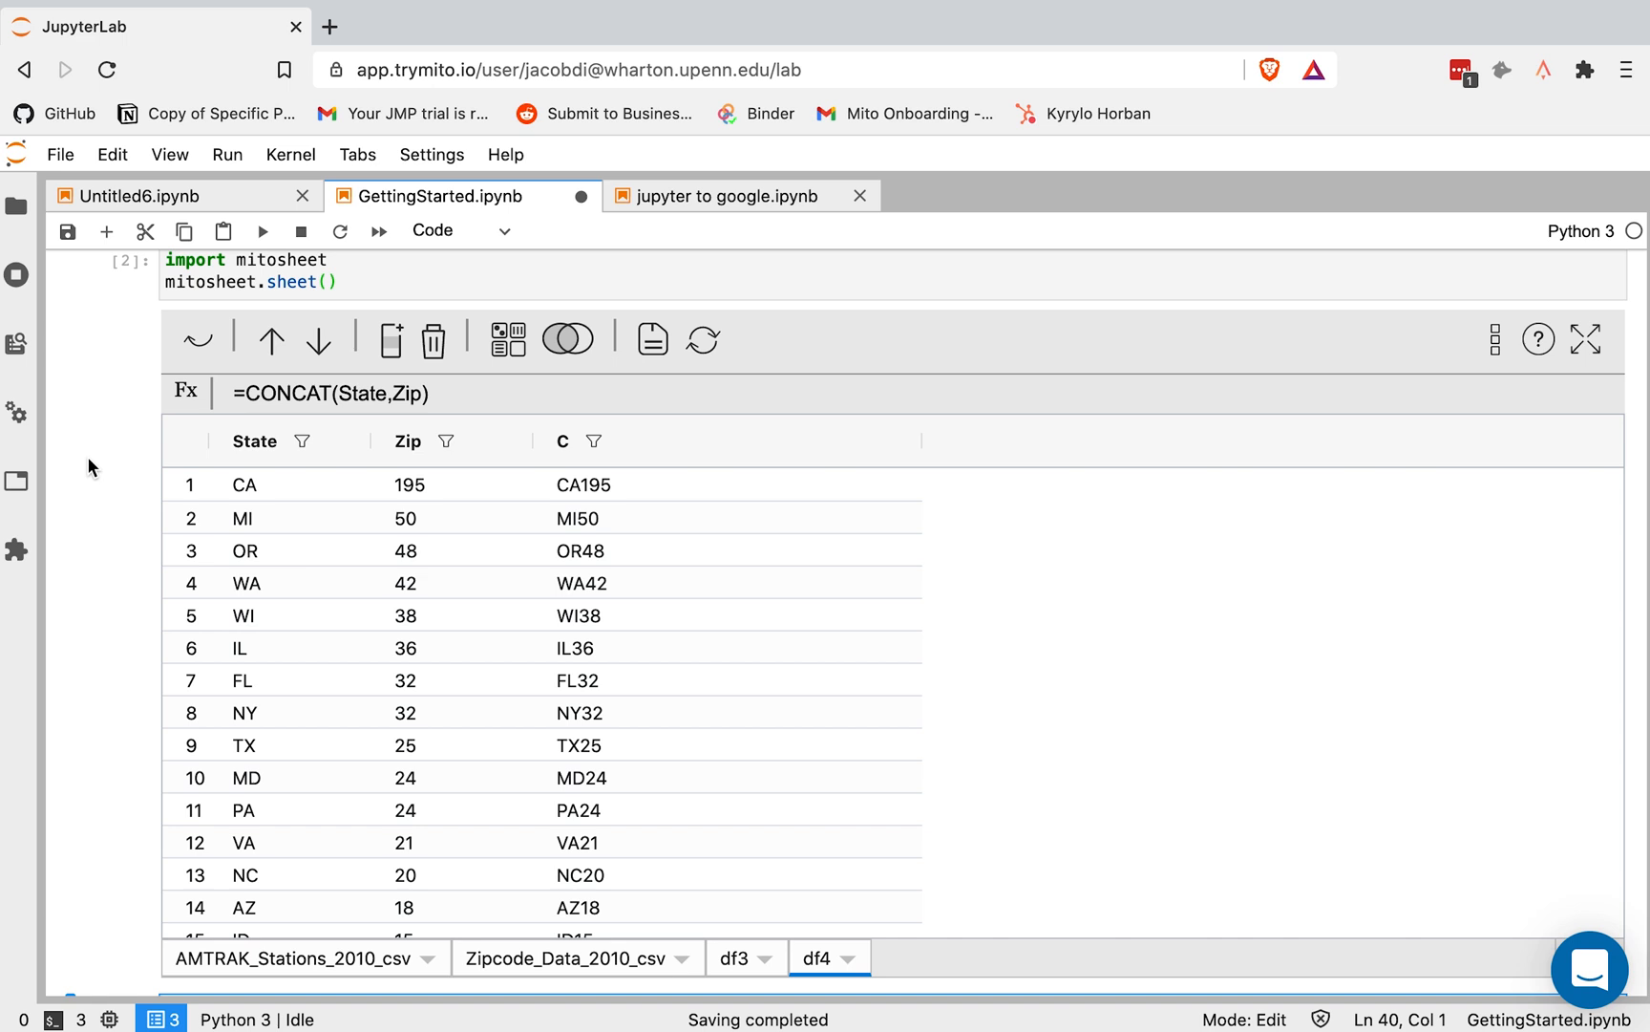
scroll(down, 3)
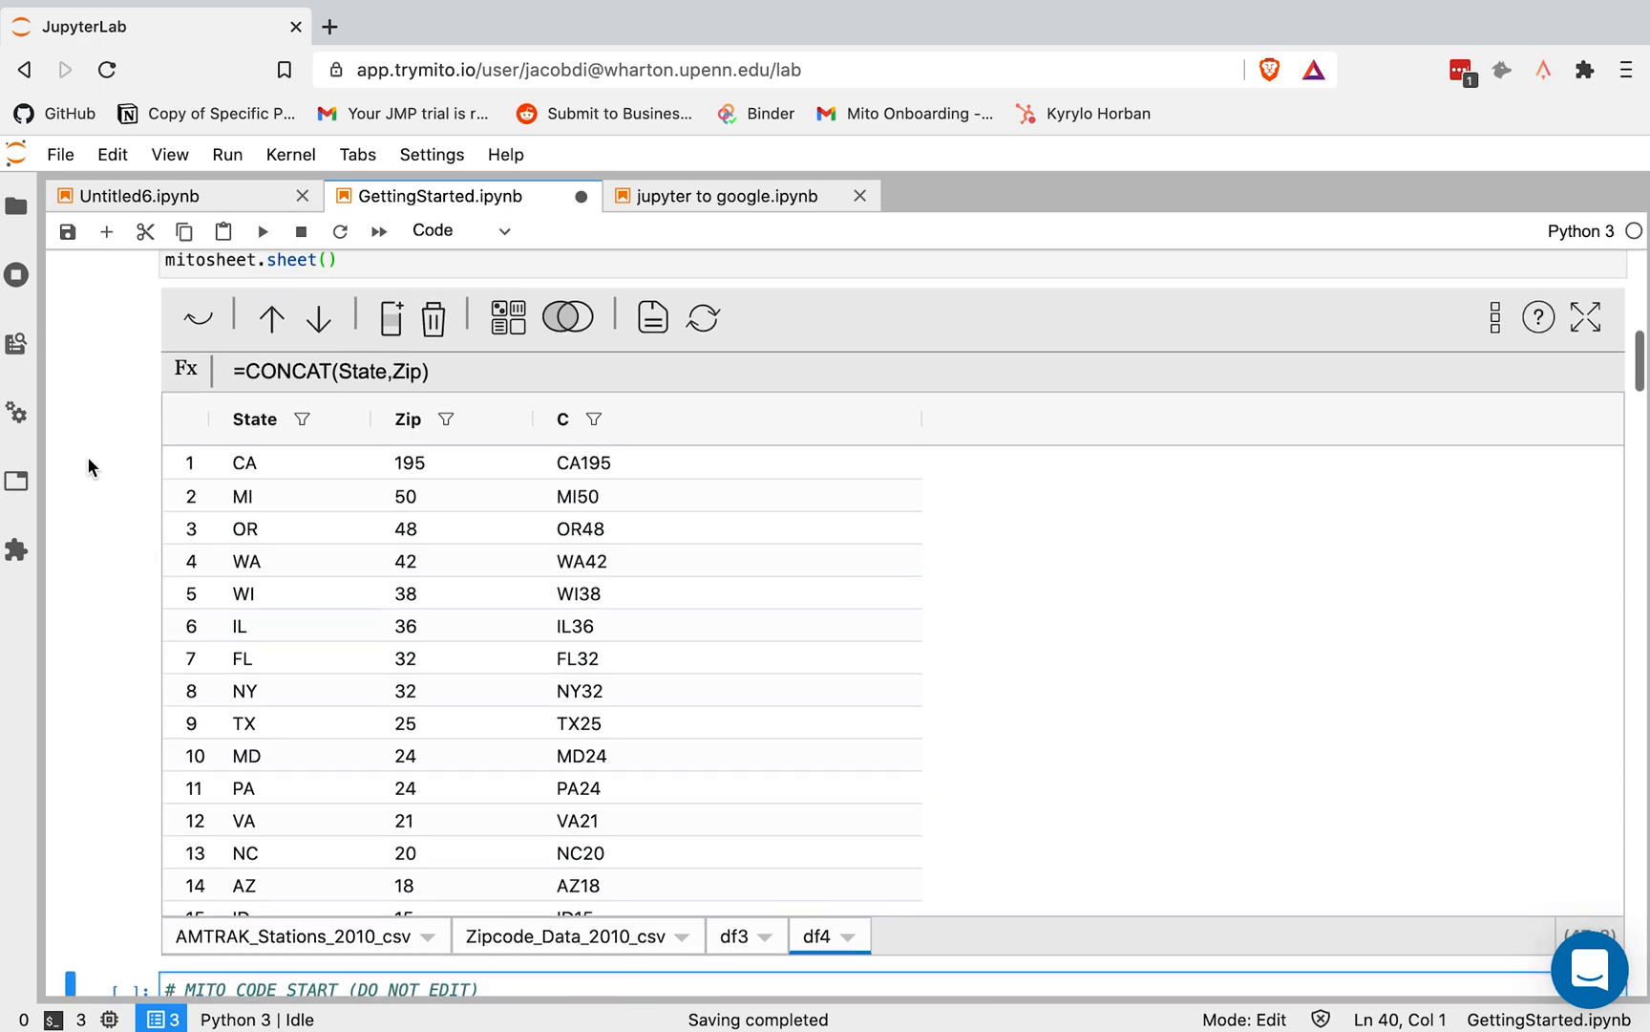